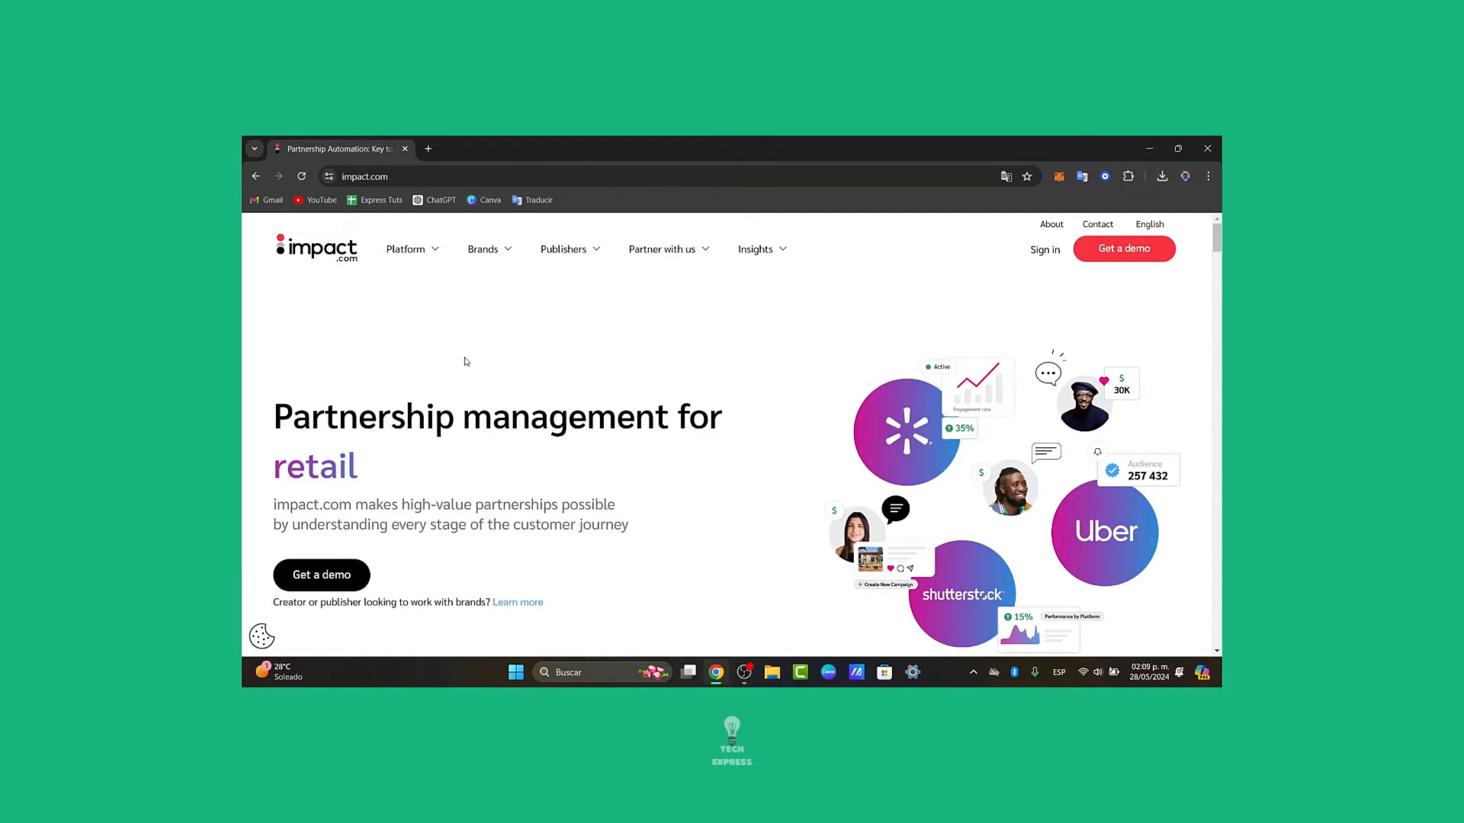
Reach the impact.com login page via Sign in and let the Cloudflare verification run
scroll("down", 3)
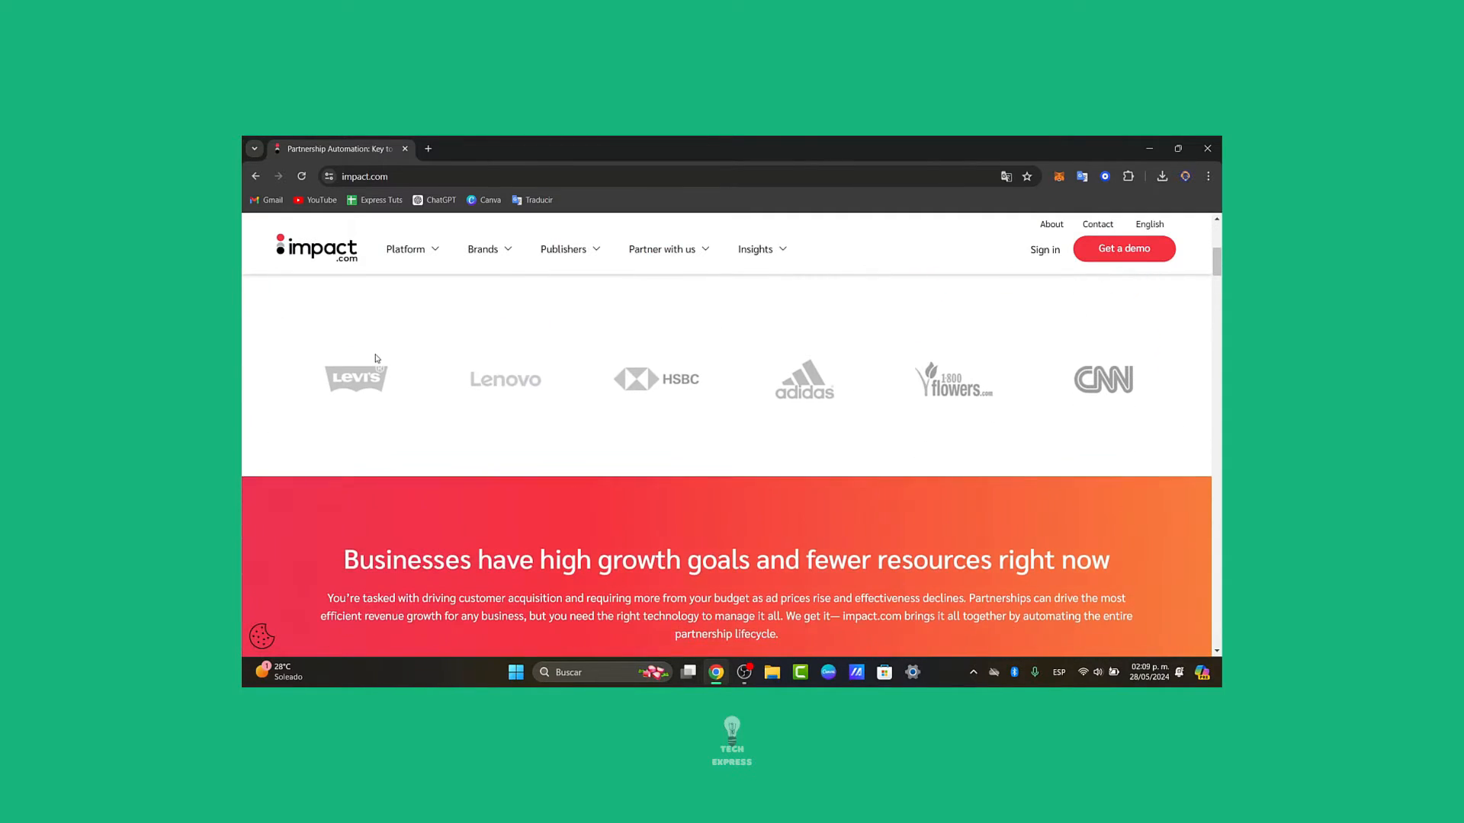
scroll("down", 3)
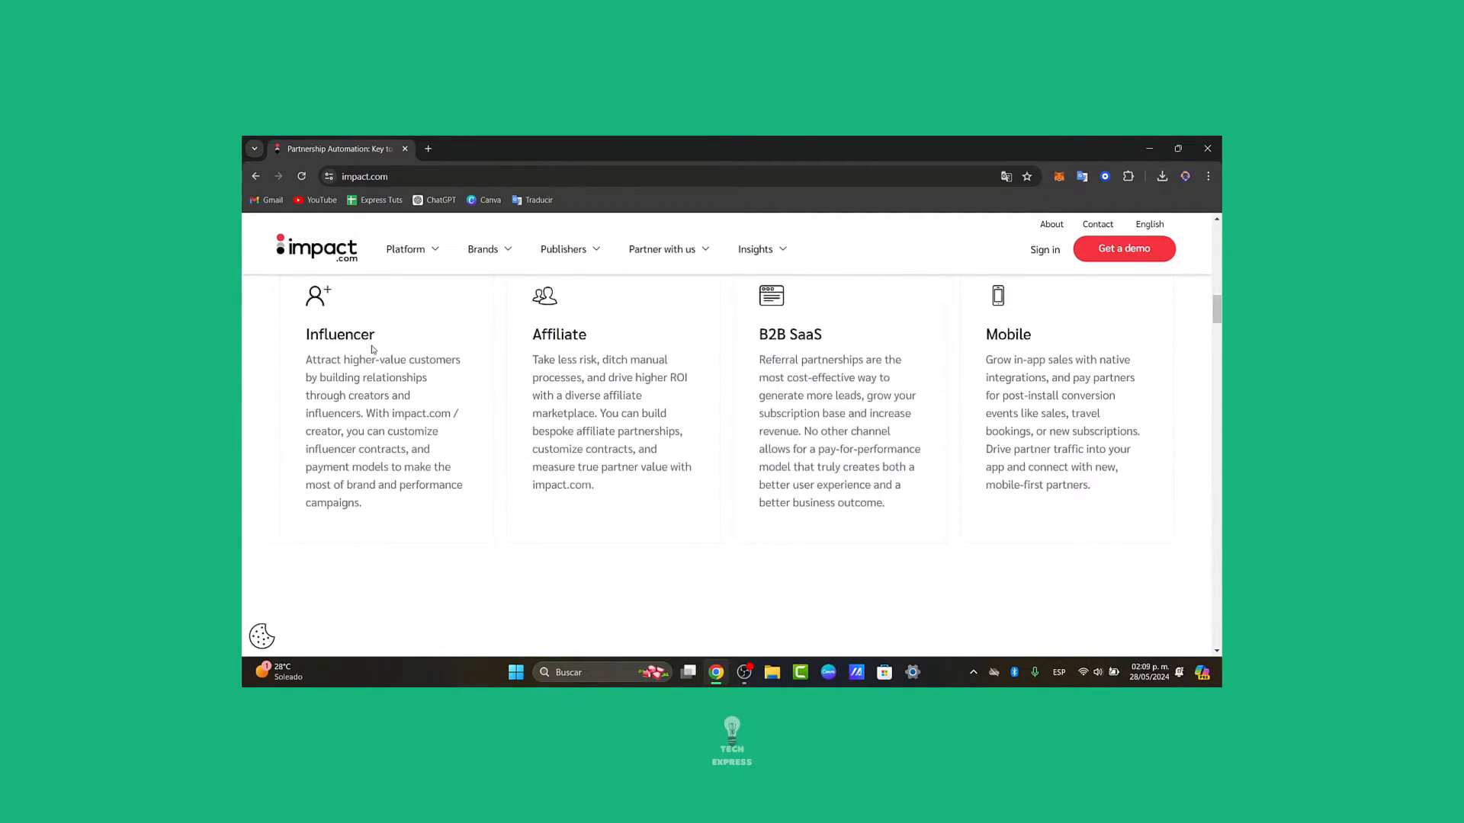
scroll("down", 3)
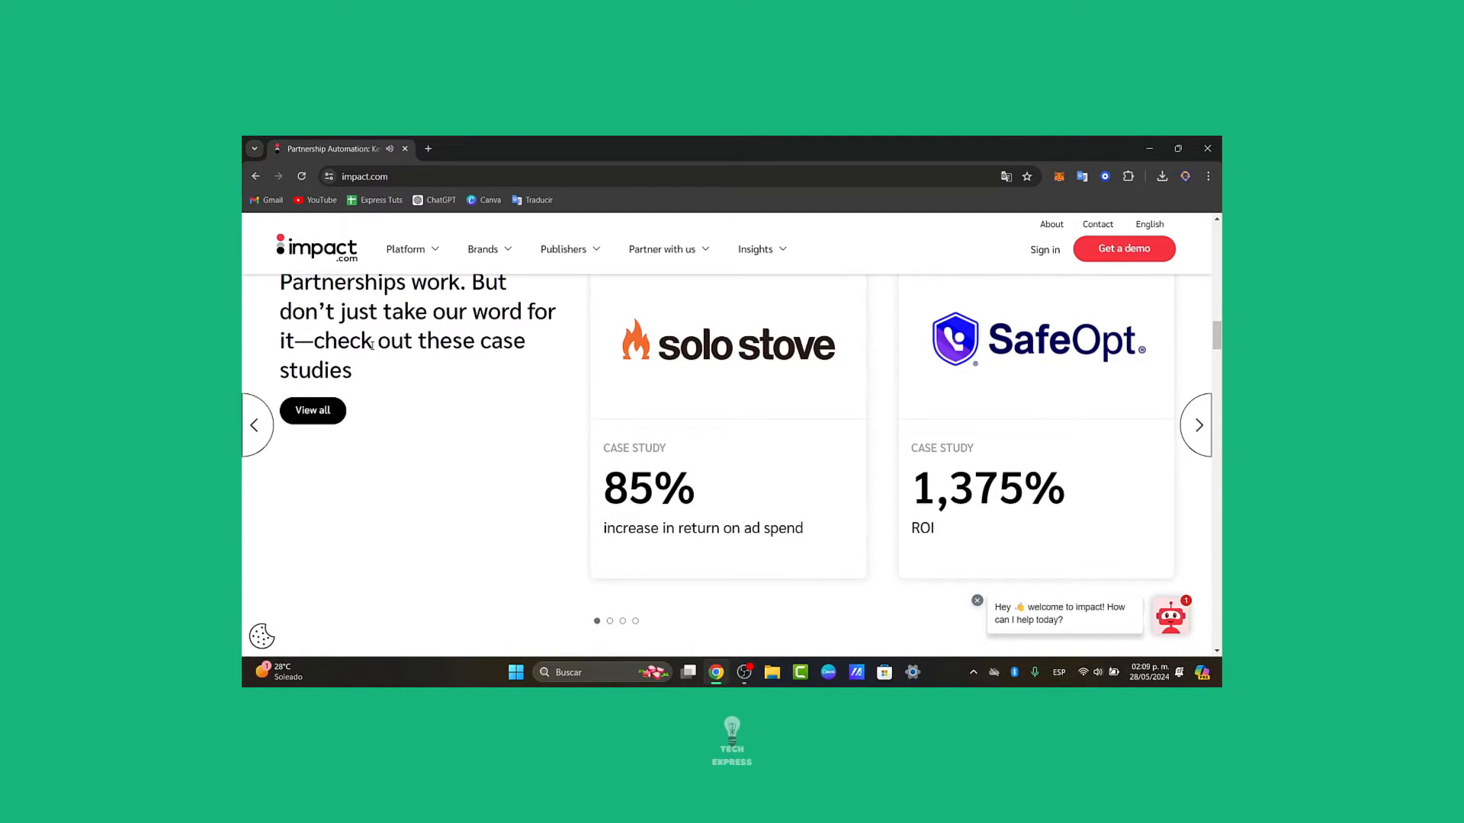
scroll("up", 3)
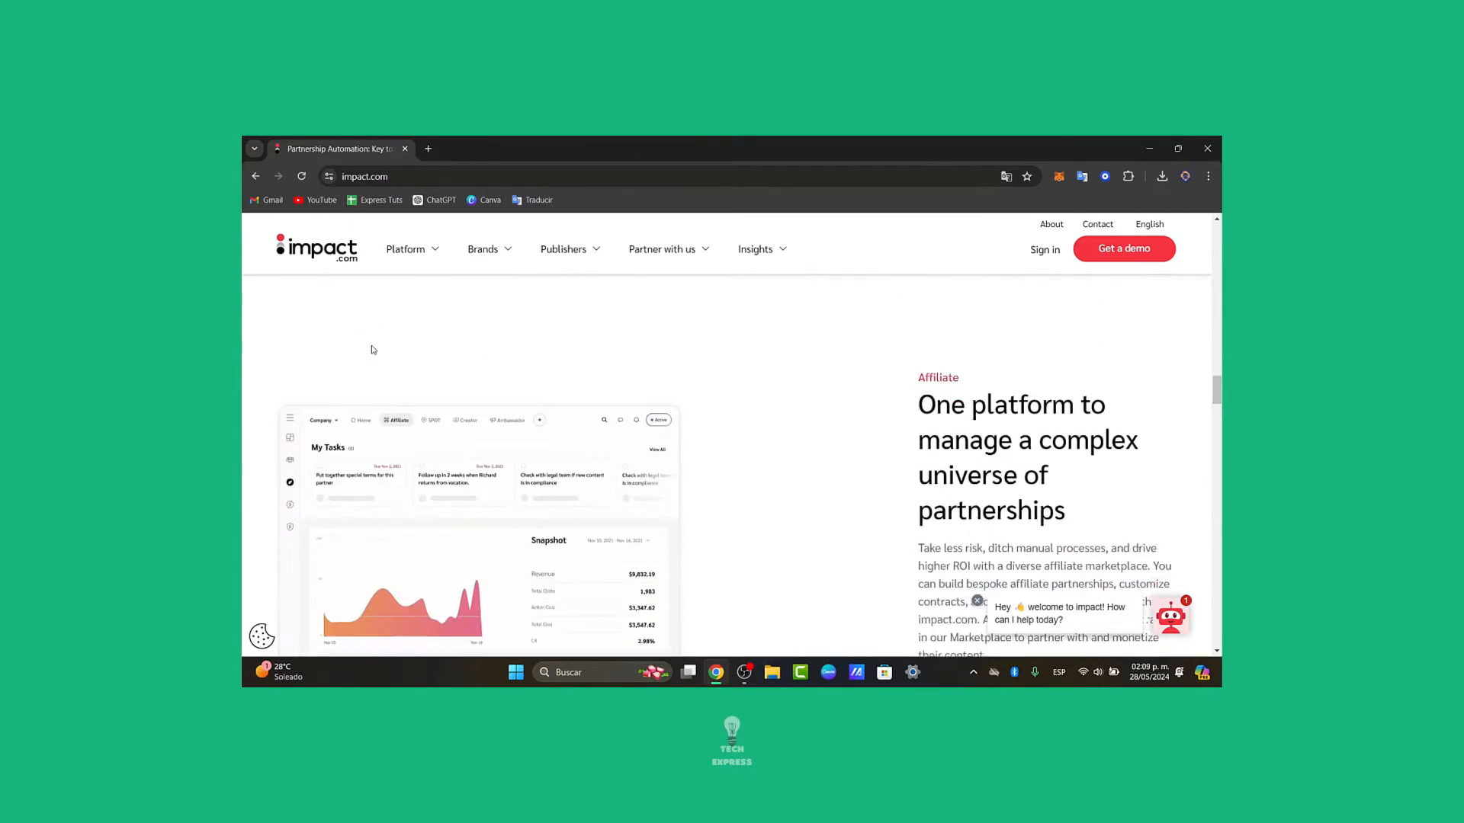
scroll("down", 3)
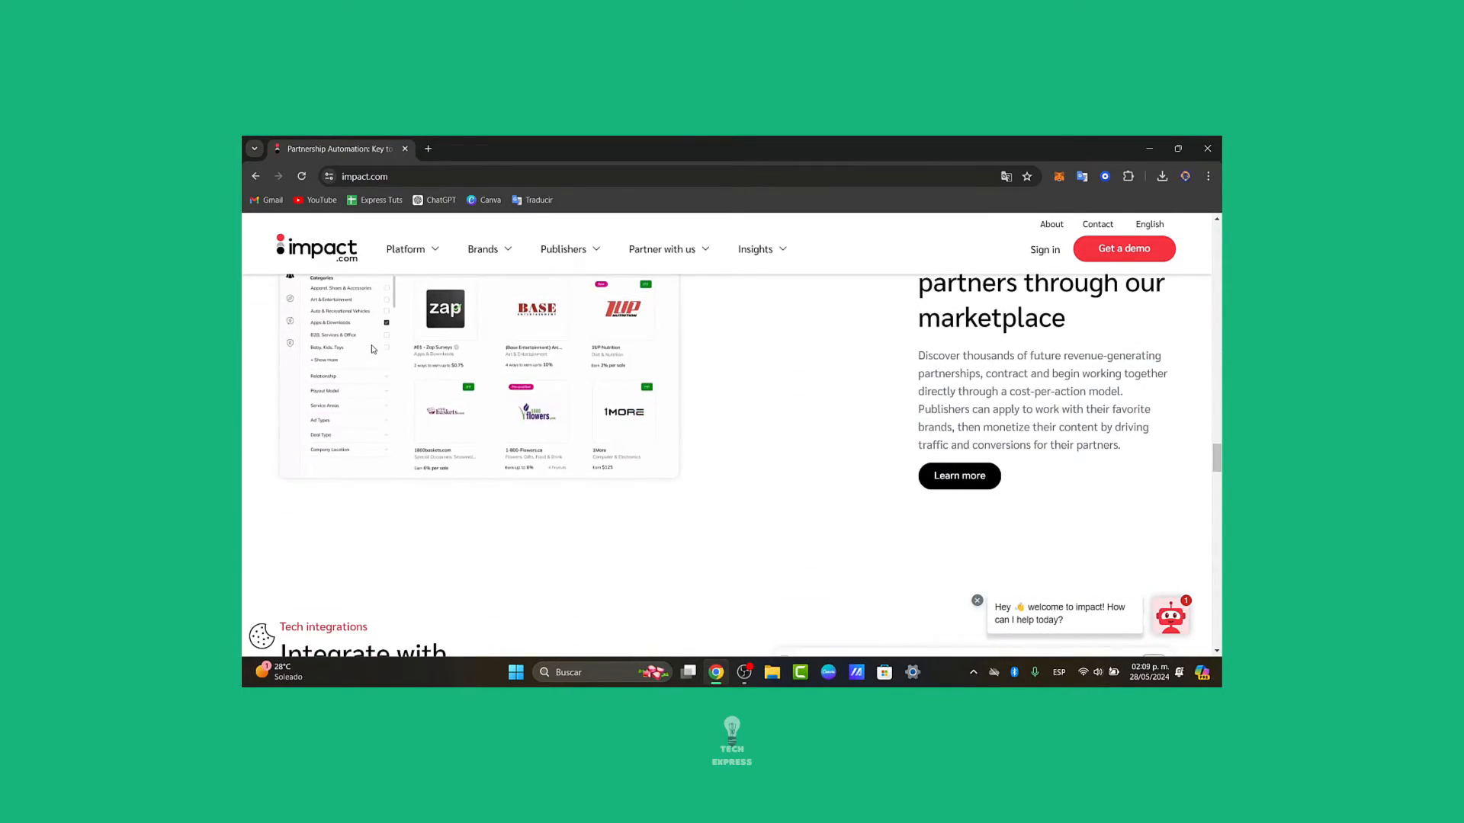
scroll("down", 3)
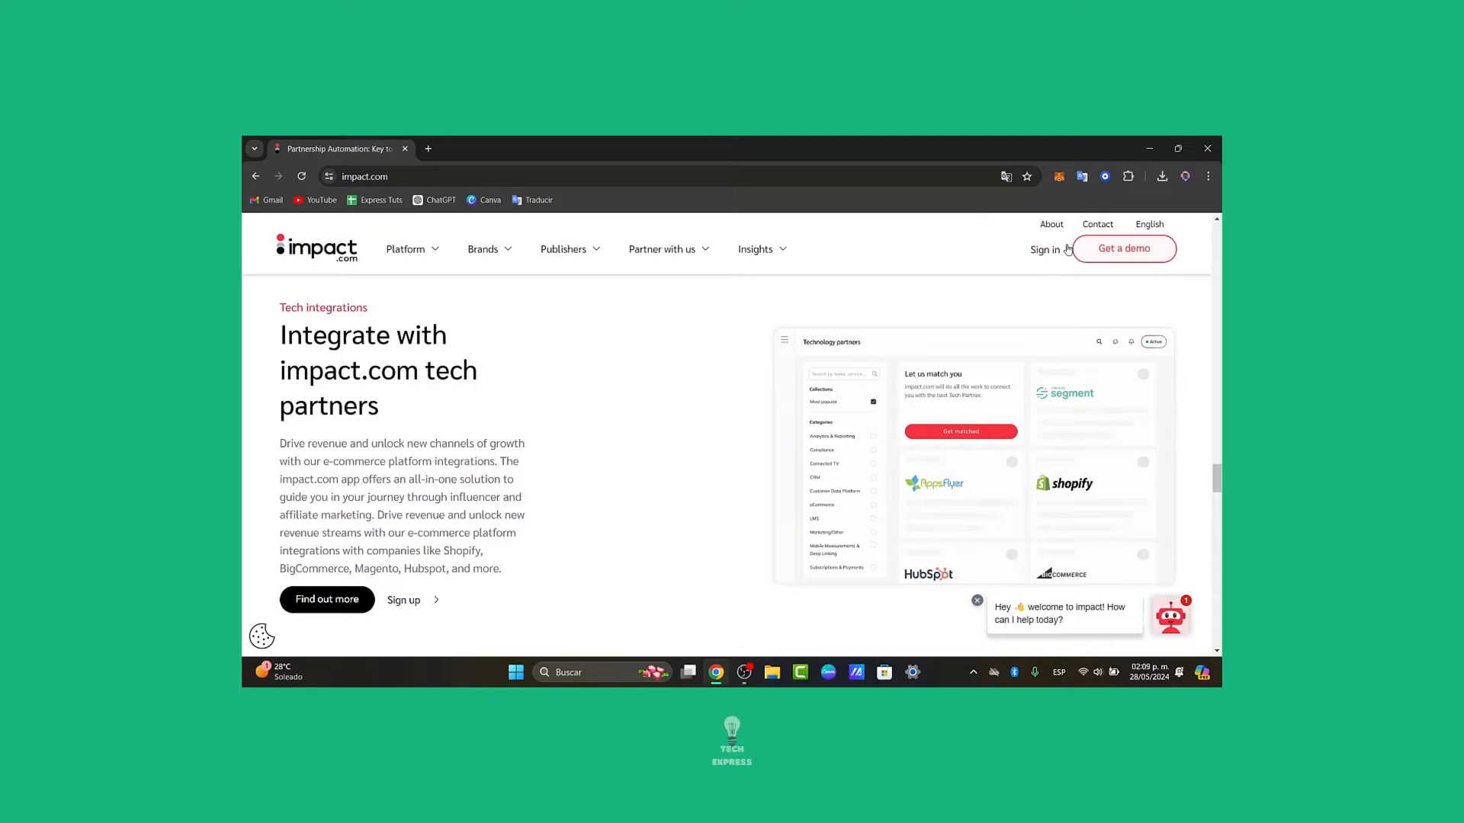
left_click(1043, 248)
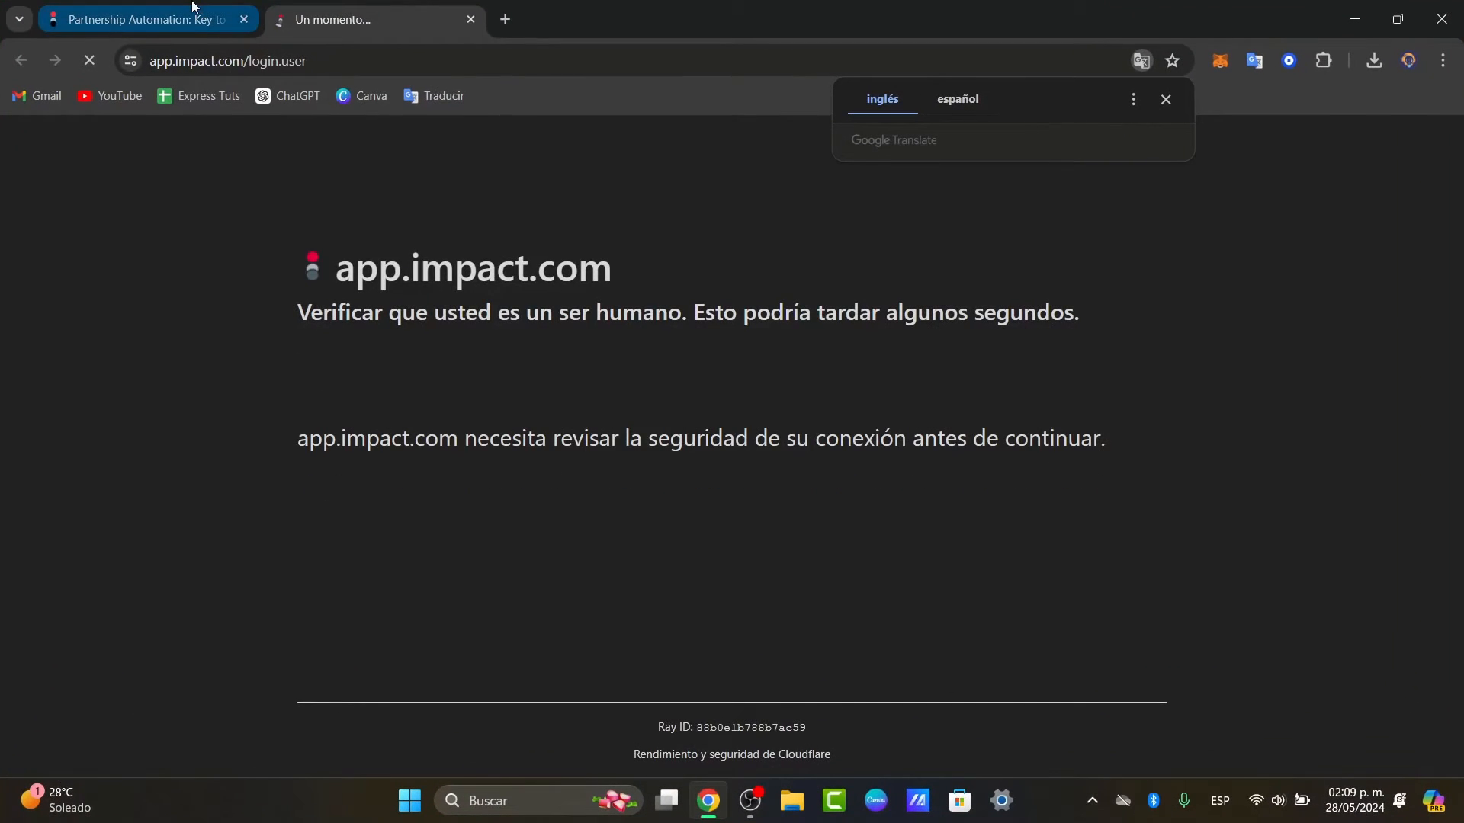
left_click(1165, 100)
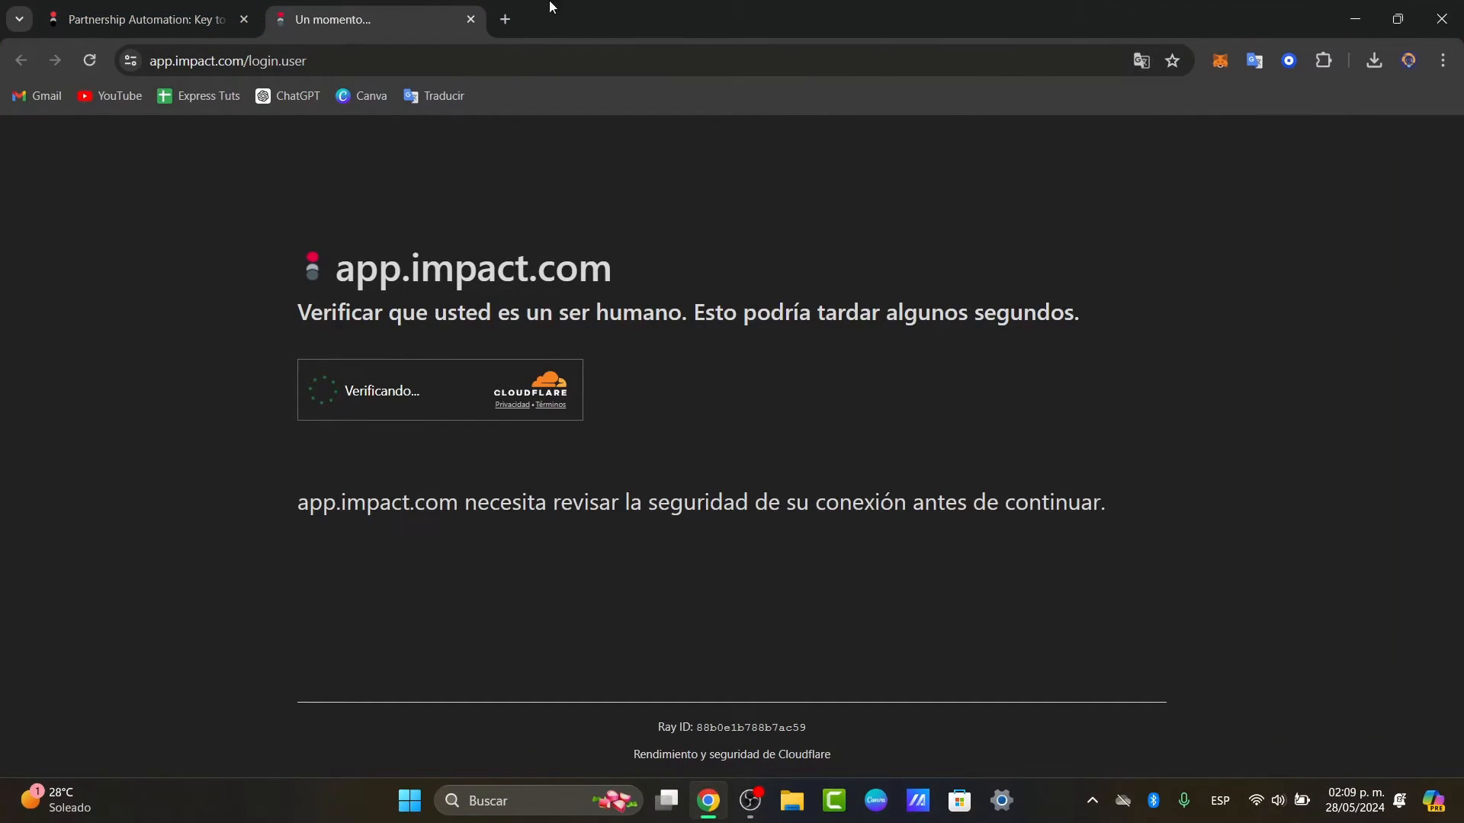
mouse_move(140, 19)
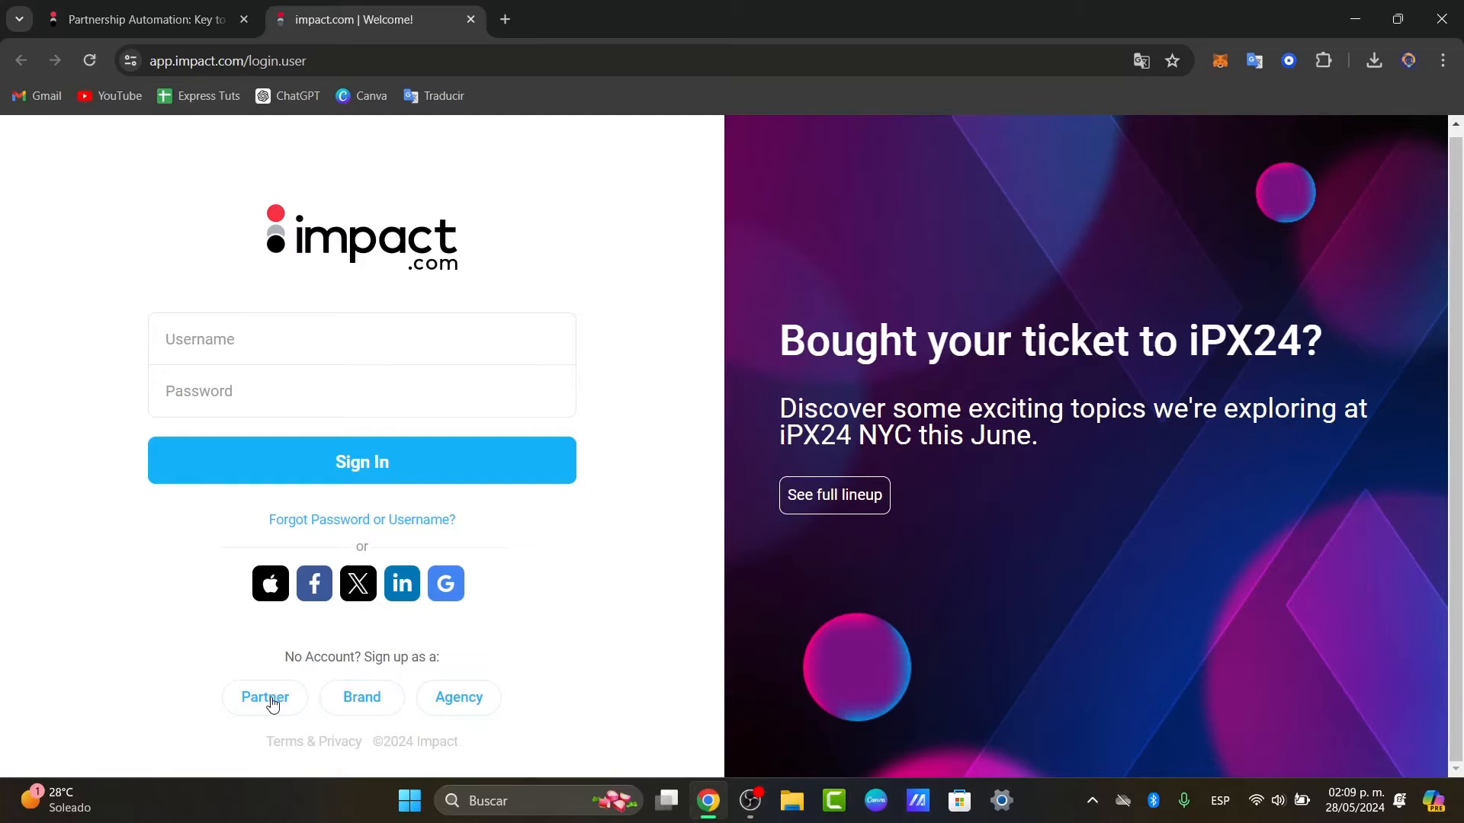
mouse_move(378, 701)
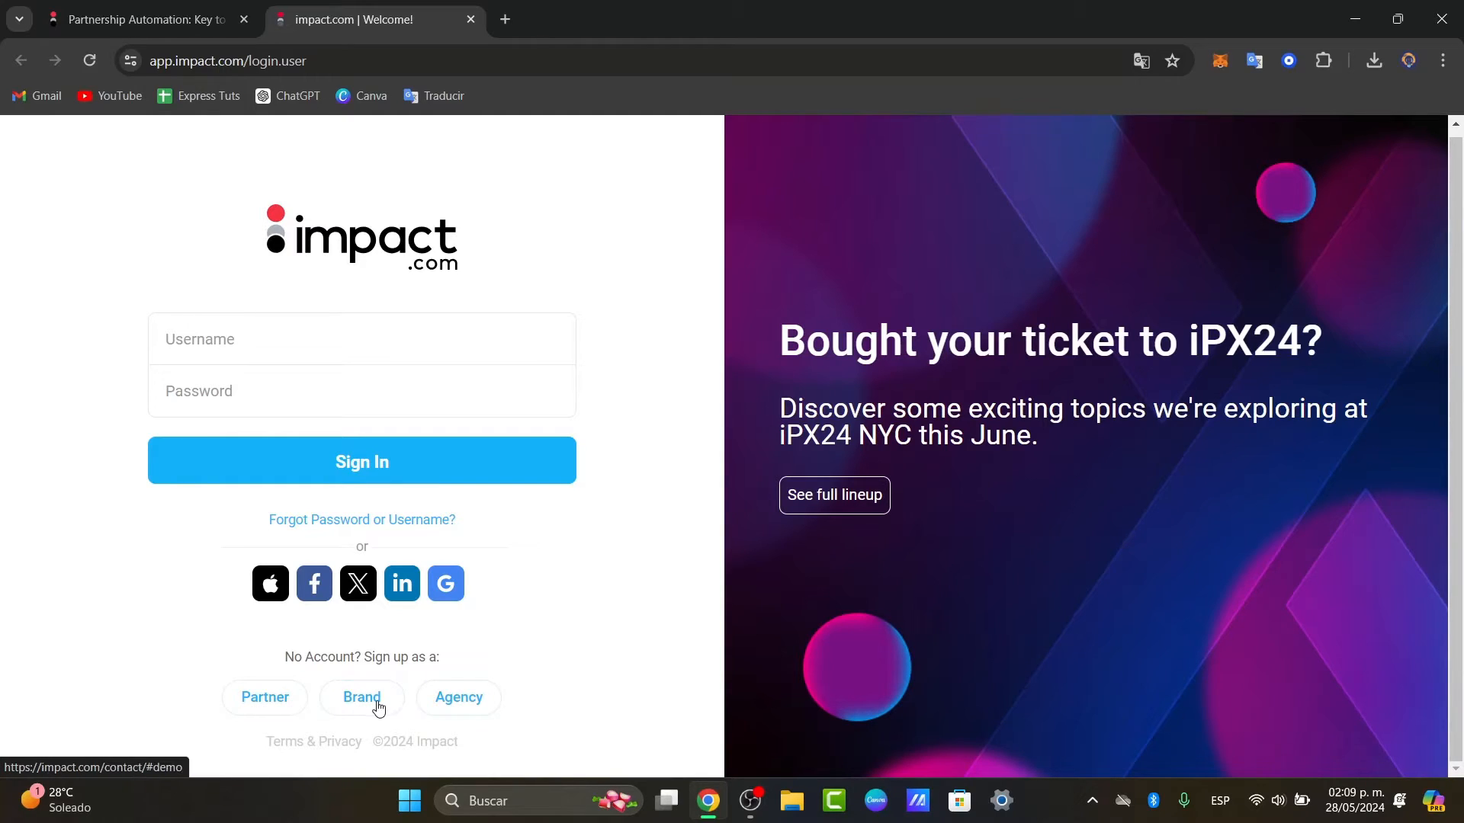
mouse_move(266, 698)
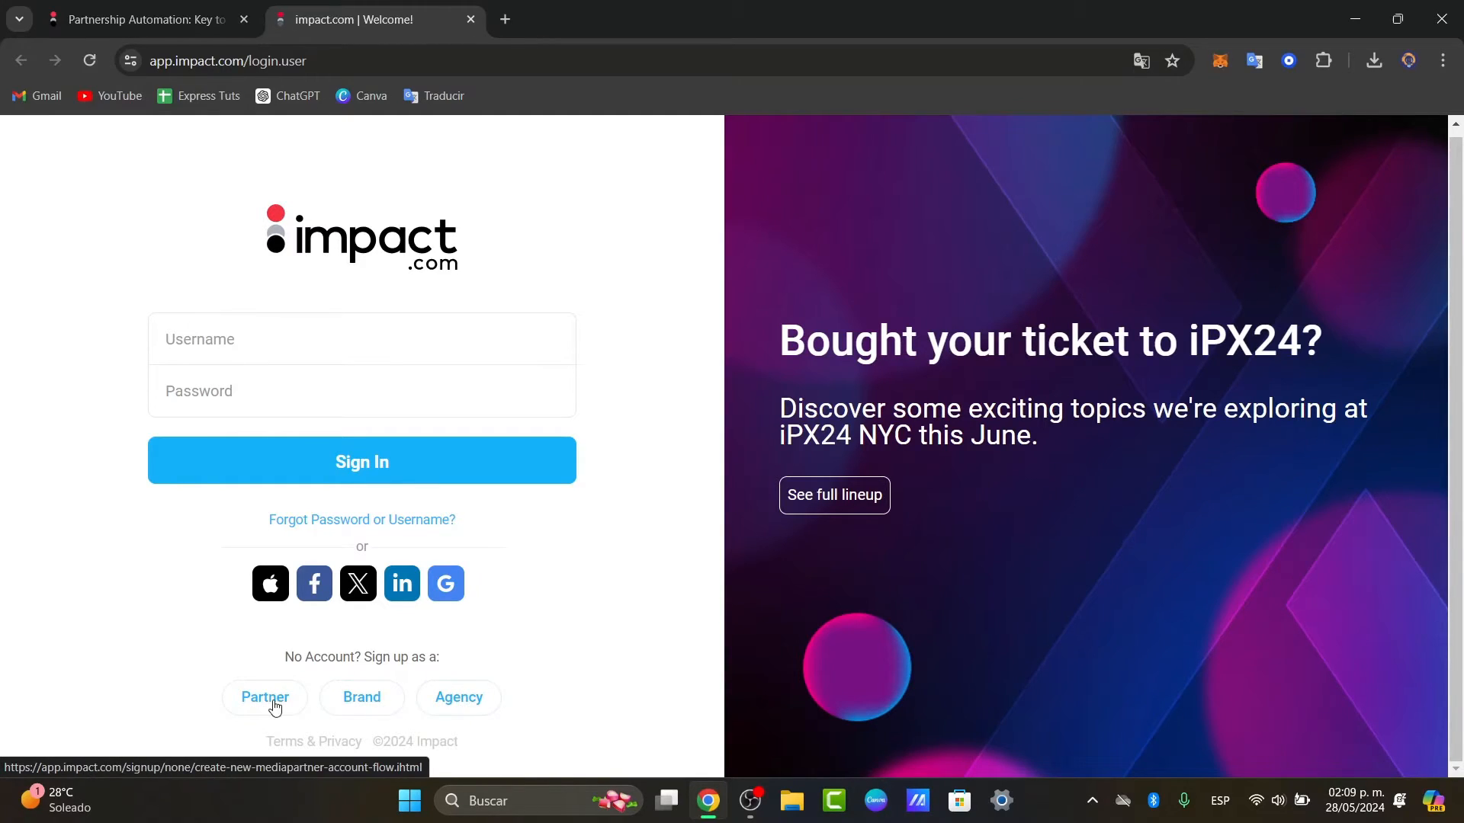
Start a new Partner account and choose Google as the sign-up method
left_click(264, 697)
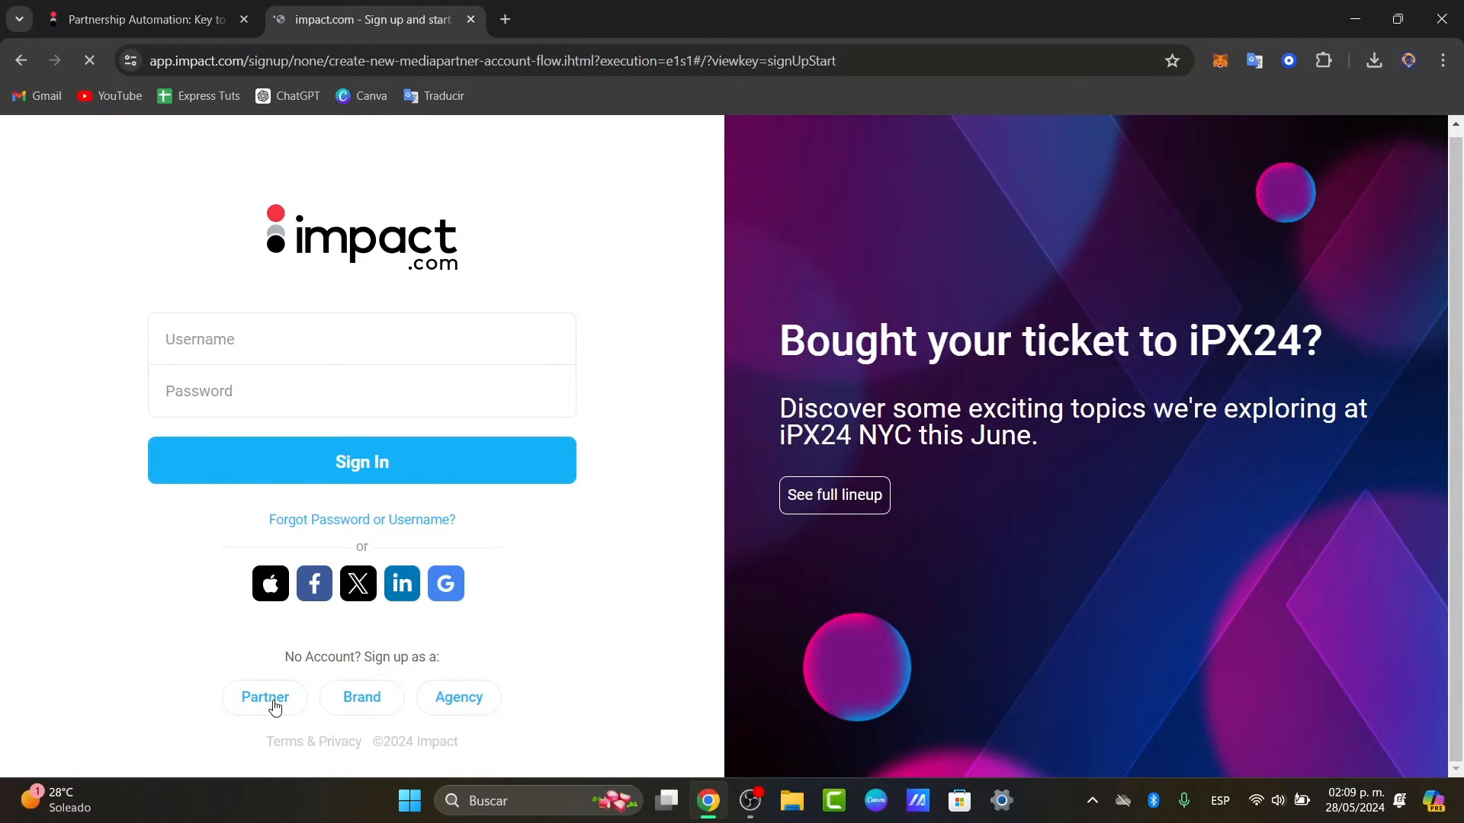
left_click(264, 697)
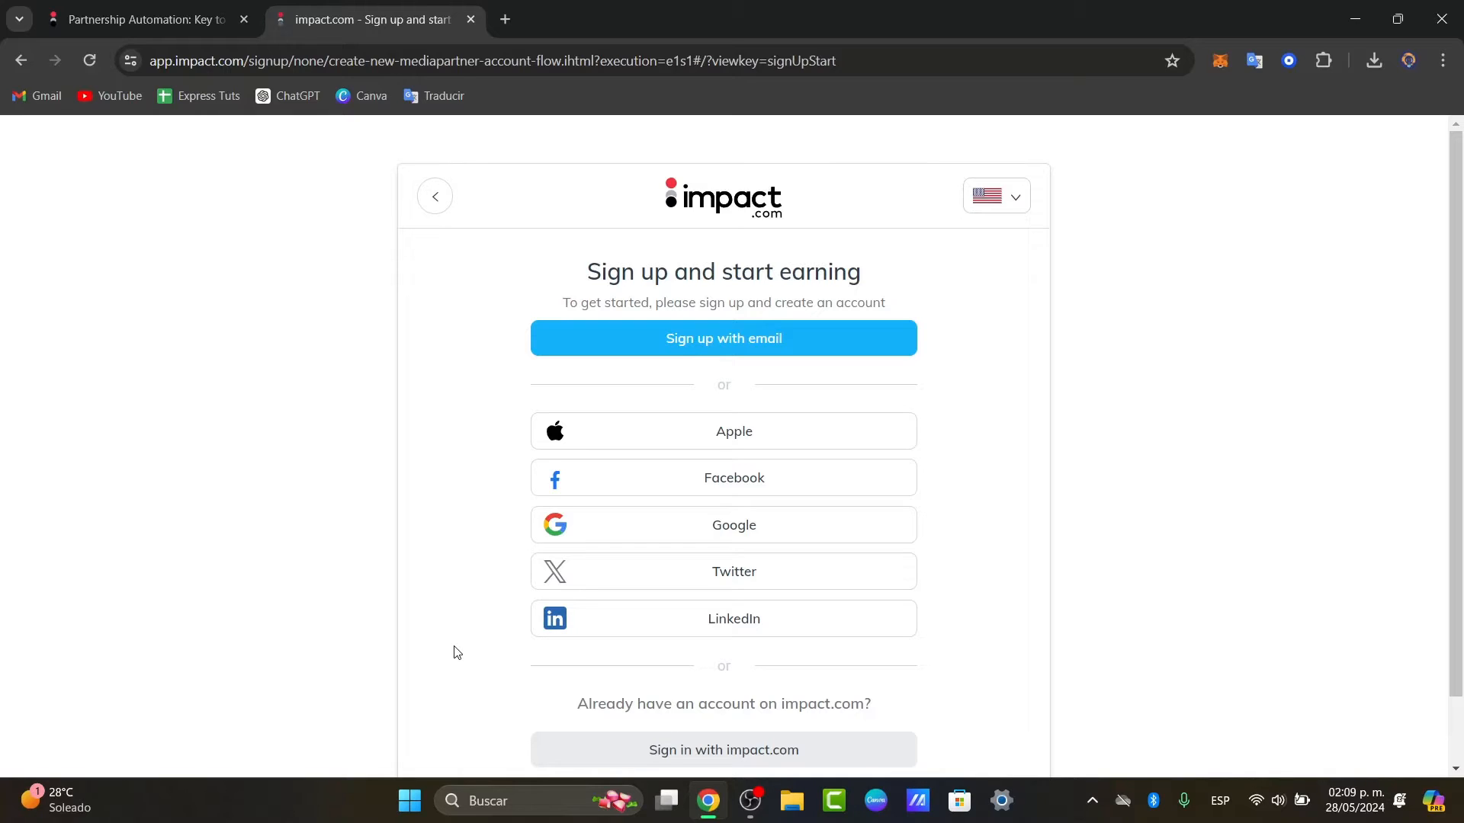
mouse_move(509, 651)
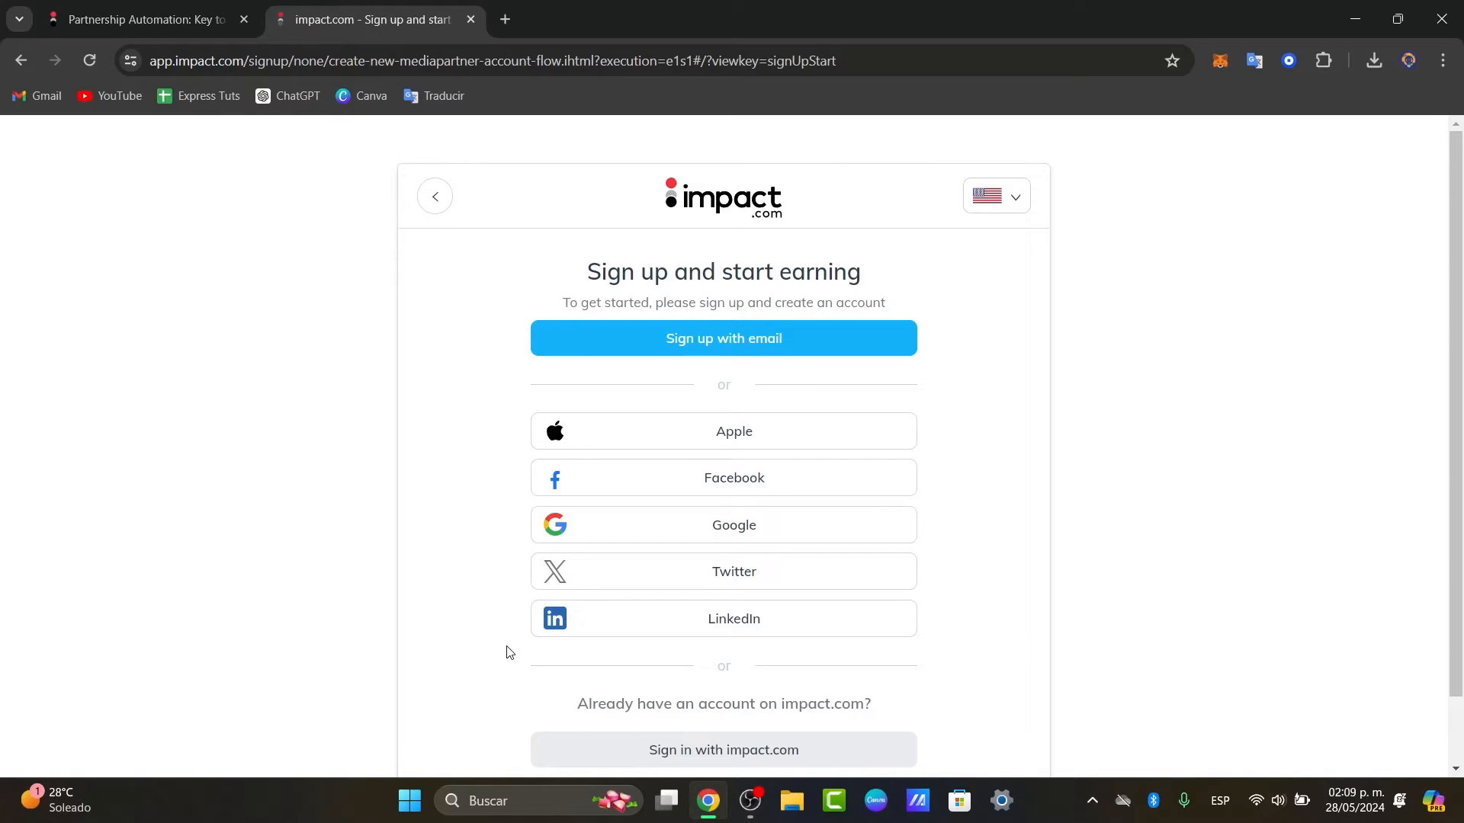
left_click(723, 525)
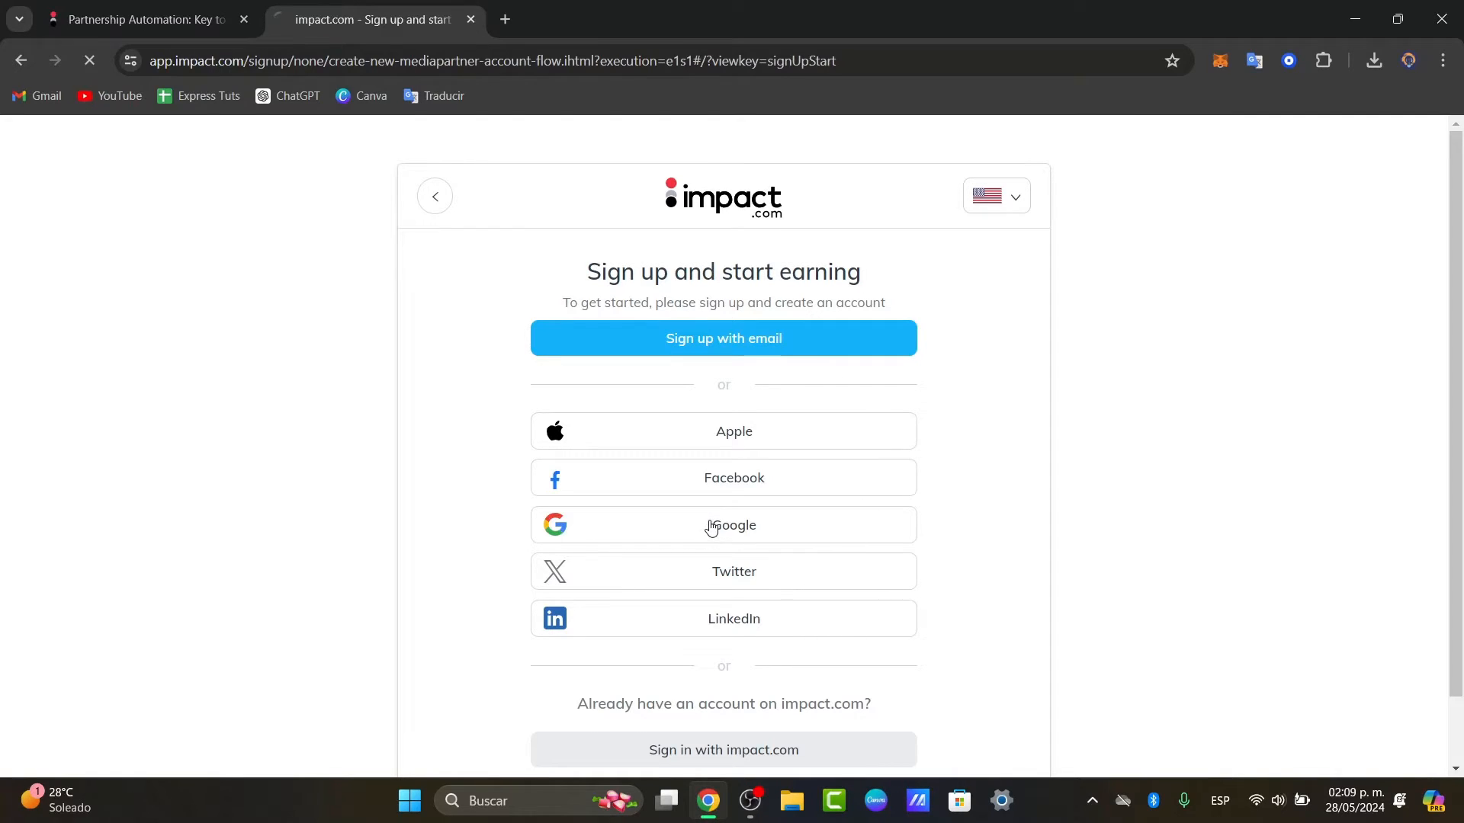
Pick the first listed Google account and approve sharing its details with impact.com
left_click(723, 524)
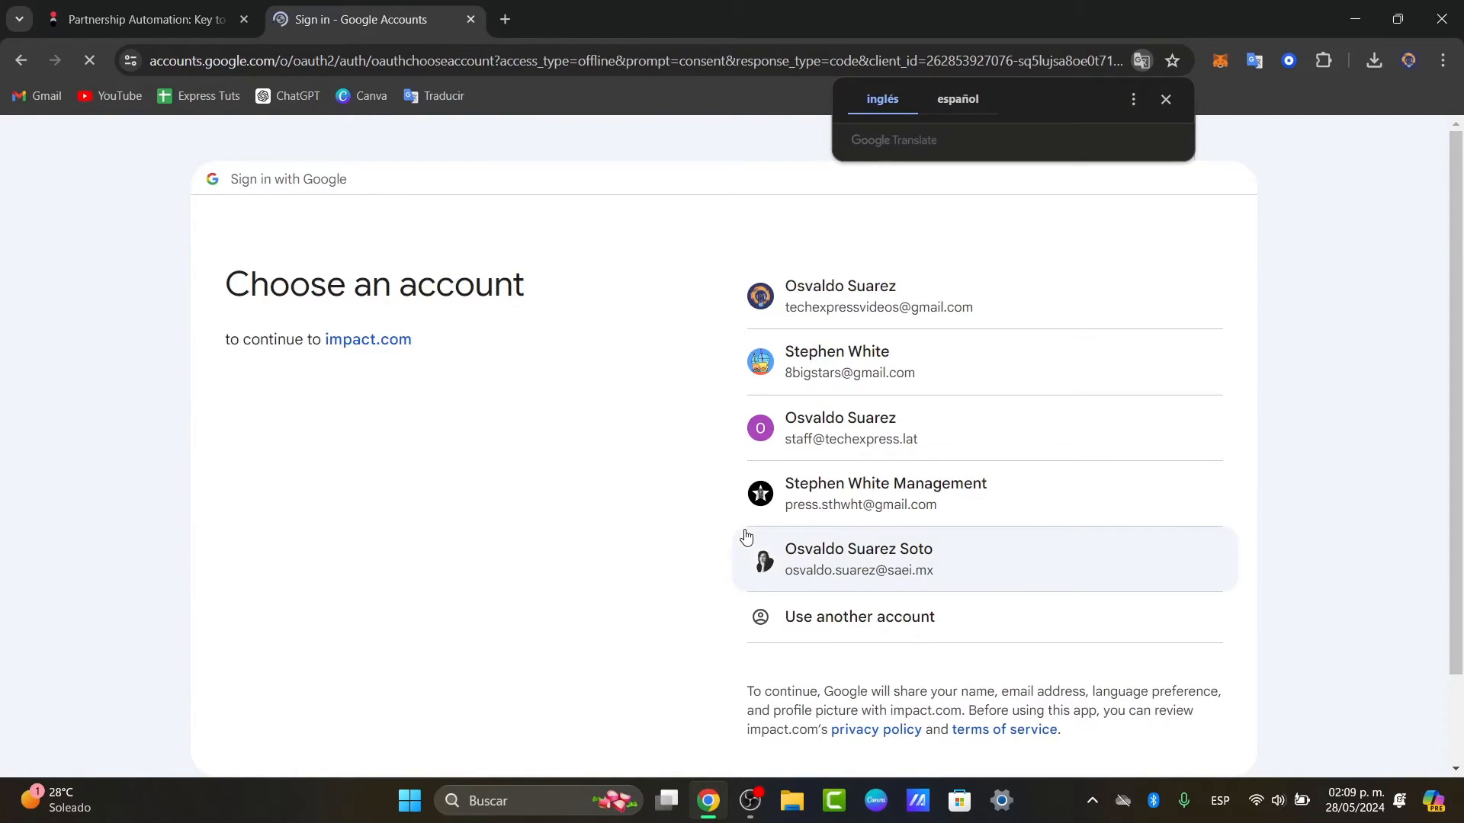
left_click(1163, 99)
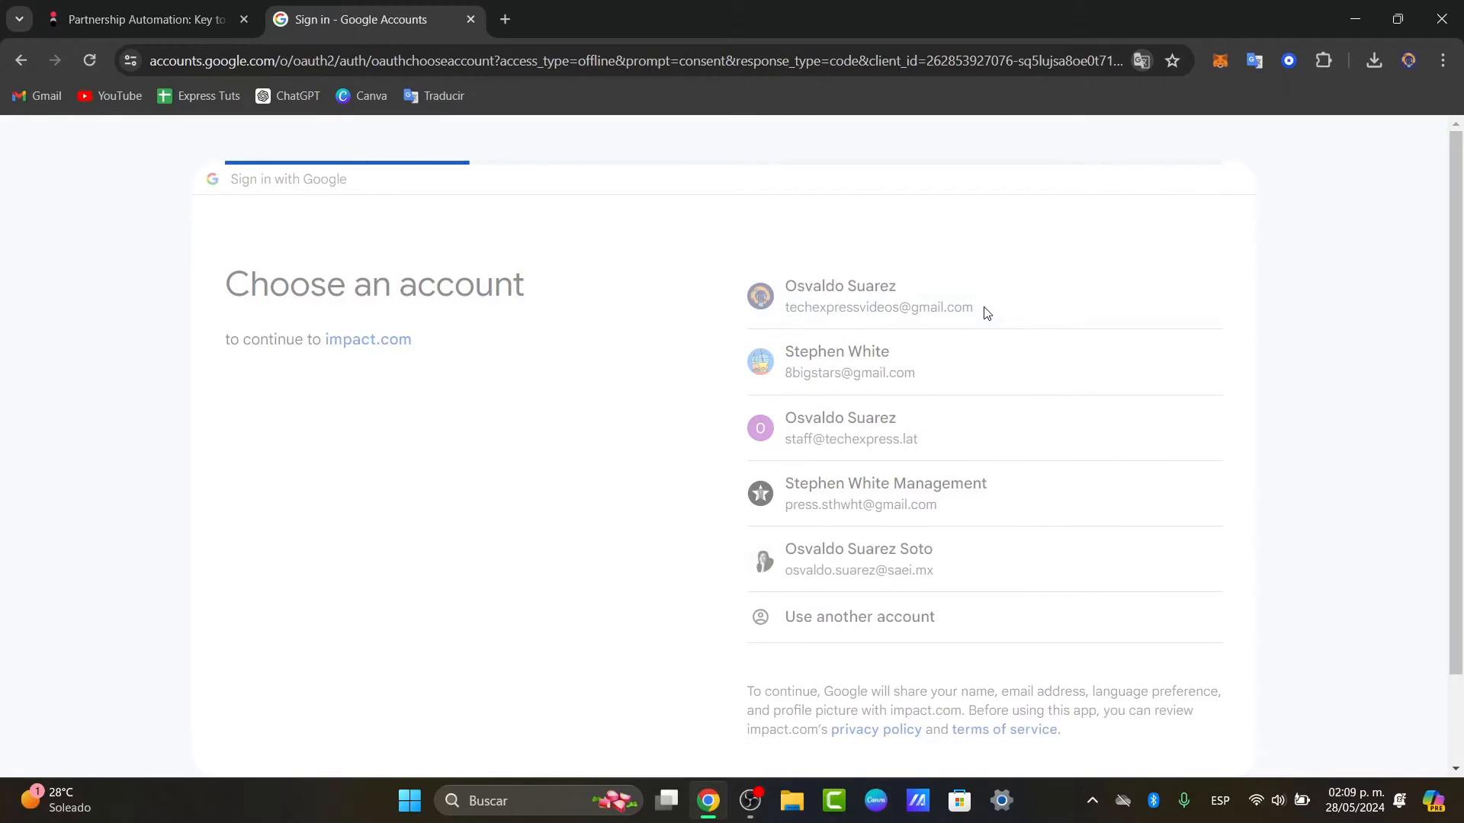
left_click(879, 296)
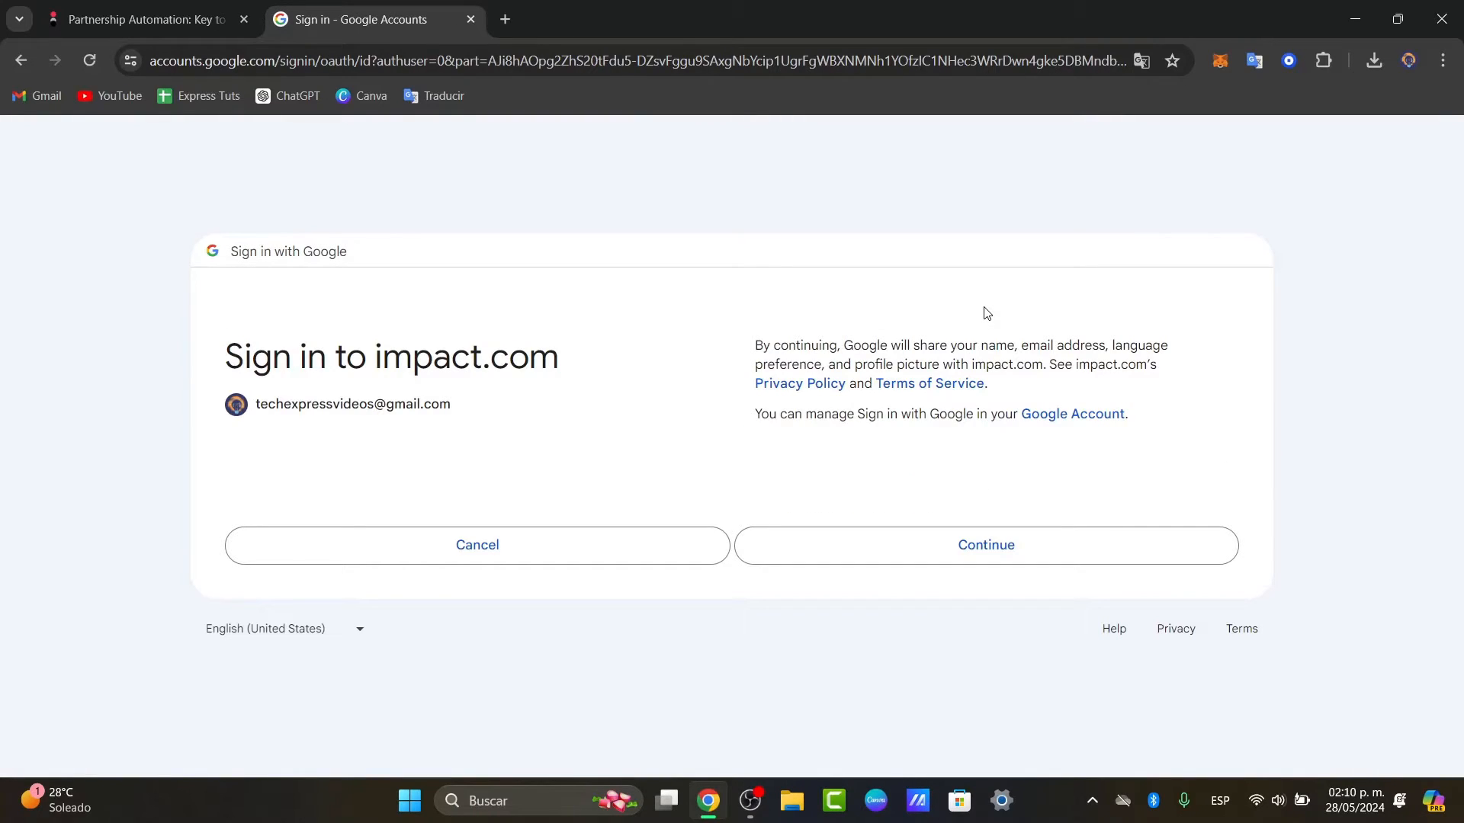
mouse_move(879, 567)
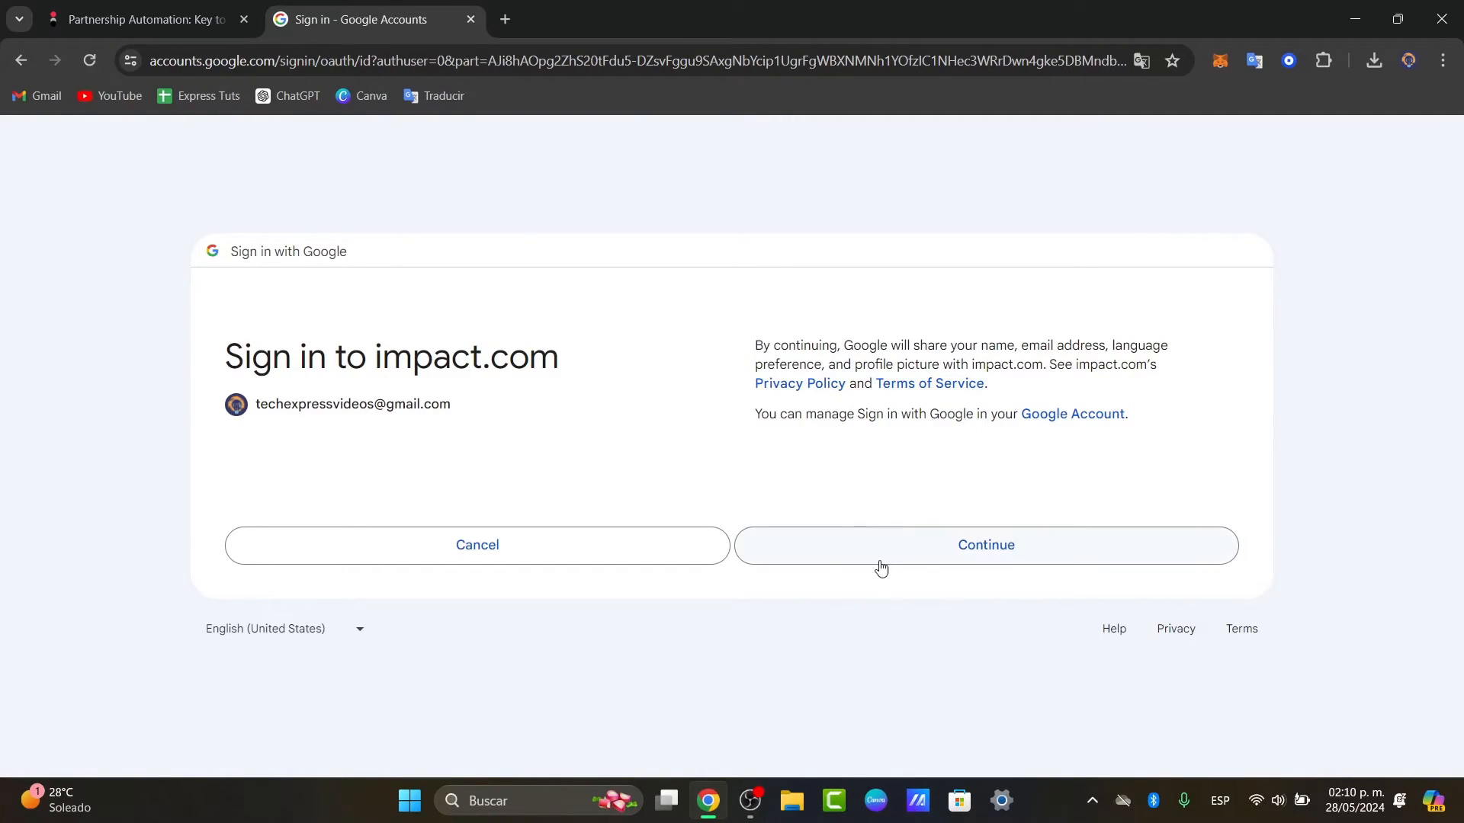
left_click(985, 546)
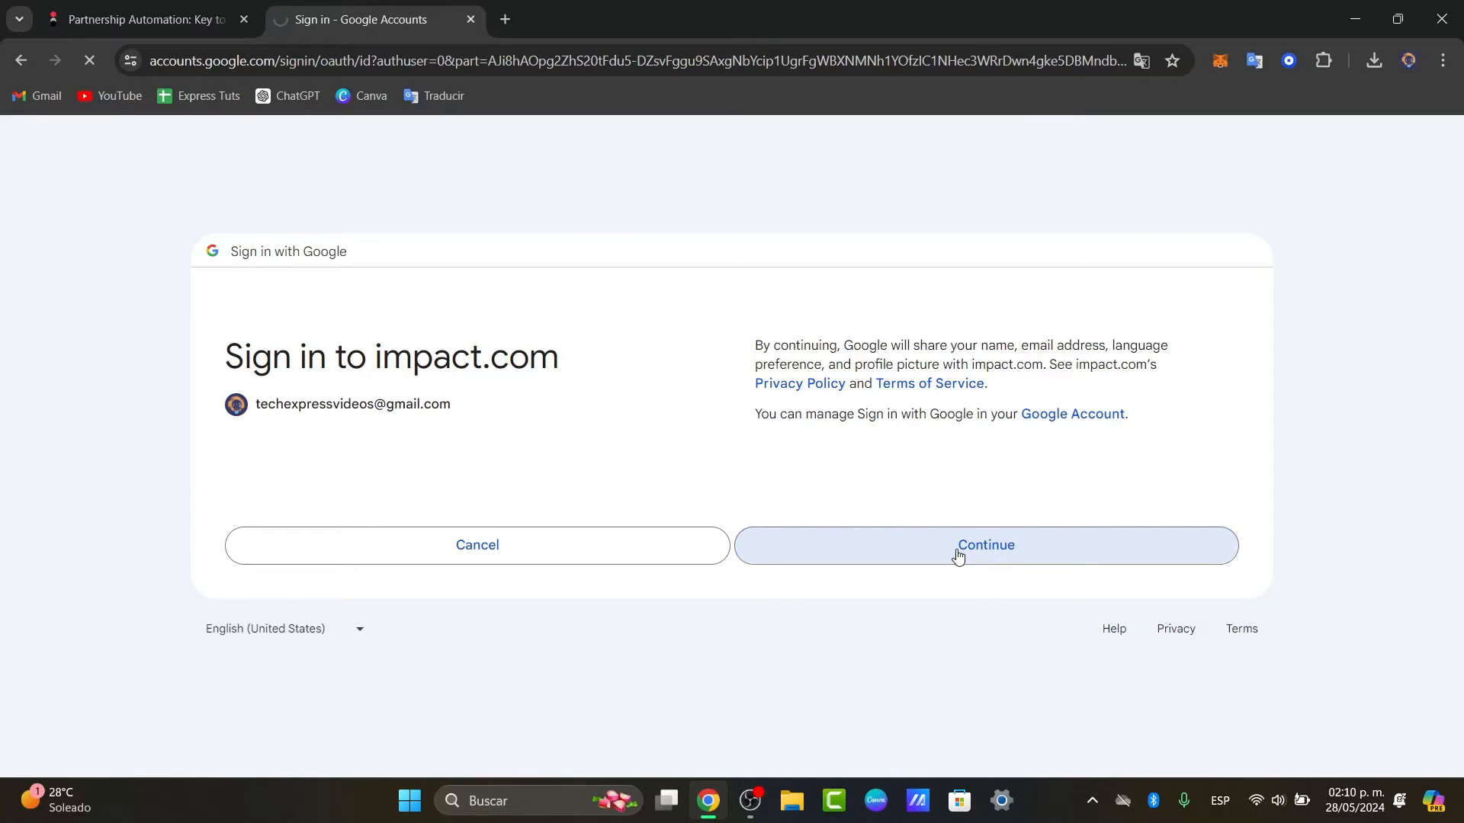
left_click(985, 545)
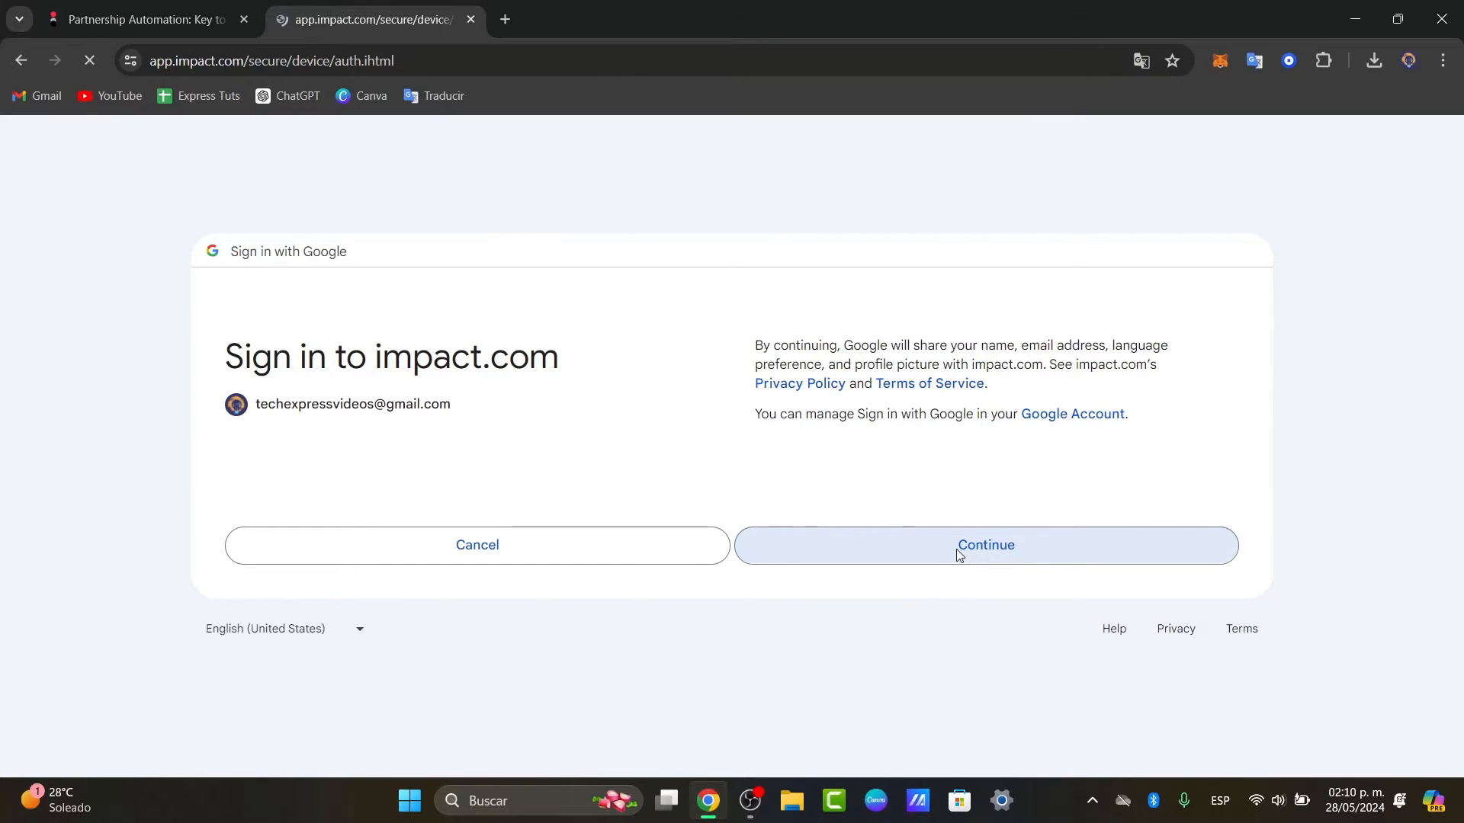
left_click(985, 546)
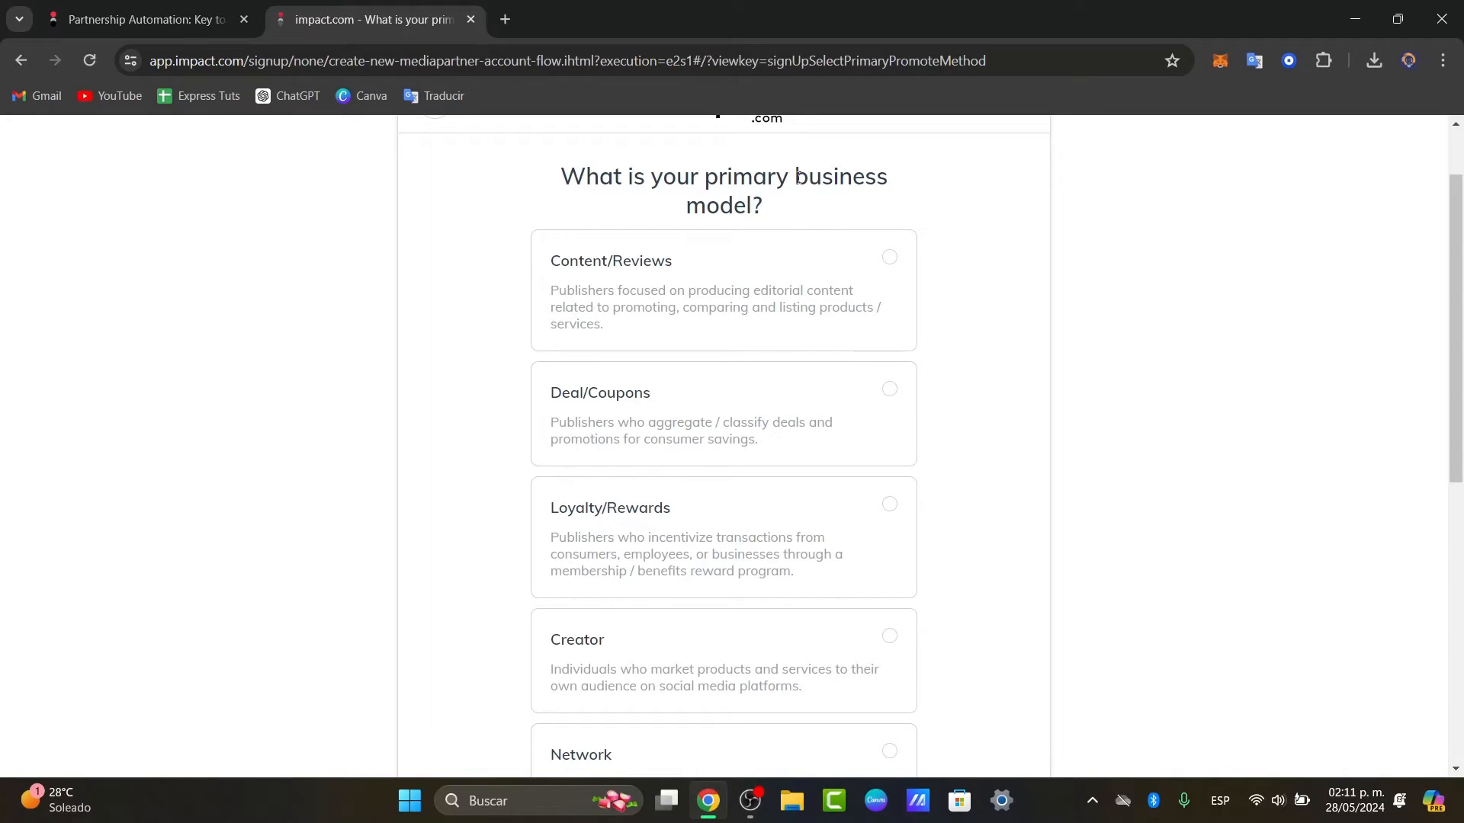
Select Creator as the primary publisher business model
scroll("up", 3)
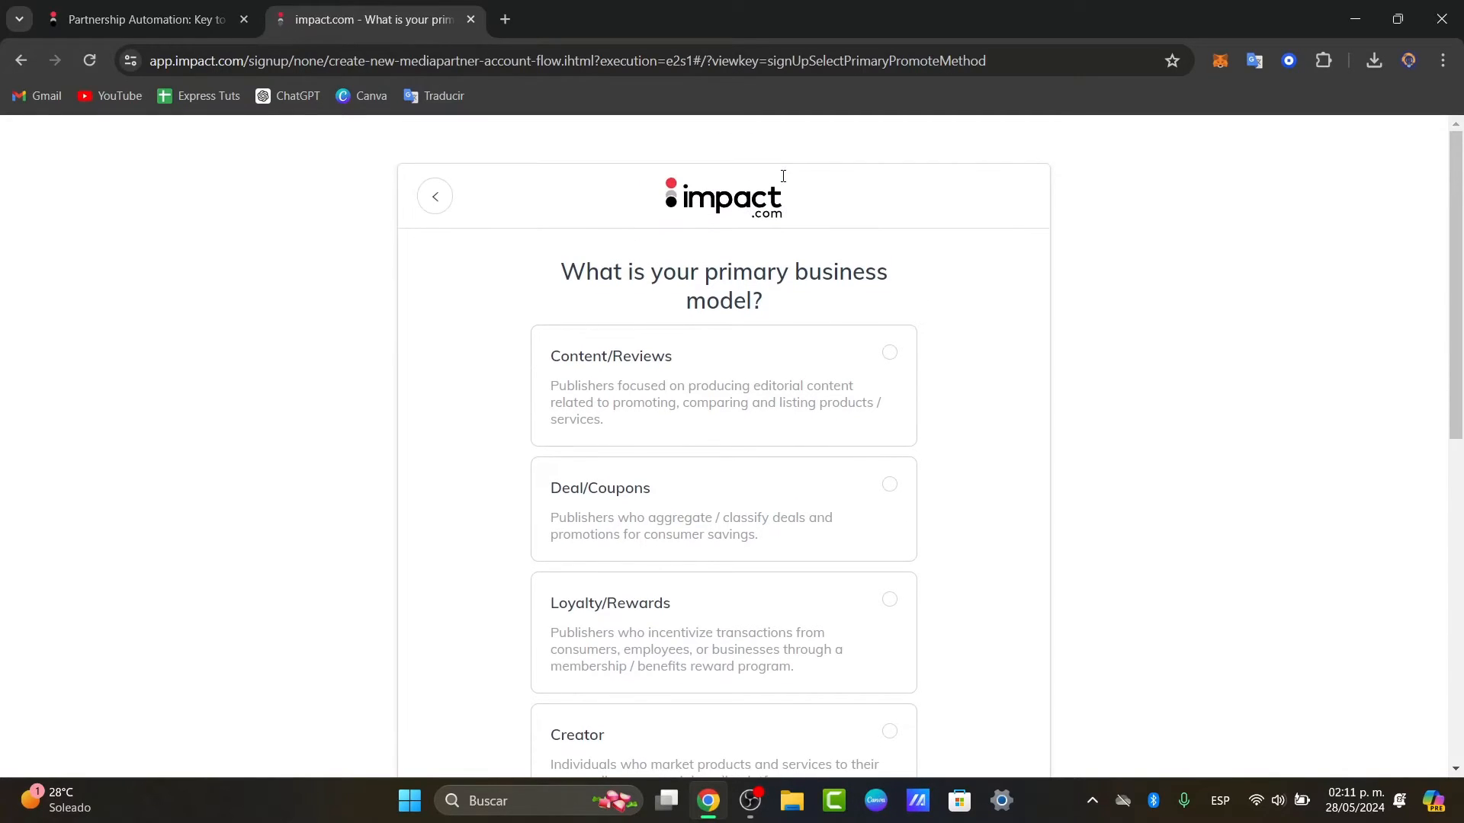
scroll("down", 3)
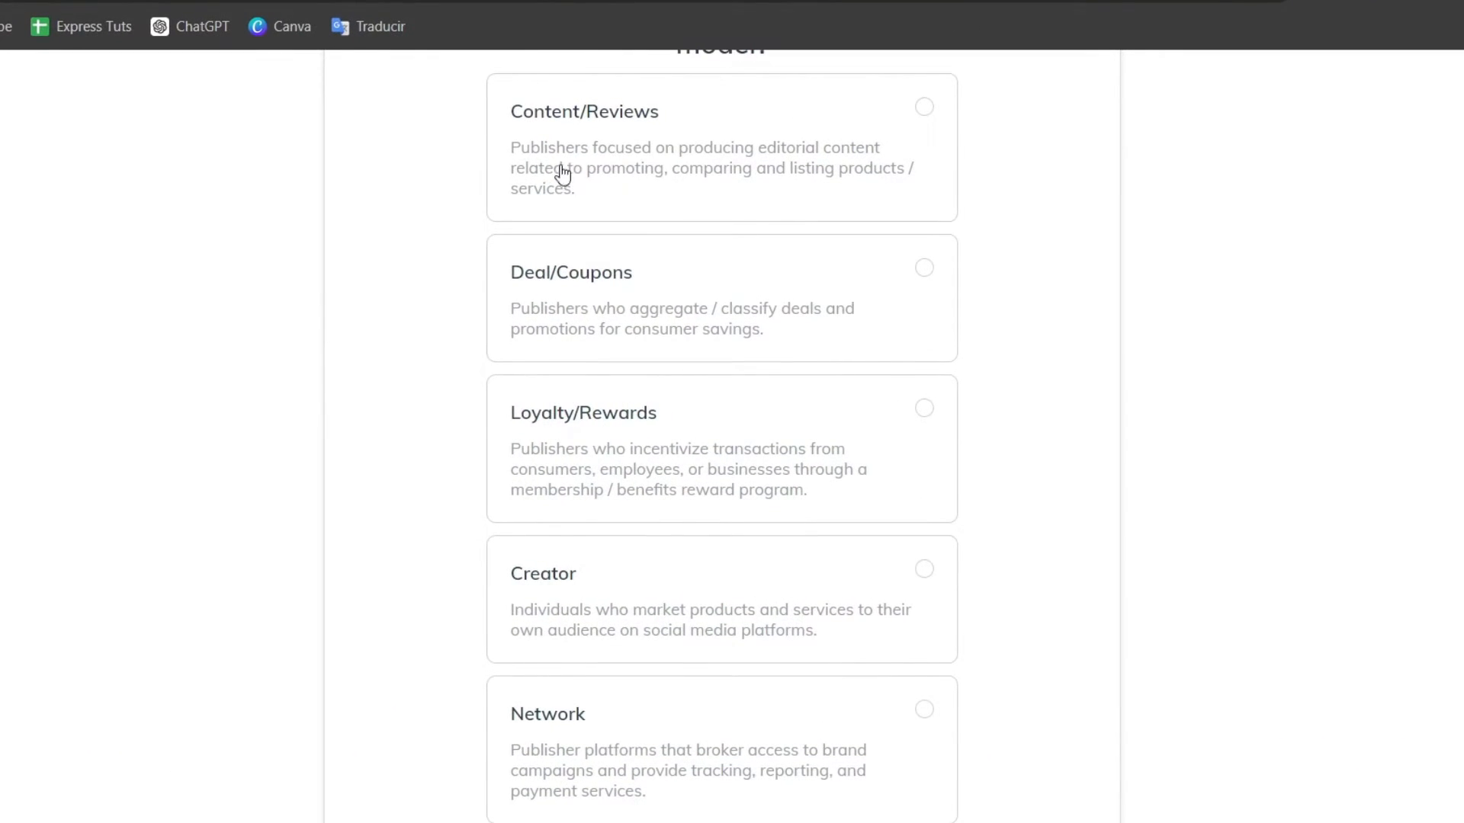
mouse_move(673, 328)
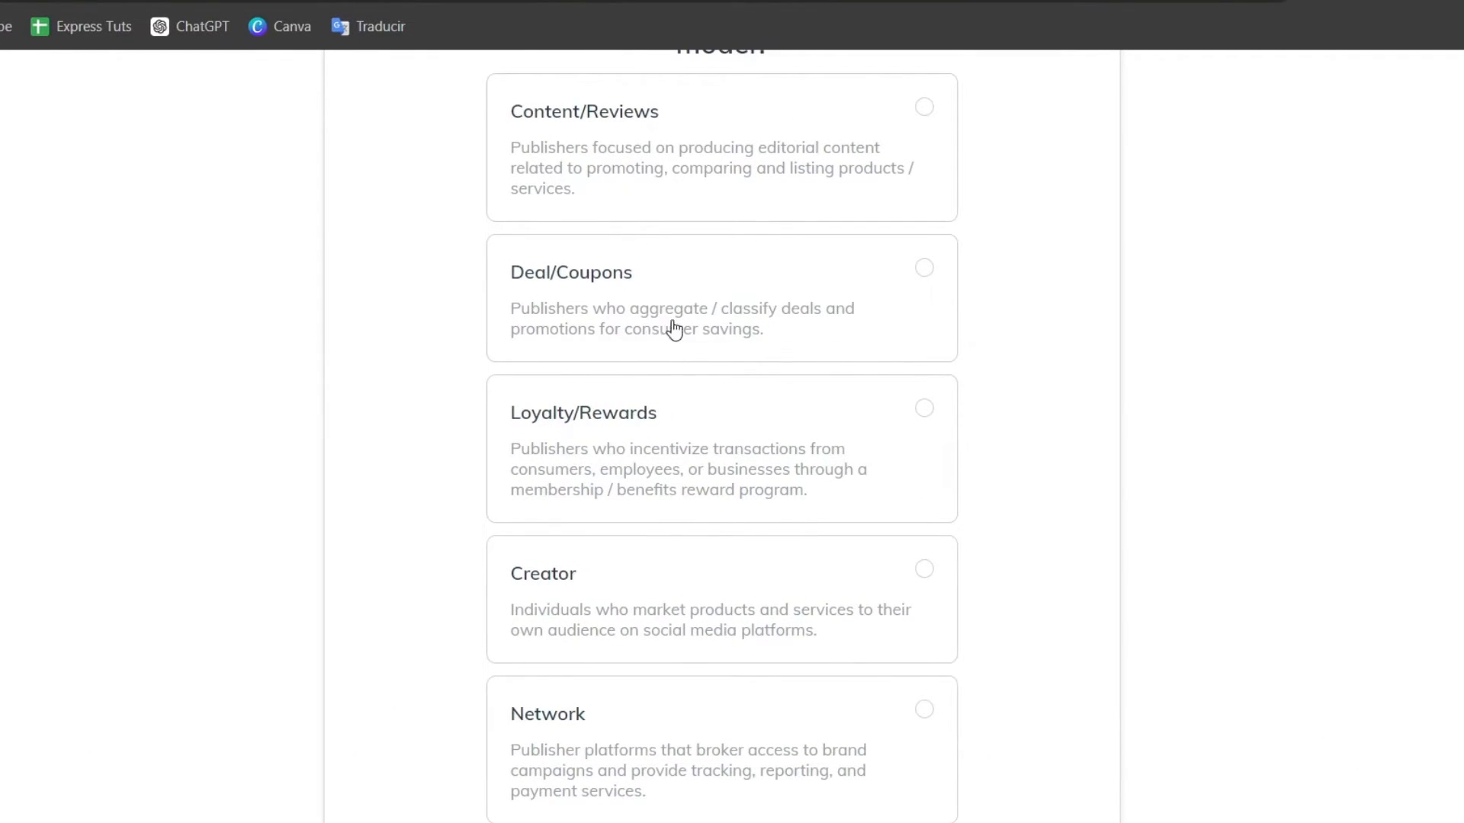
mouse_move(755, 365)
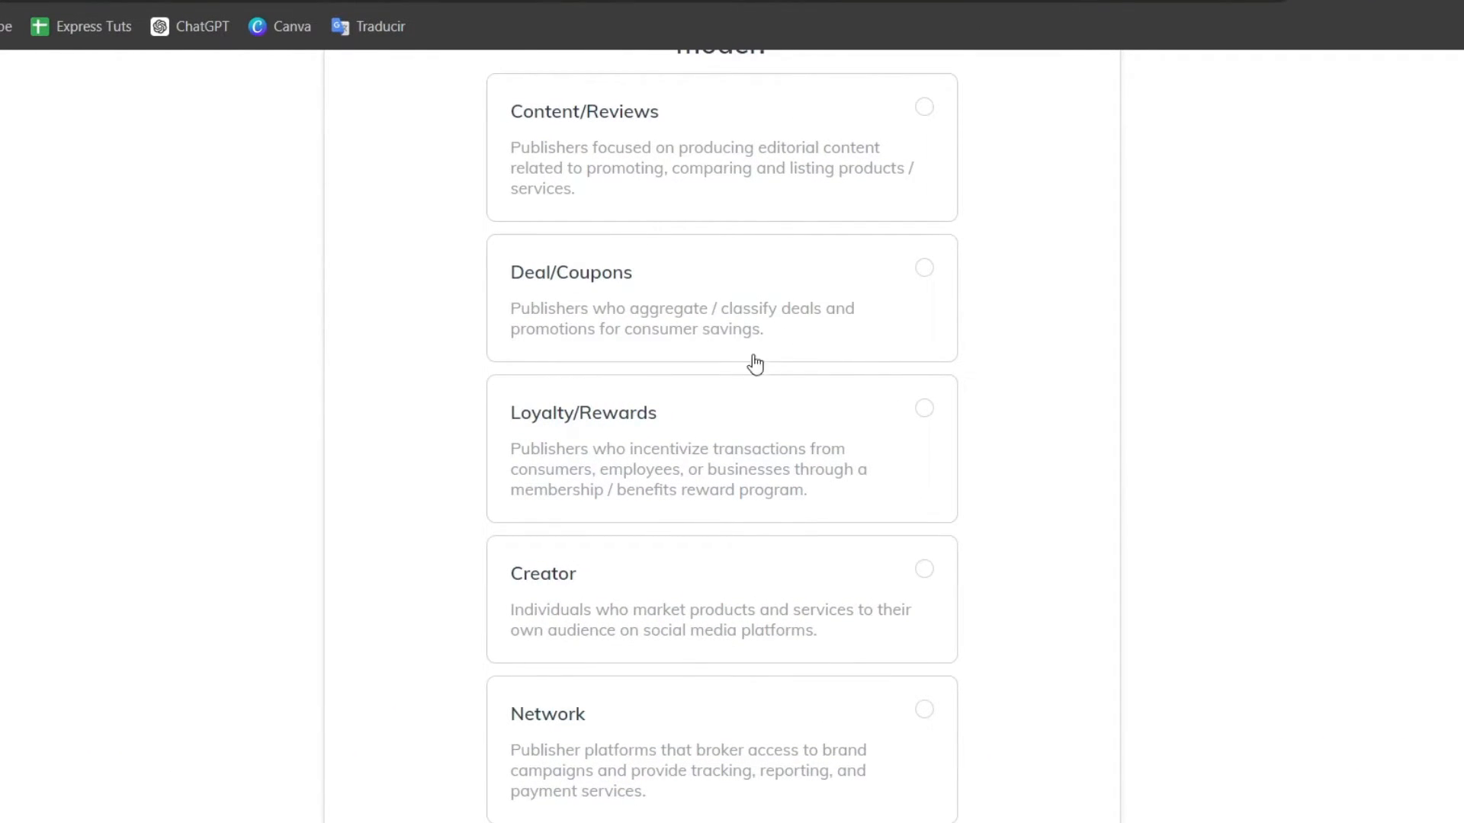
left_click(924, 408)
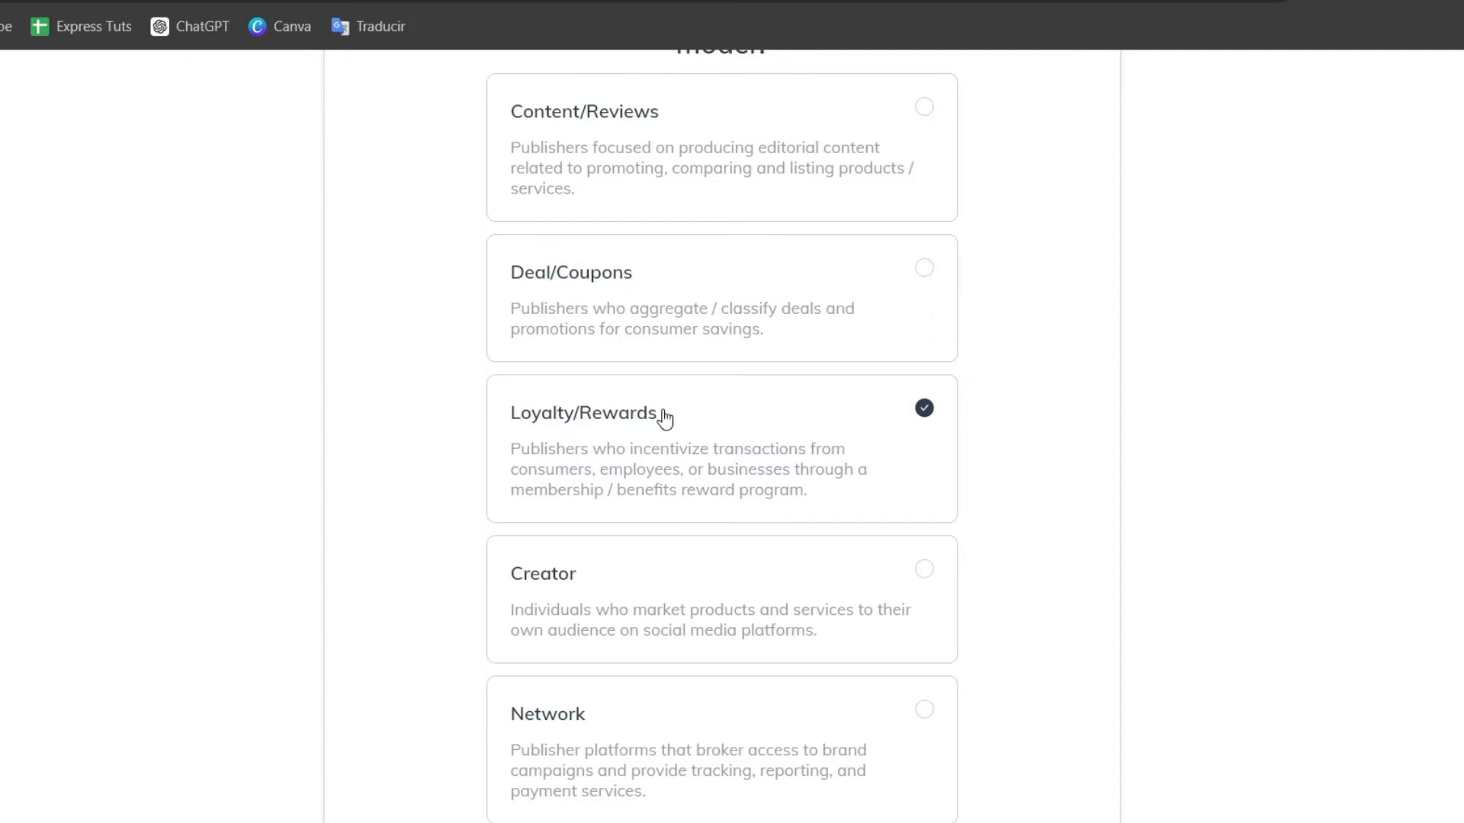
scroll("down", 3)
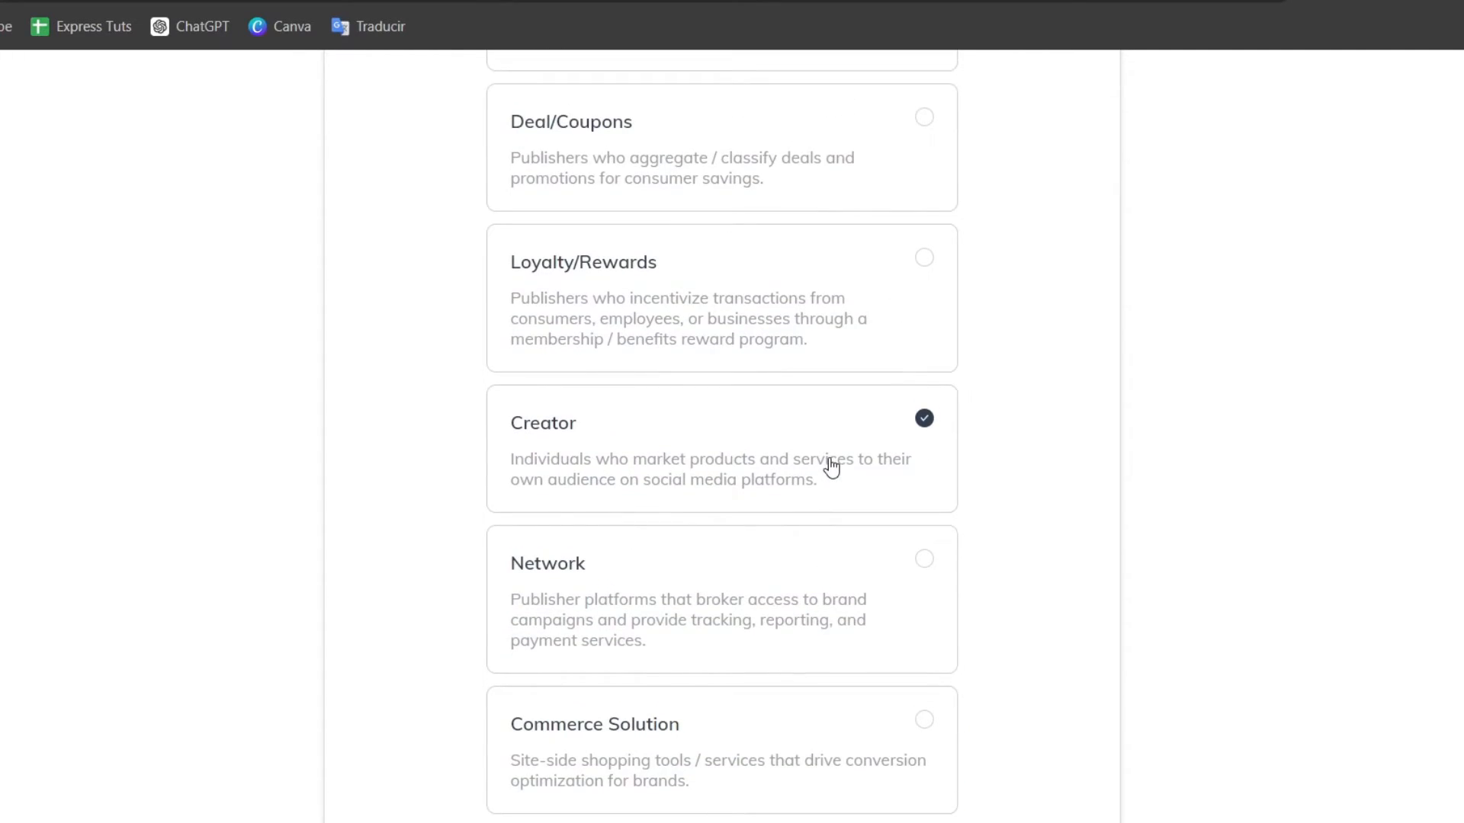
mouse_move(668, 505)
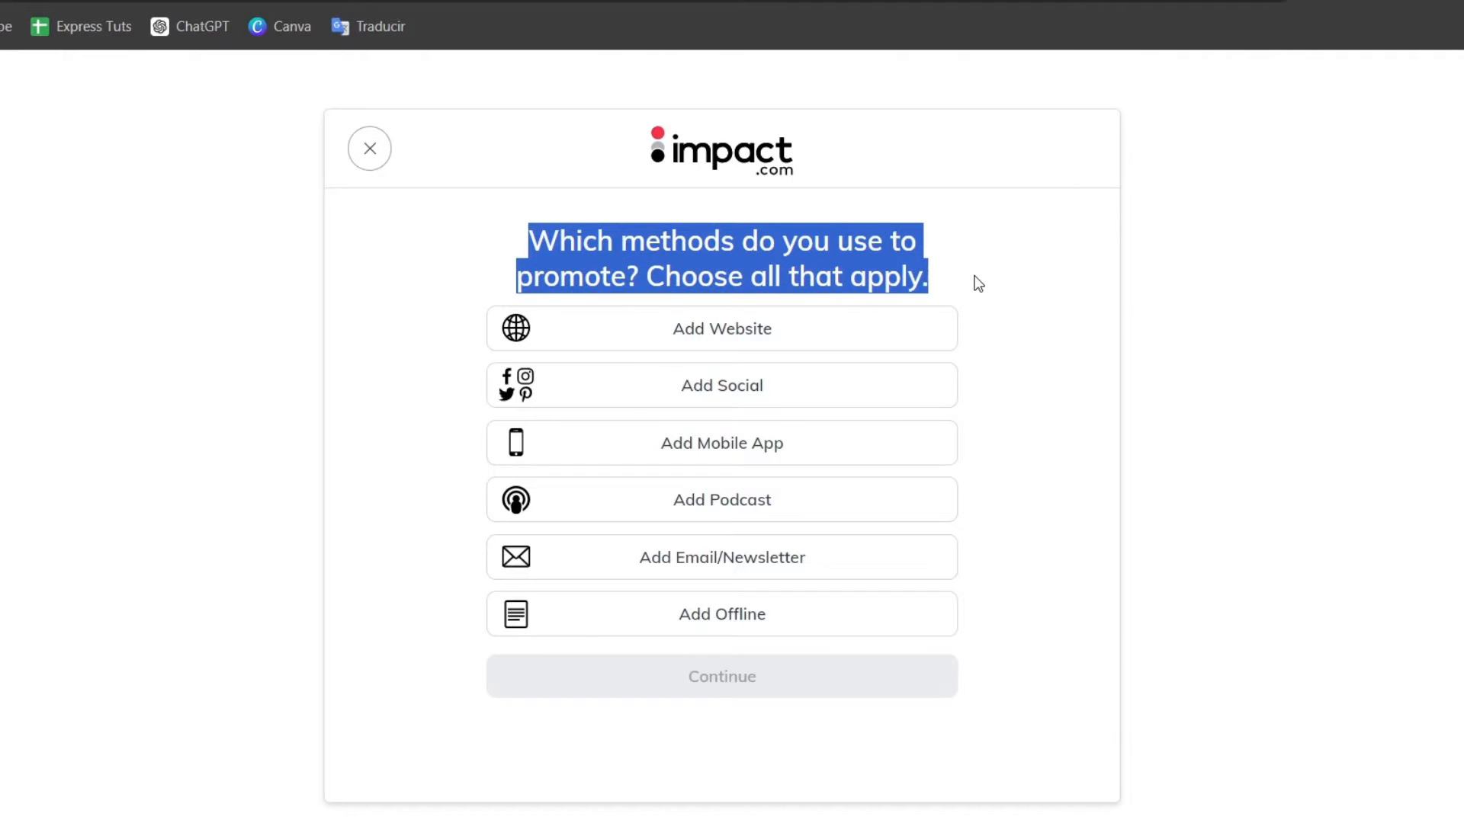
mouse_move(1149, 297)
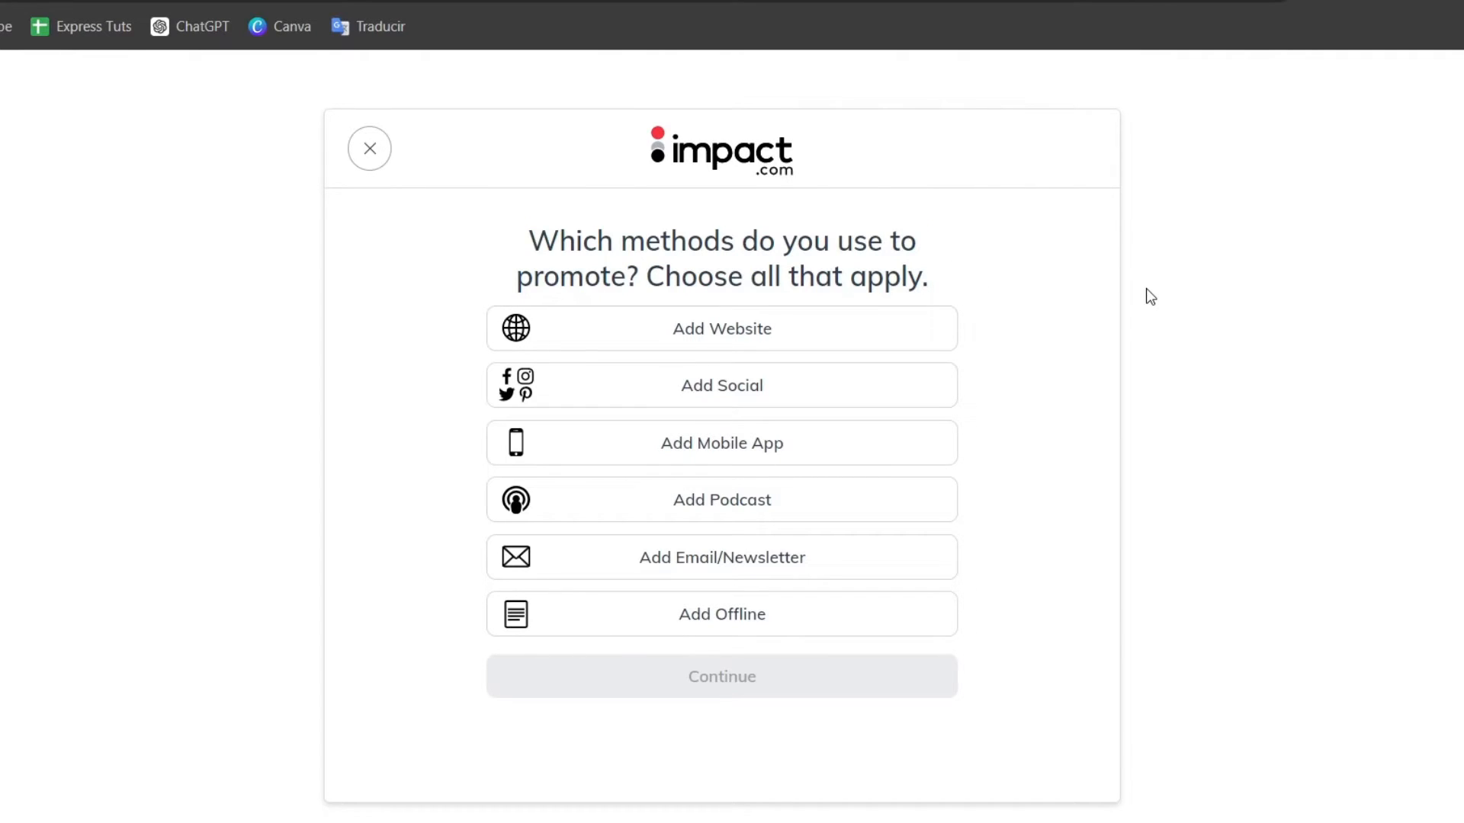
Add Instagram as a social promotion method alongside the website and YouTube channel
left_click(721, 384)
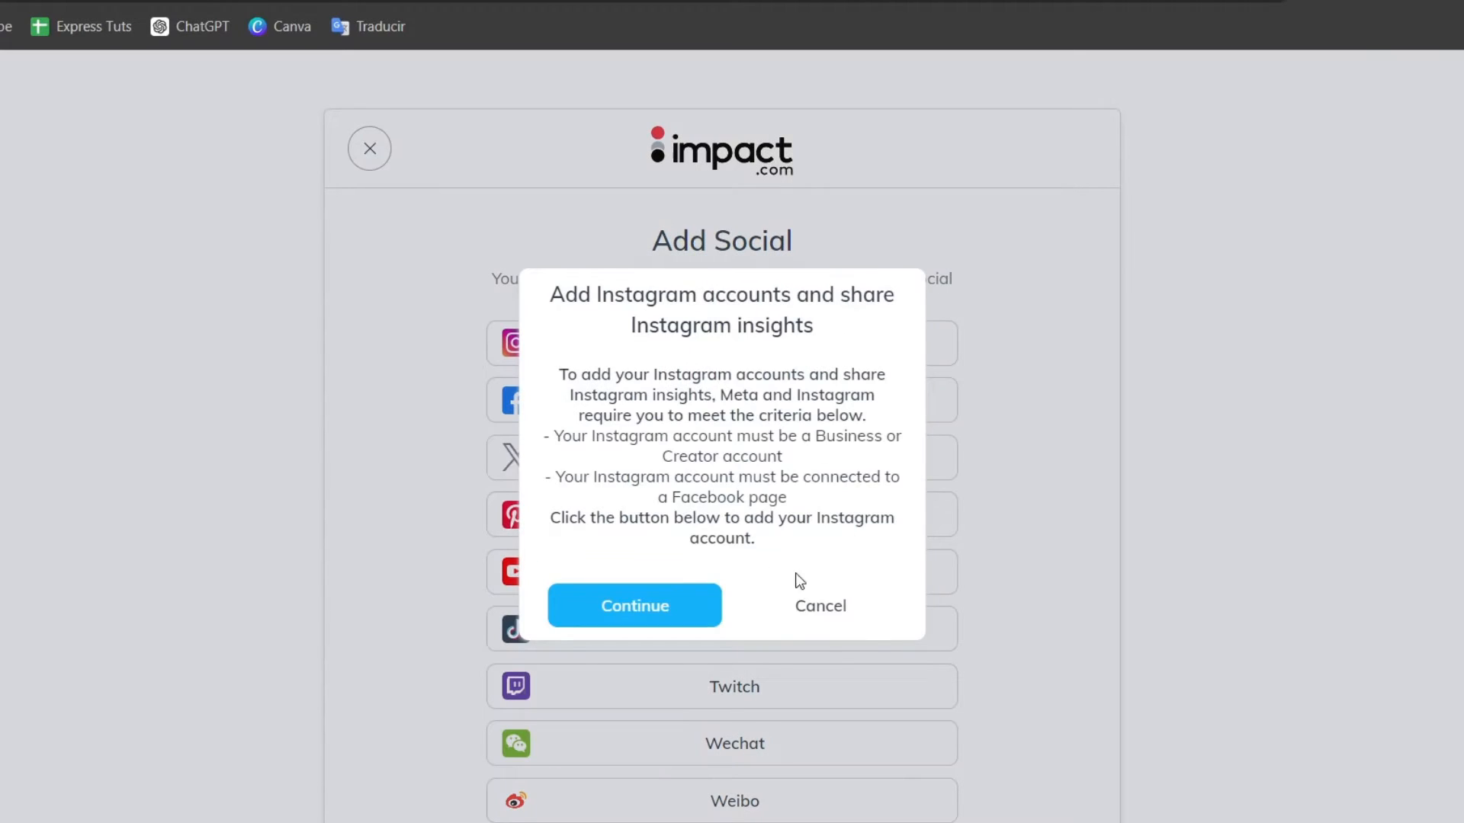
left_click(635, 605)
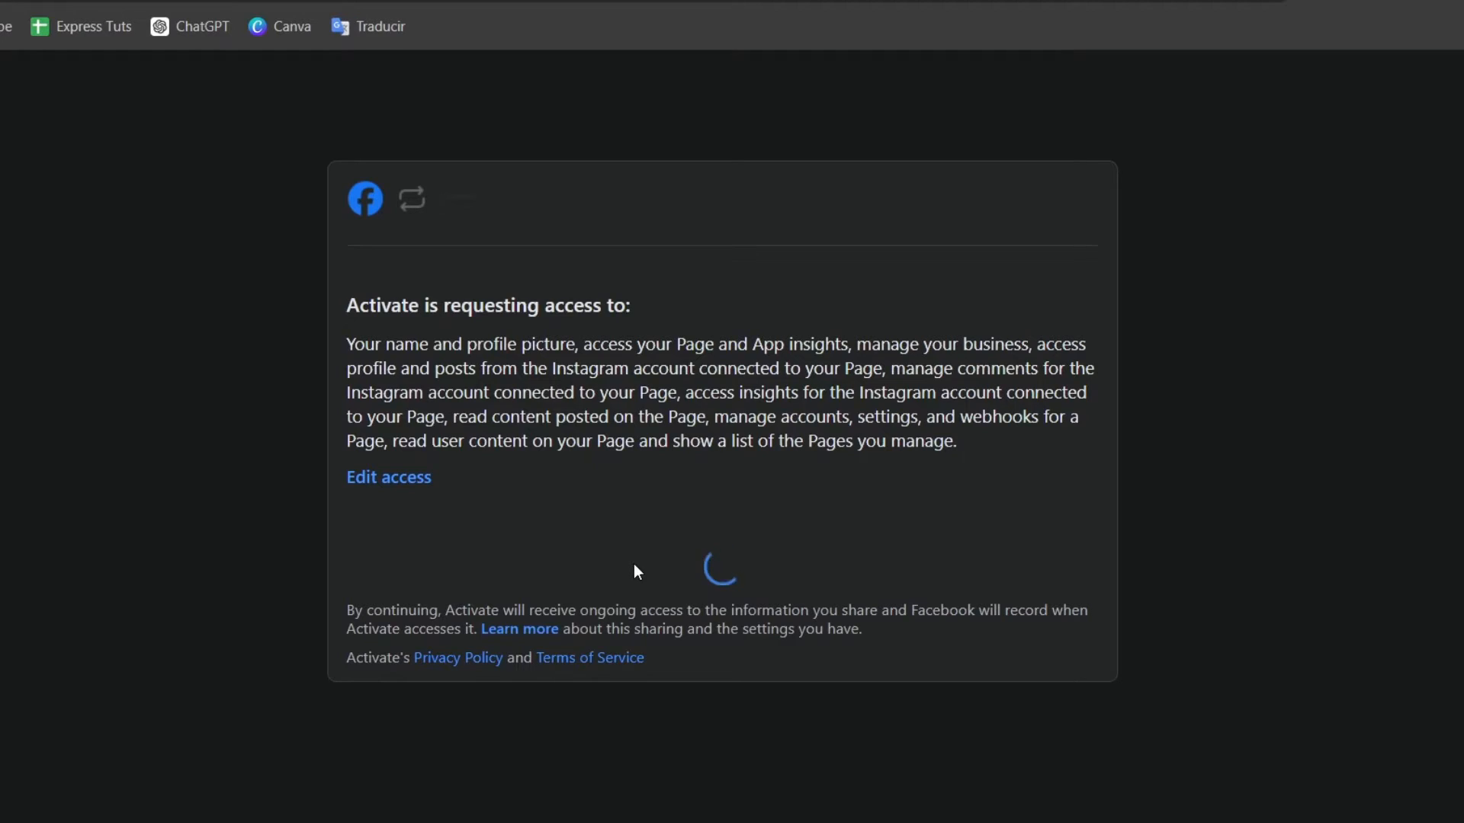
mouse_move(837, 580)
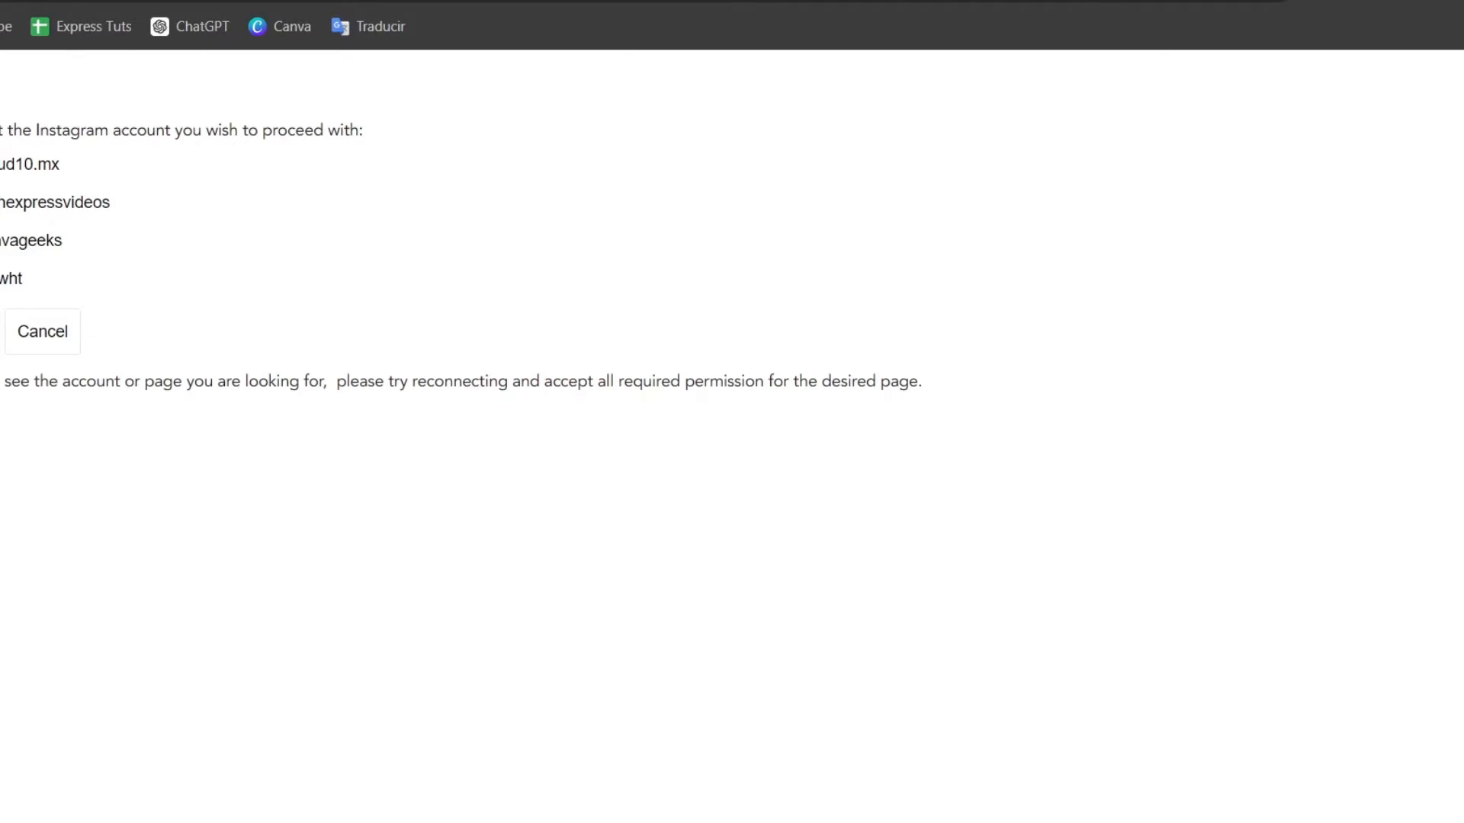
left_click(42, 331)
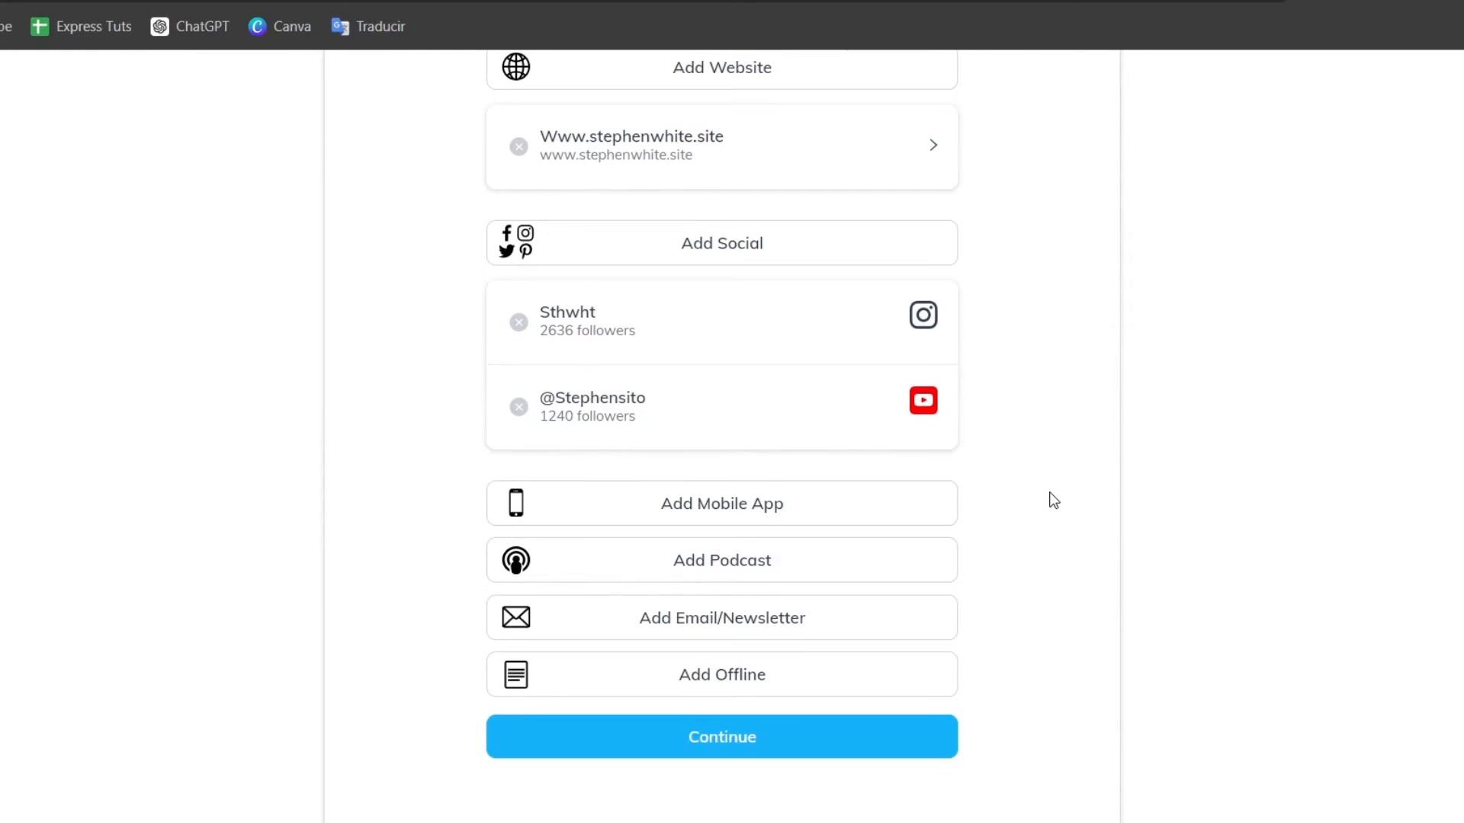
Continue past promotion methods and fill in the individual partner details including country/region
left_click(721, 736)
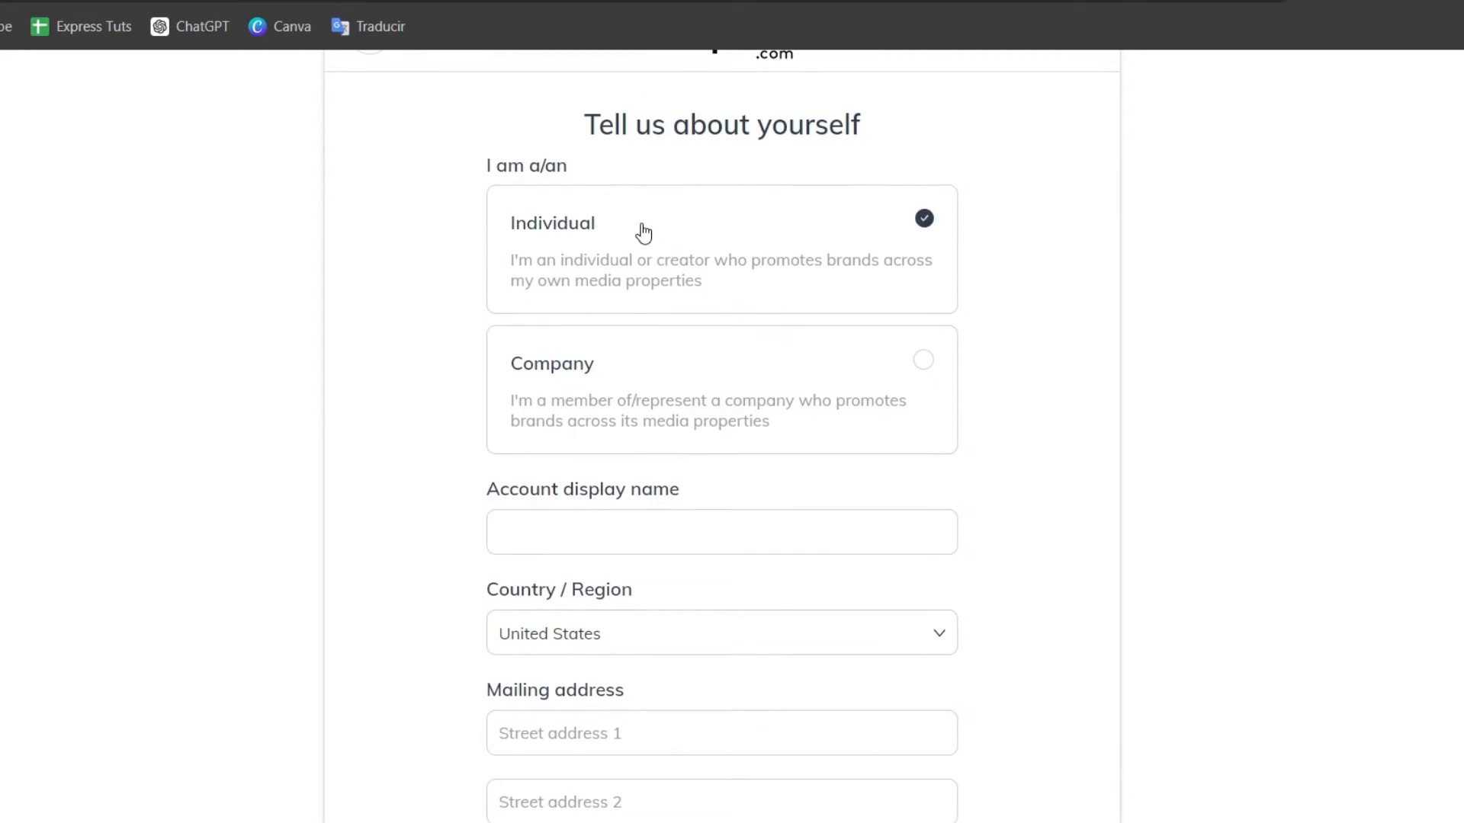
scroll("down", 3)
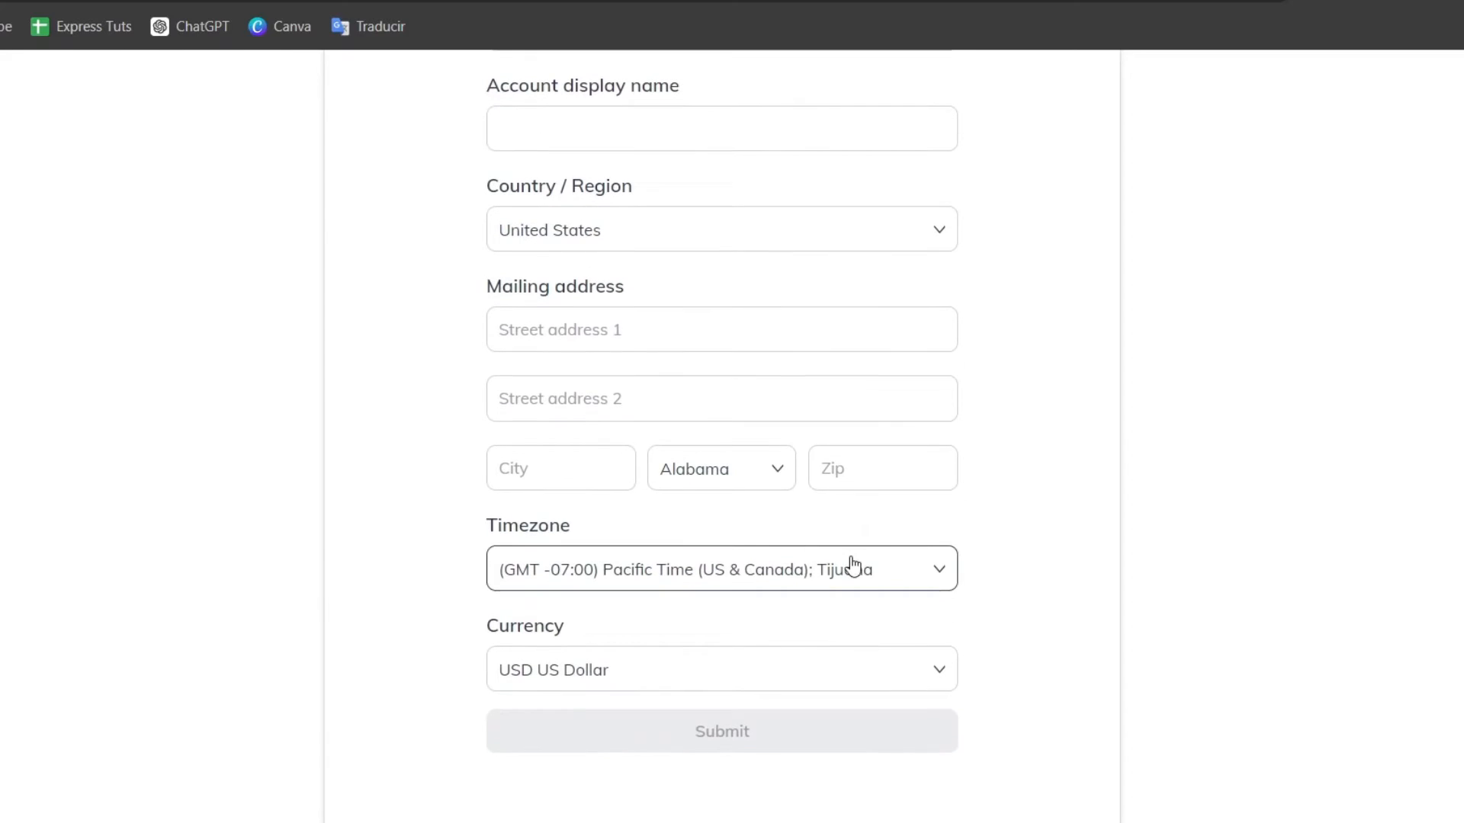
scroll("up", 3)
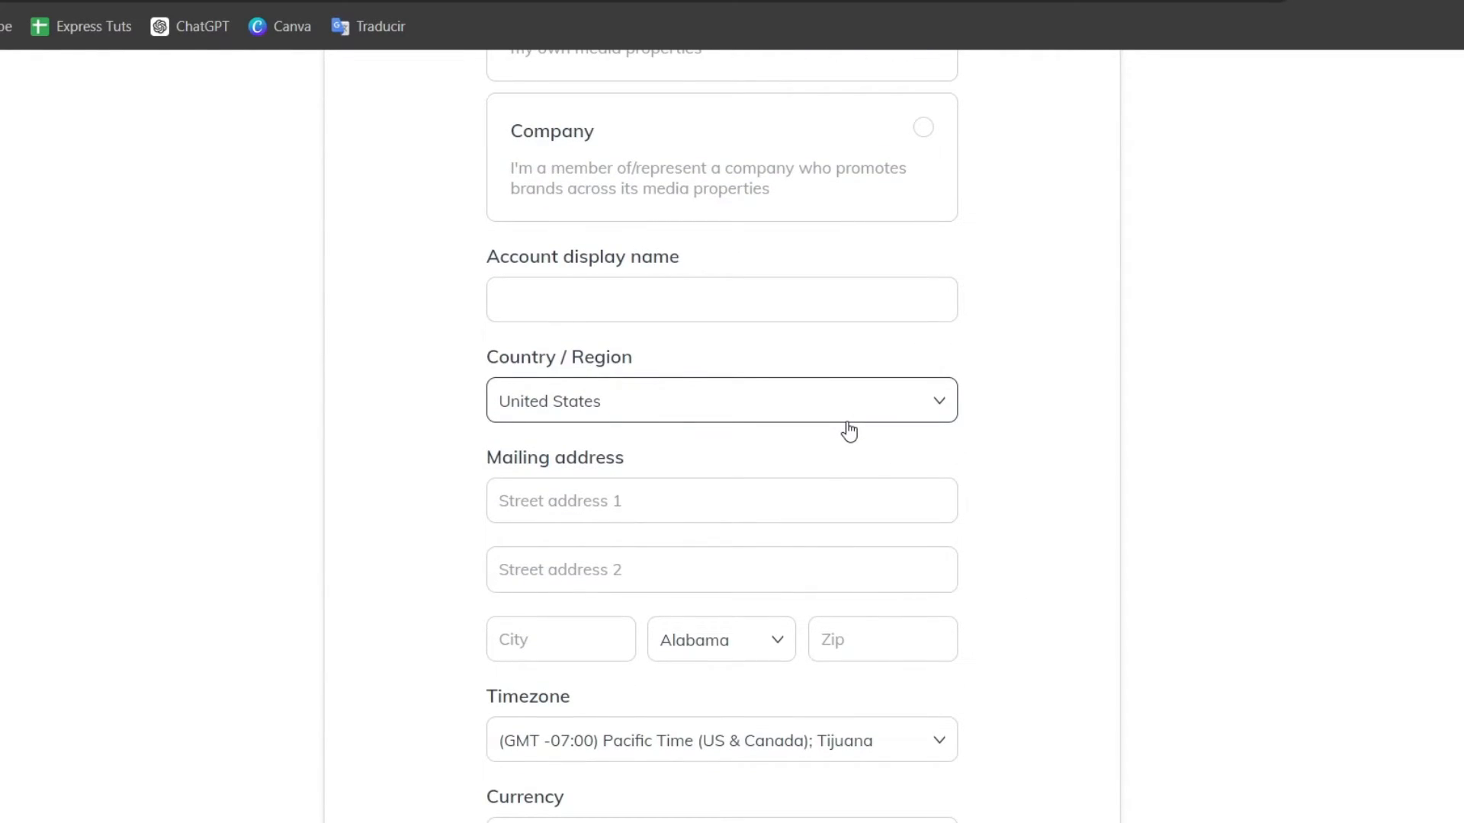
left_click(849, 429)
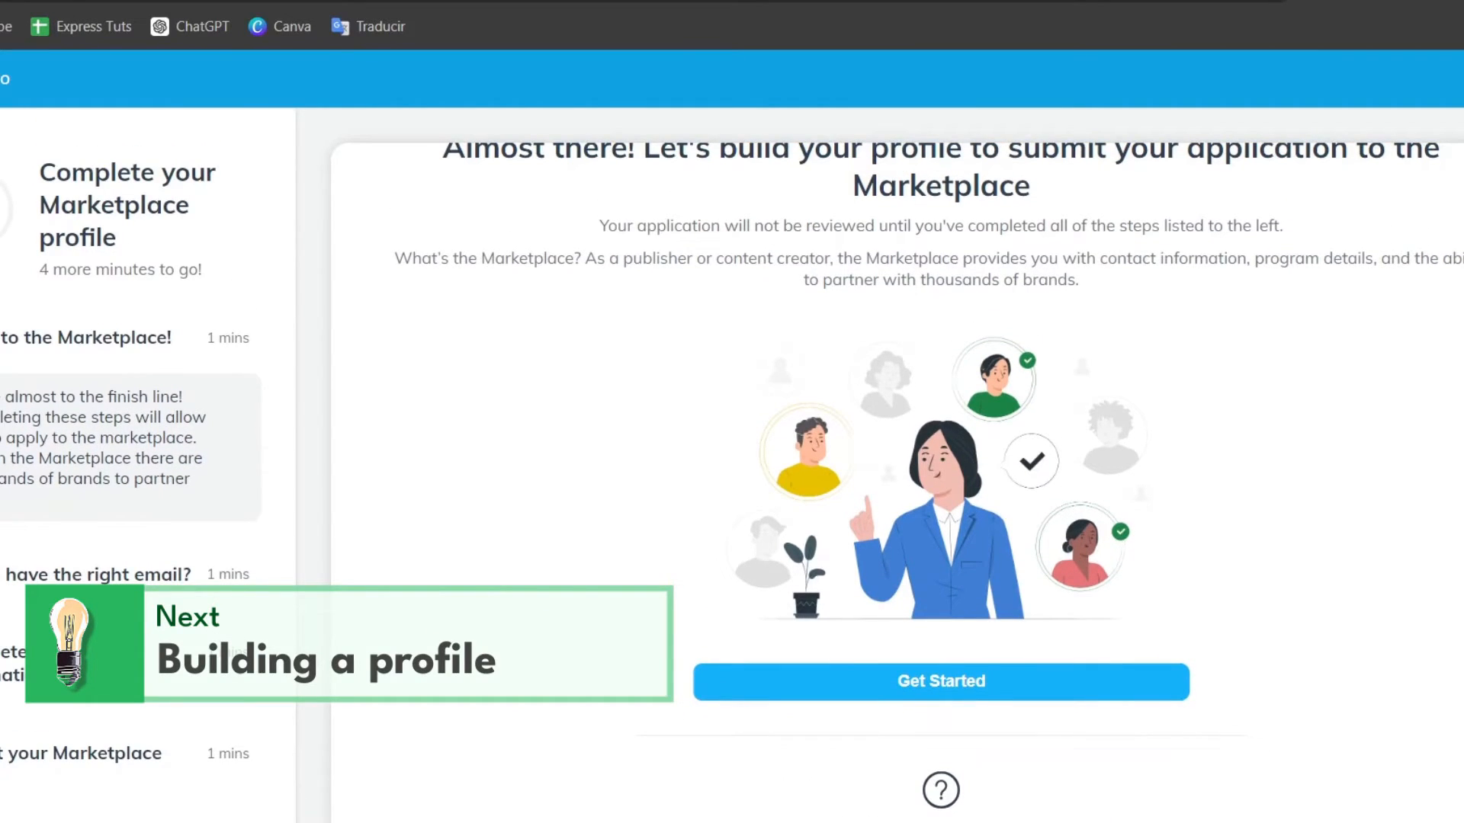
mouse_move(1032, 689)
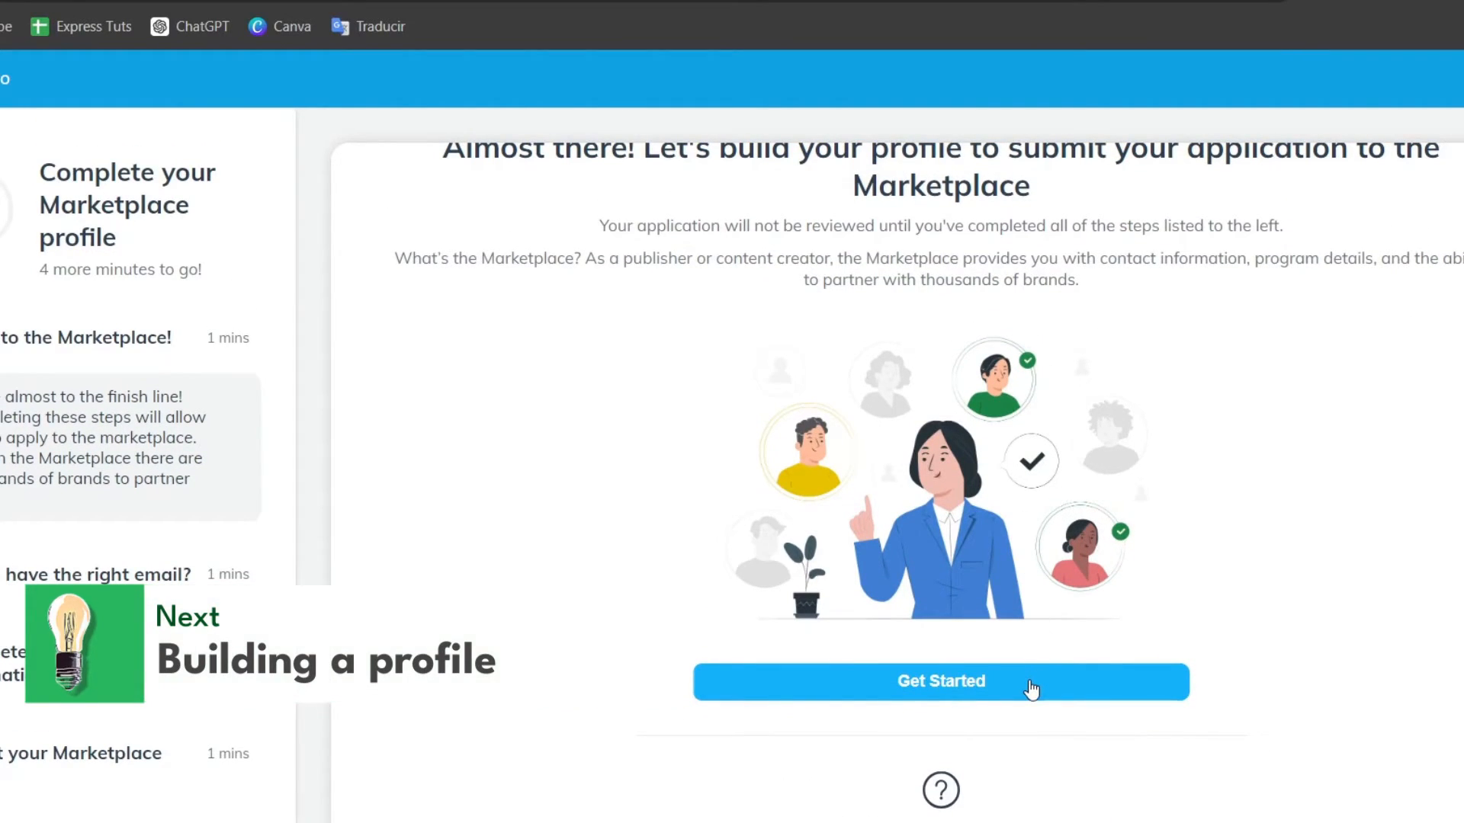
Start the Marketplace profile and mark 'not registered for Indirect Tax'
left_click(941, 680)
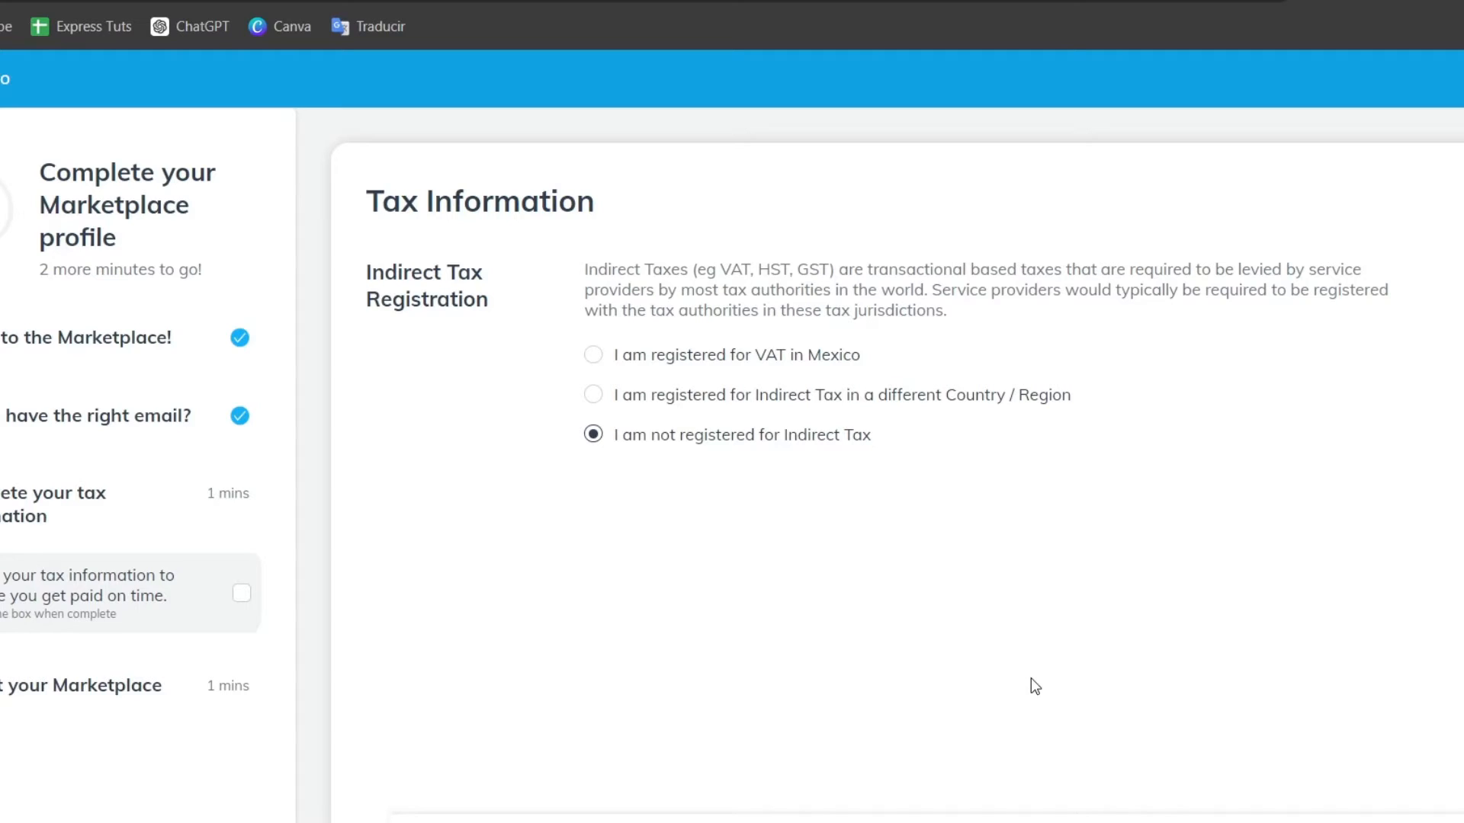
mouse_move(83, 559)
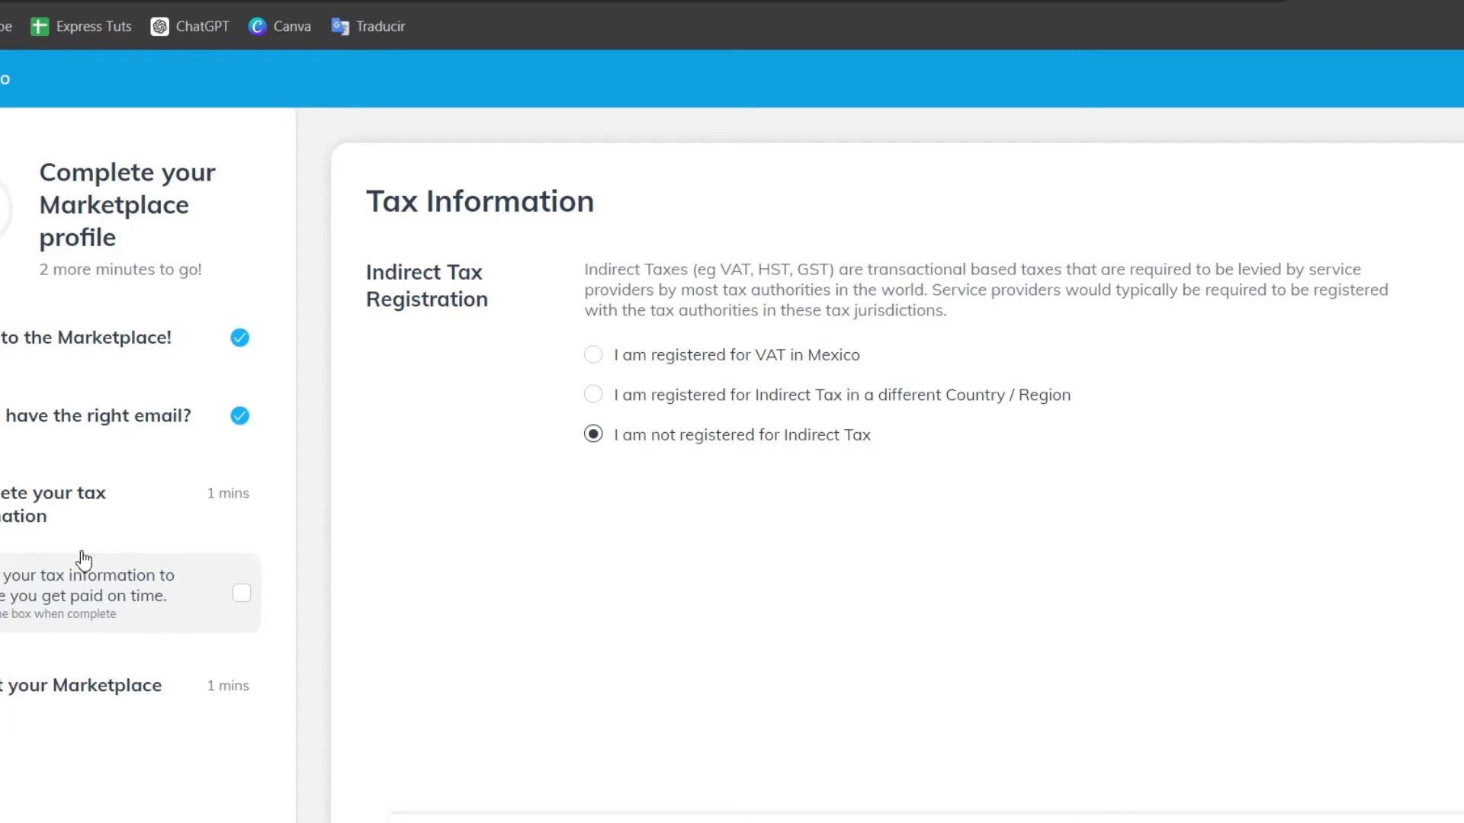
mouse_move(170, 397)
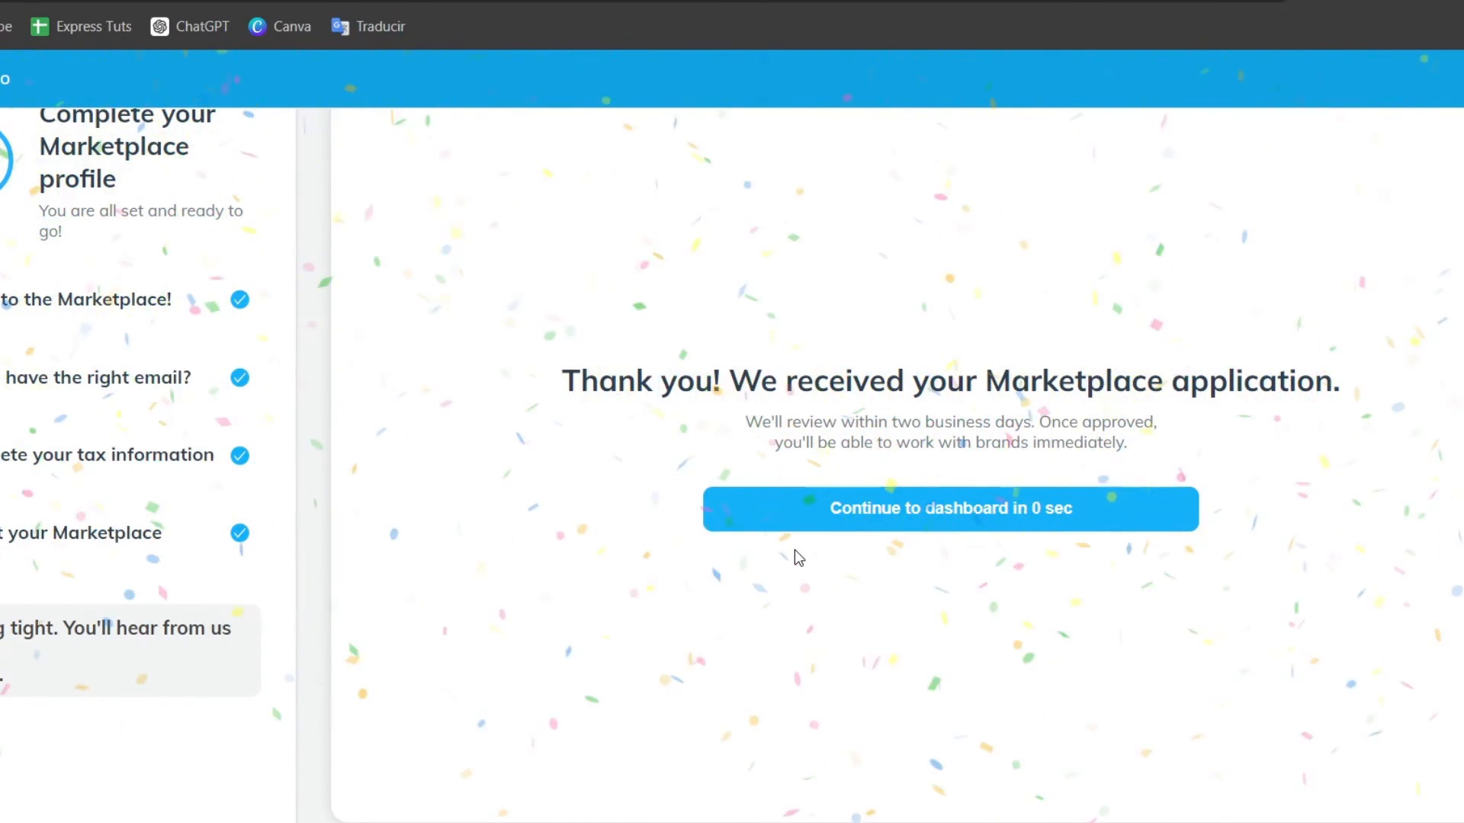
Continue to the dashboard, skip the communications opt-in and dismiss the notification prompt
left_click(949, 509)
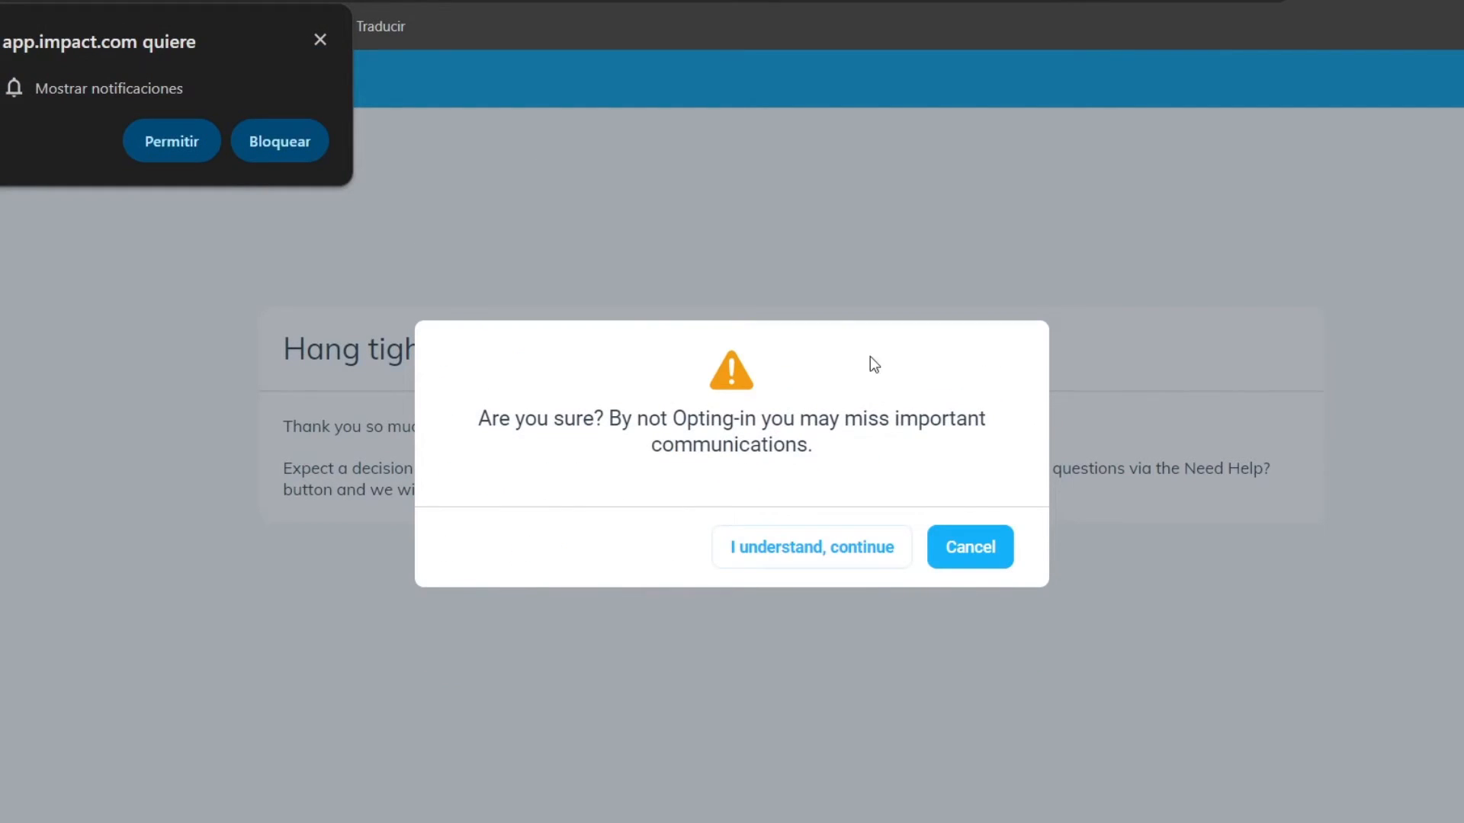
left_click(809, 547)
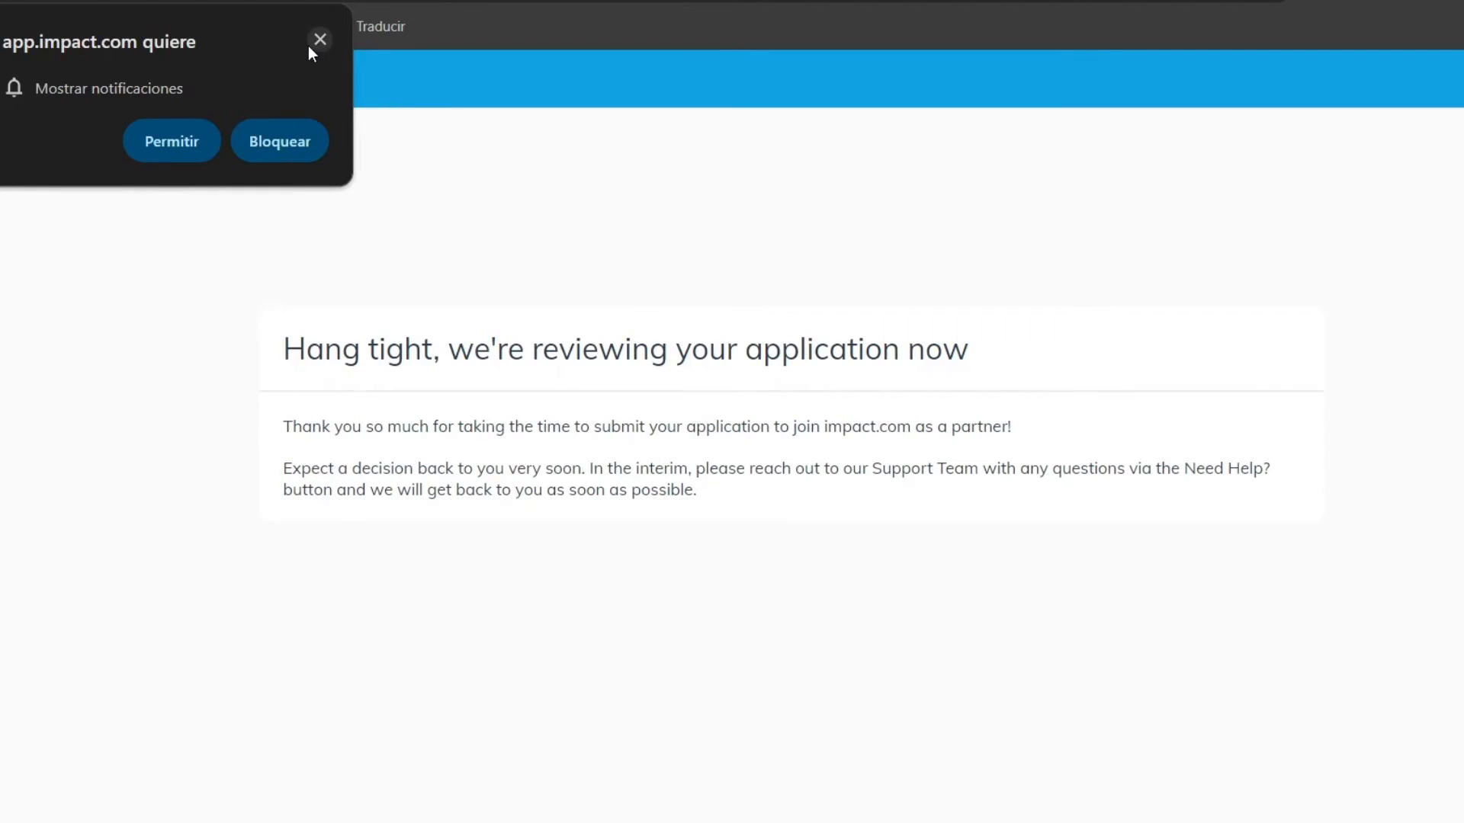
left_click(318, 40)
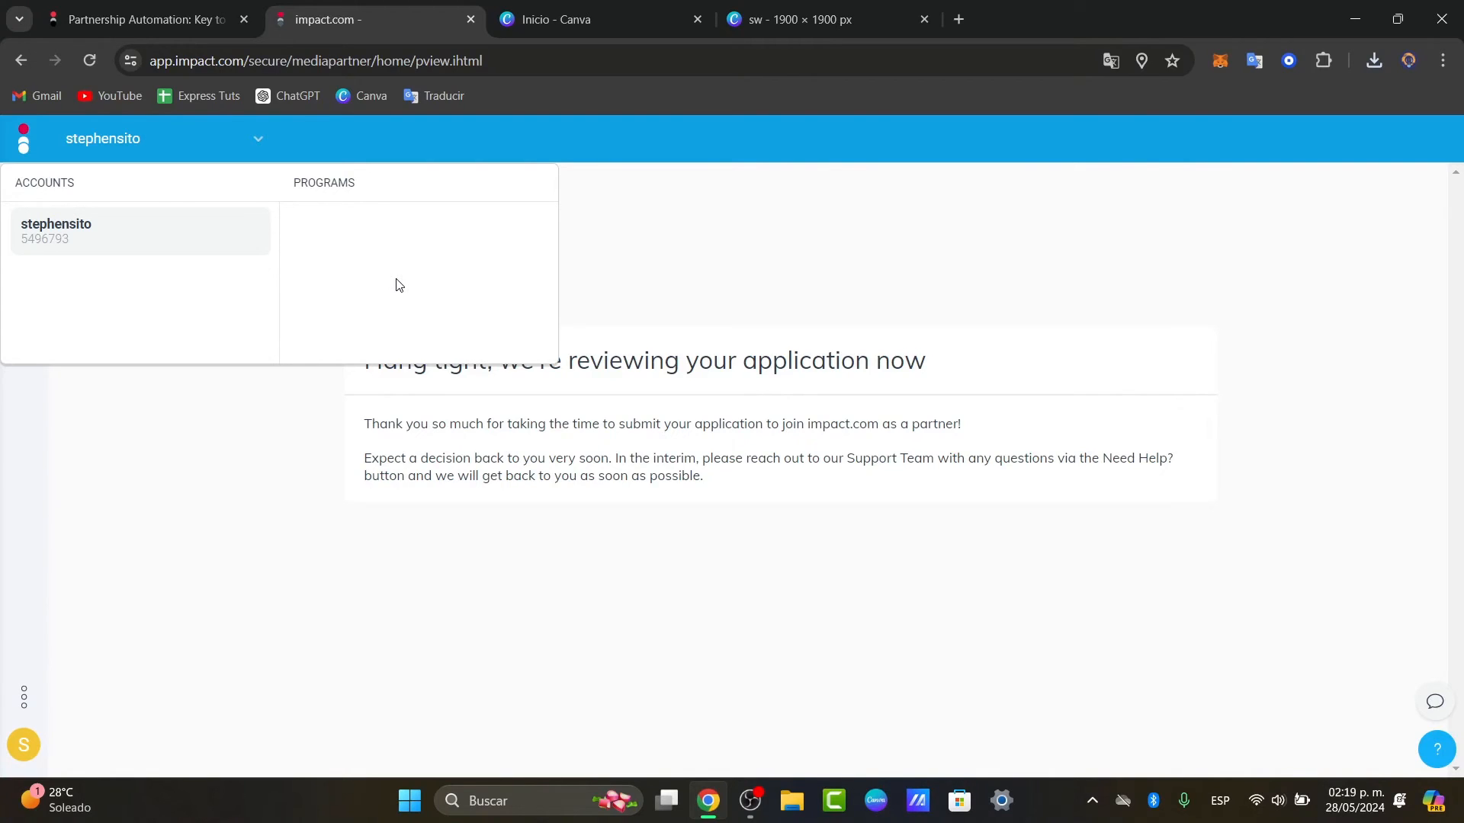
mouse_move(600, 372)
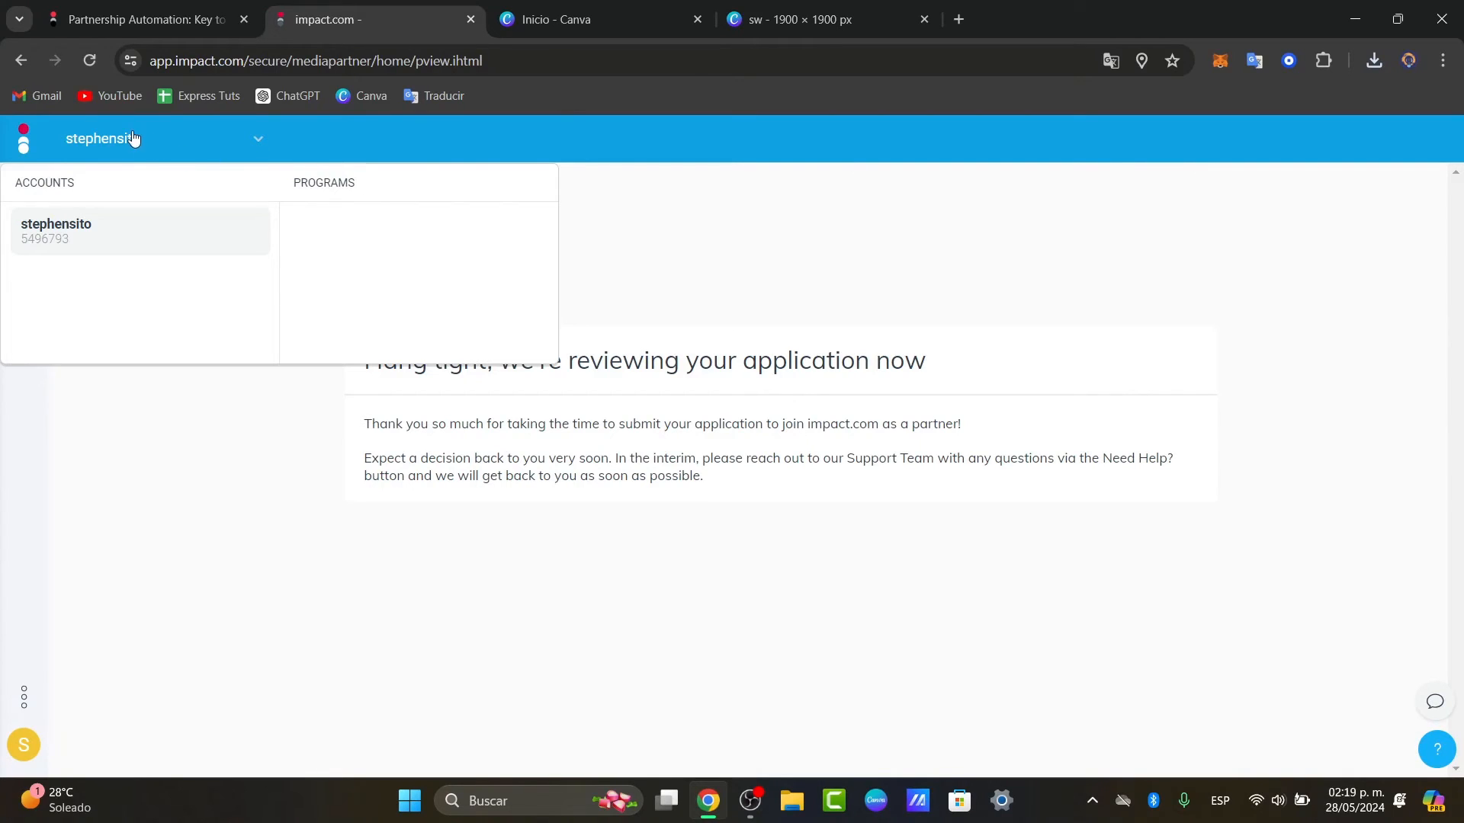
mouse_move(256, 146)
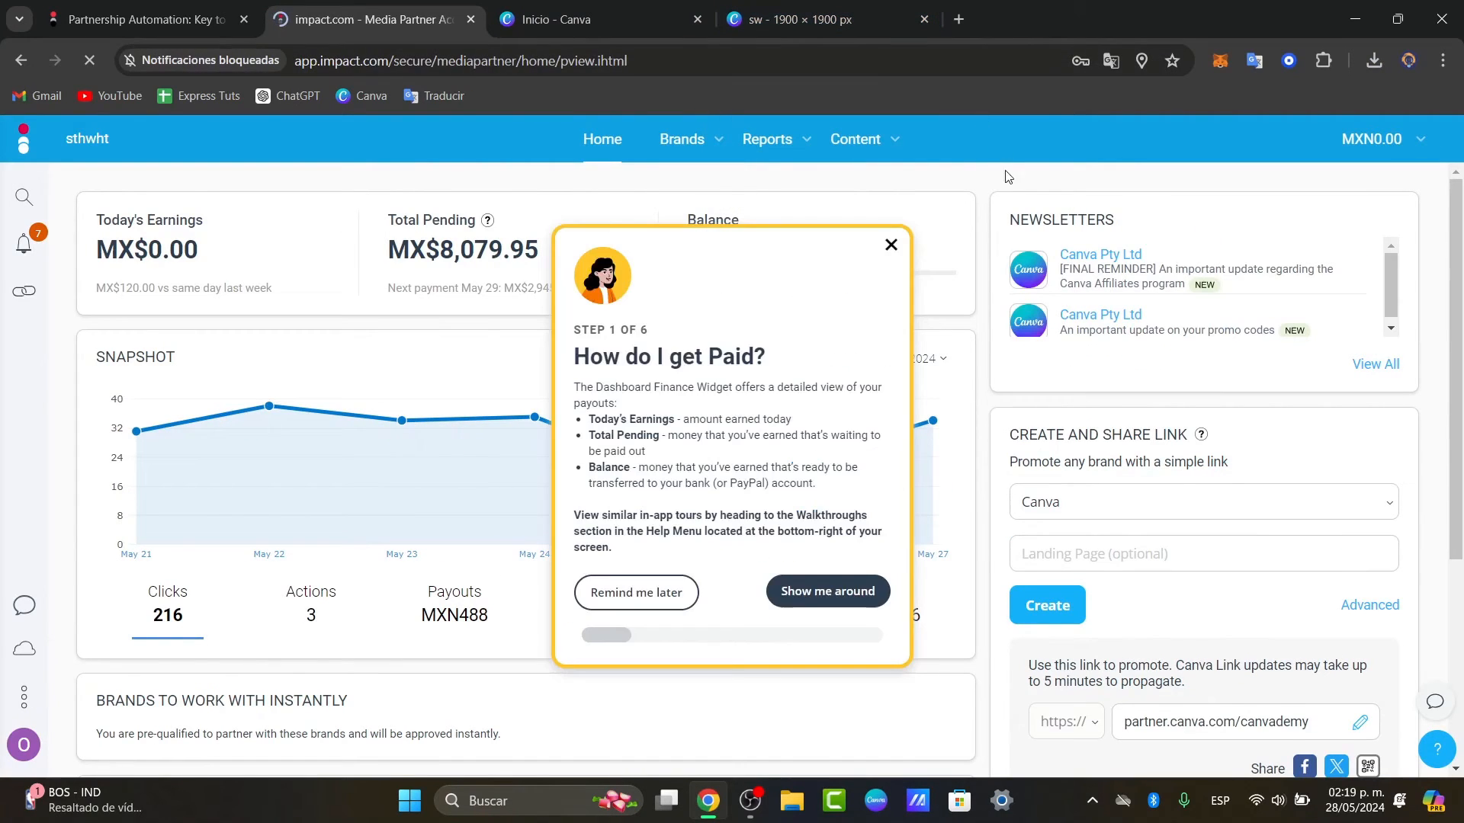
Skip through the dashboard tour and view all Brands To Work With Instantly
left_click(824, 591)
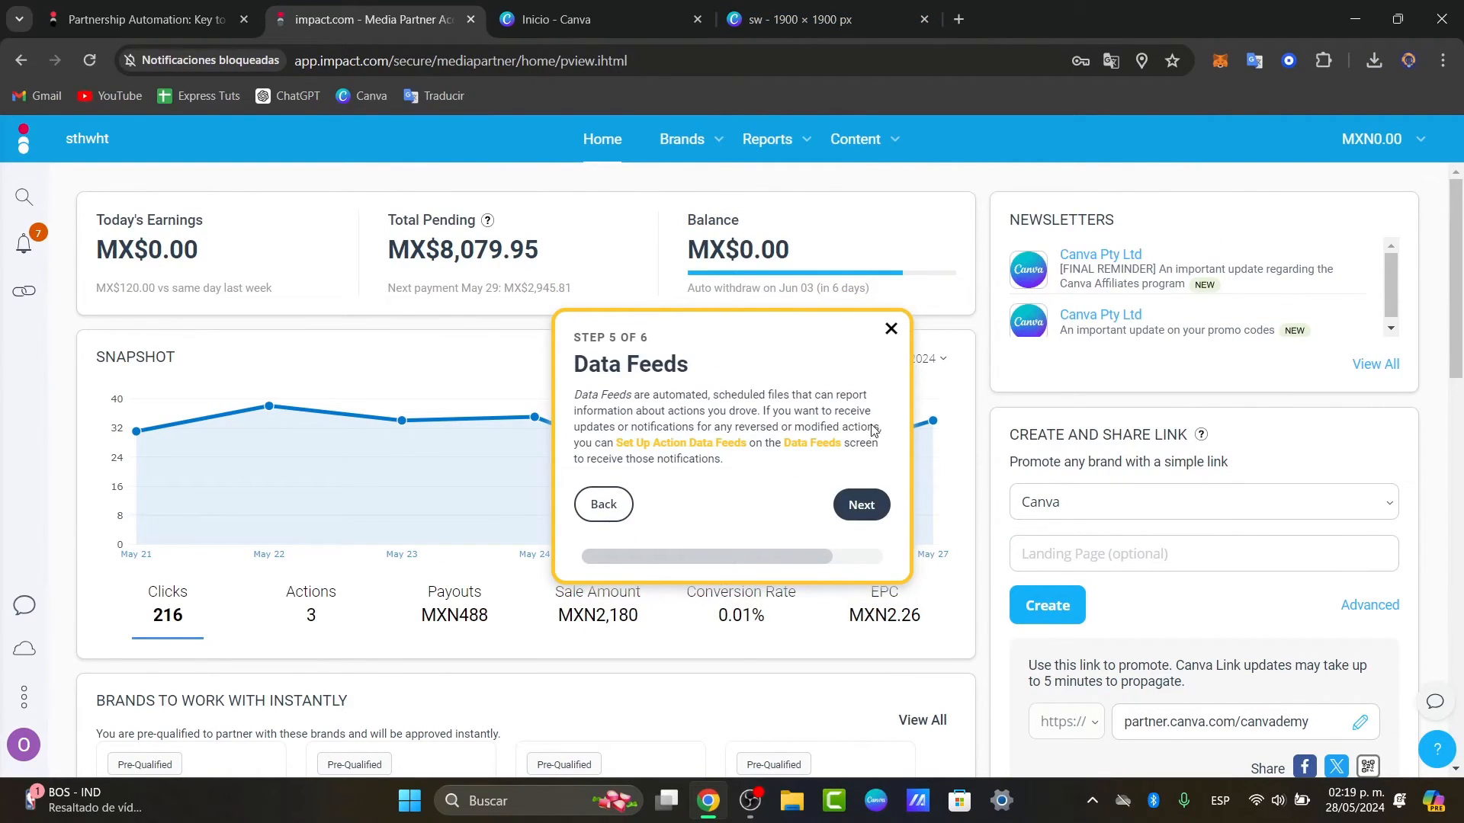
left_click(860, 505)
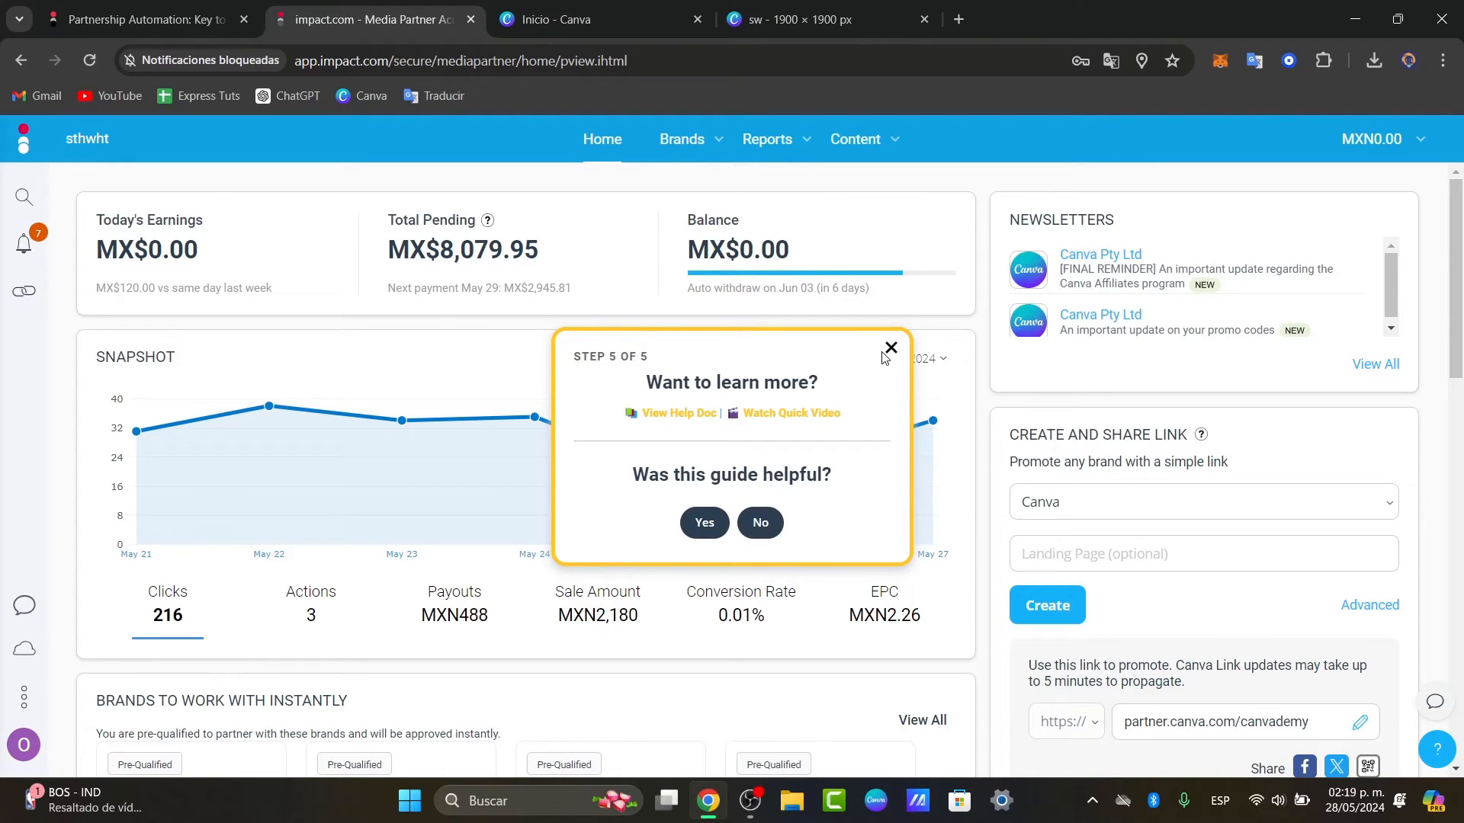
left_click(889, 347)
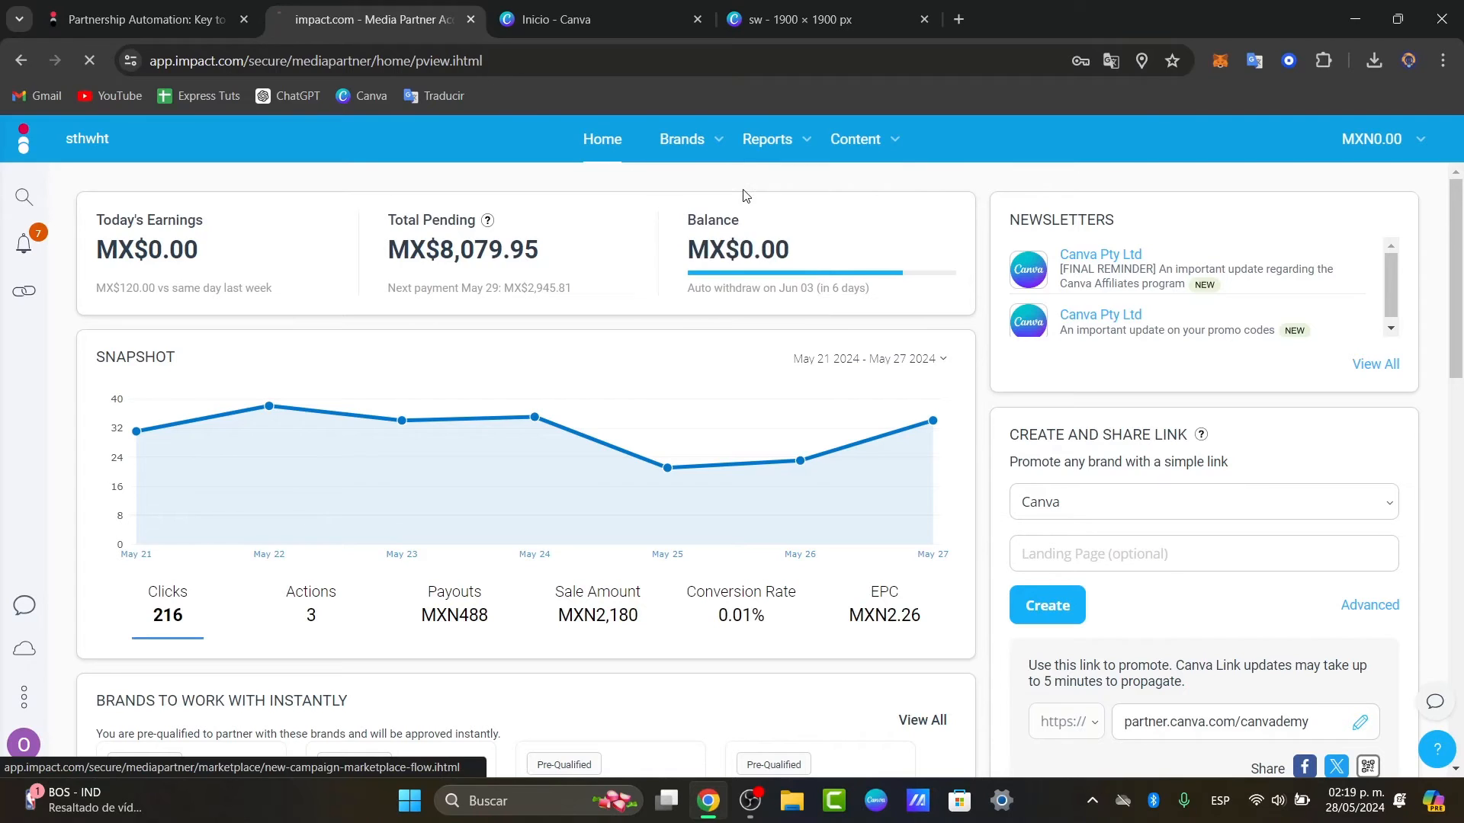
left_click(682, 138)
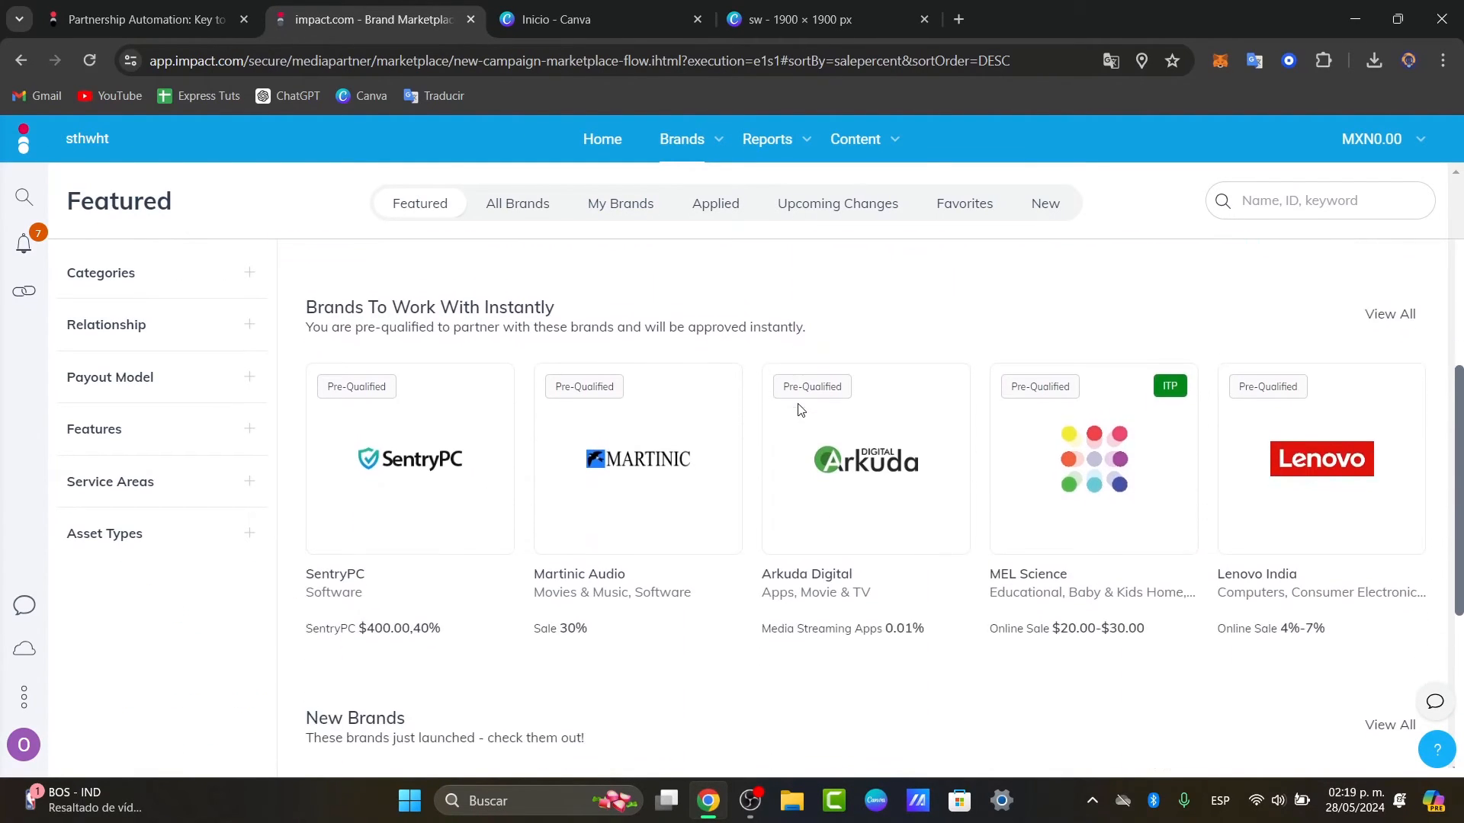
scroll("down", 3)
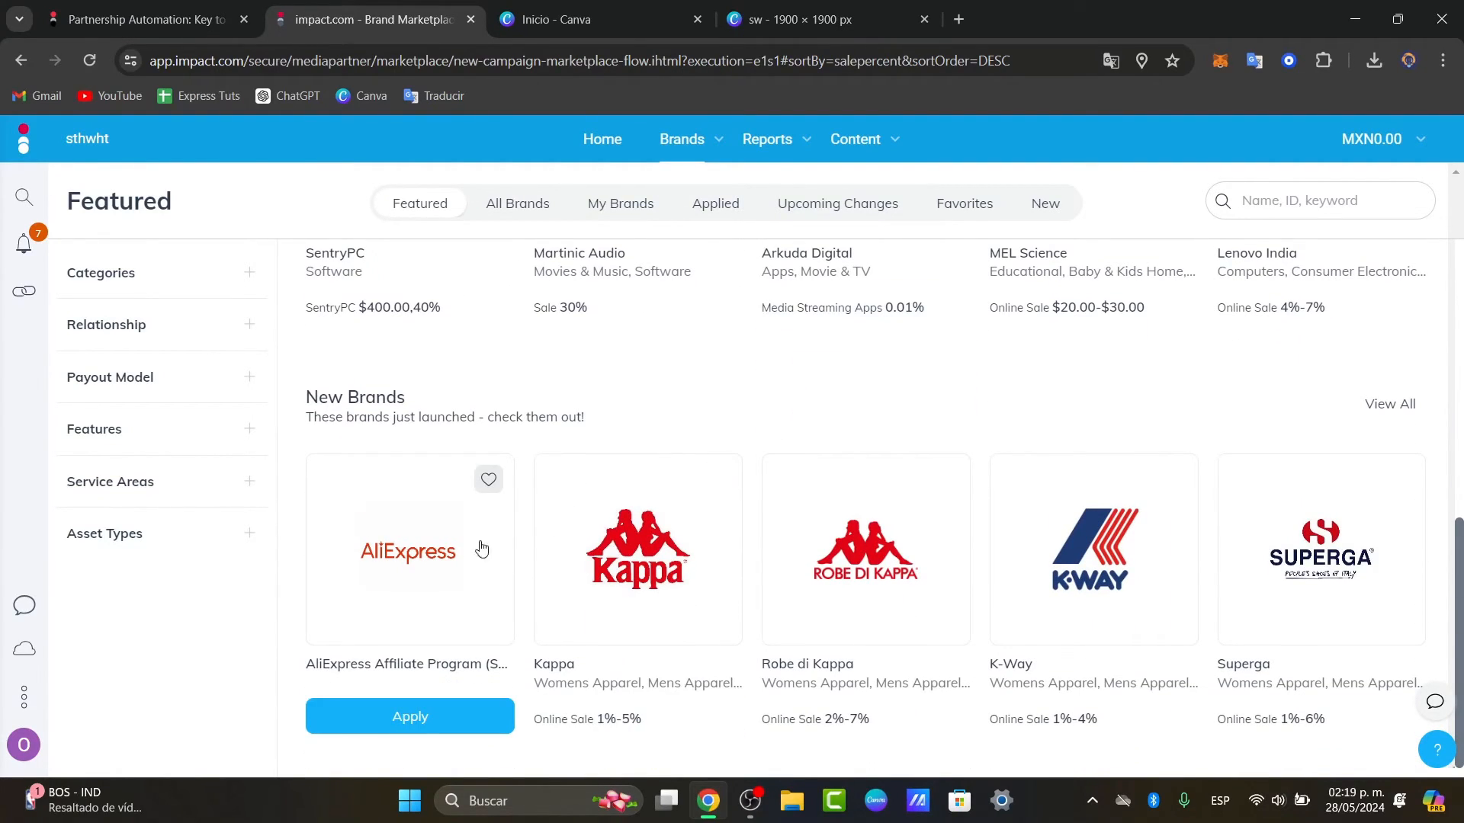
mouse_move(912, 517)
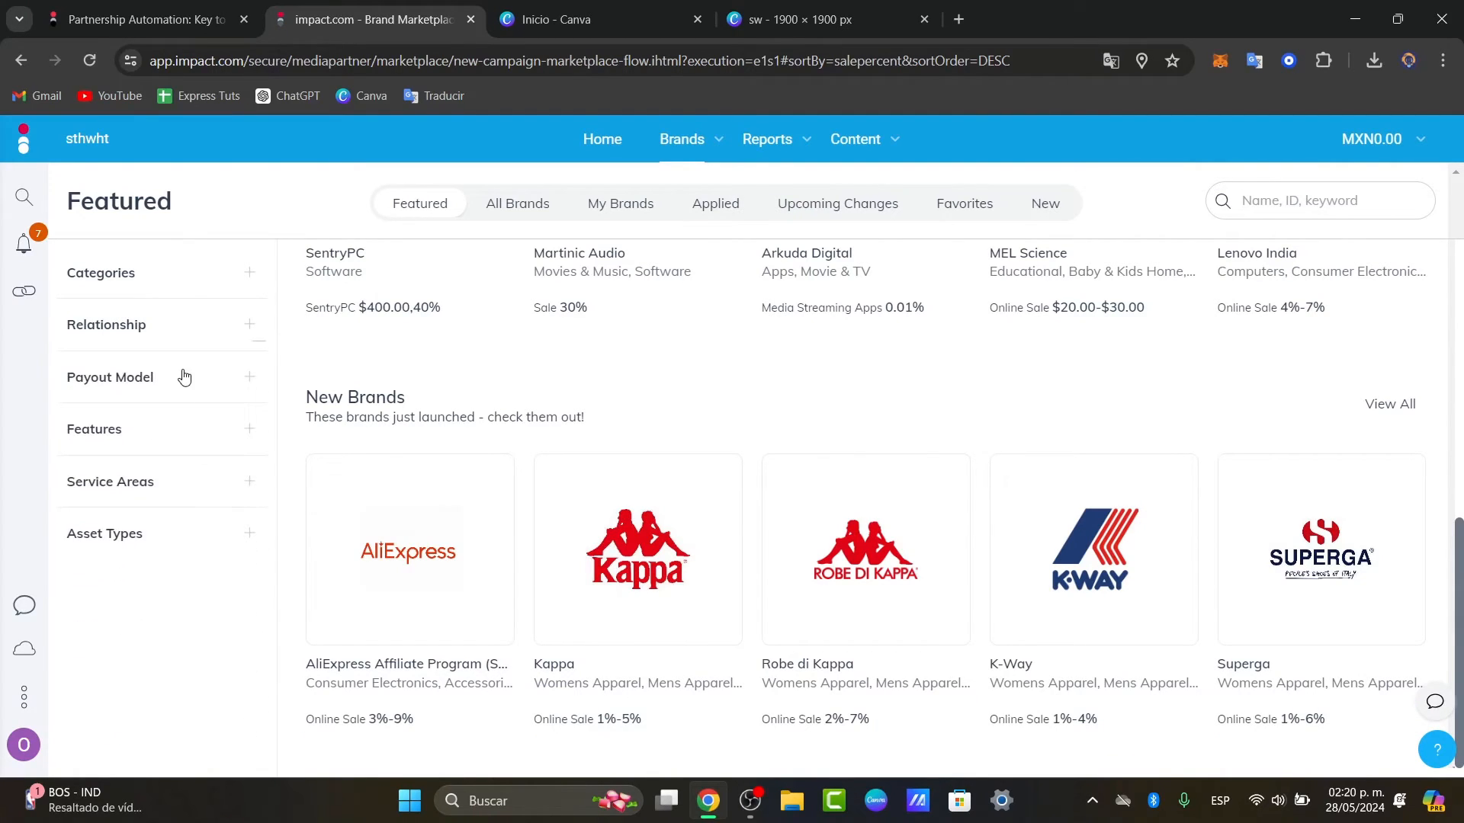
mouse_move(23, 308)
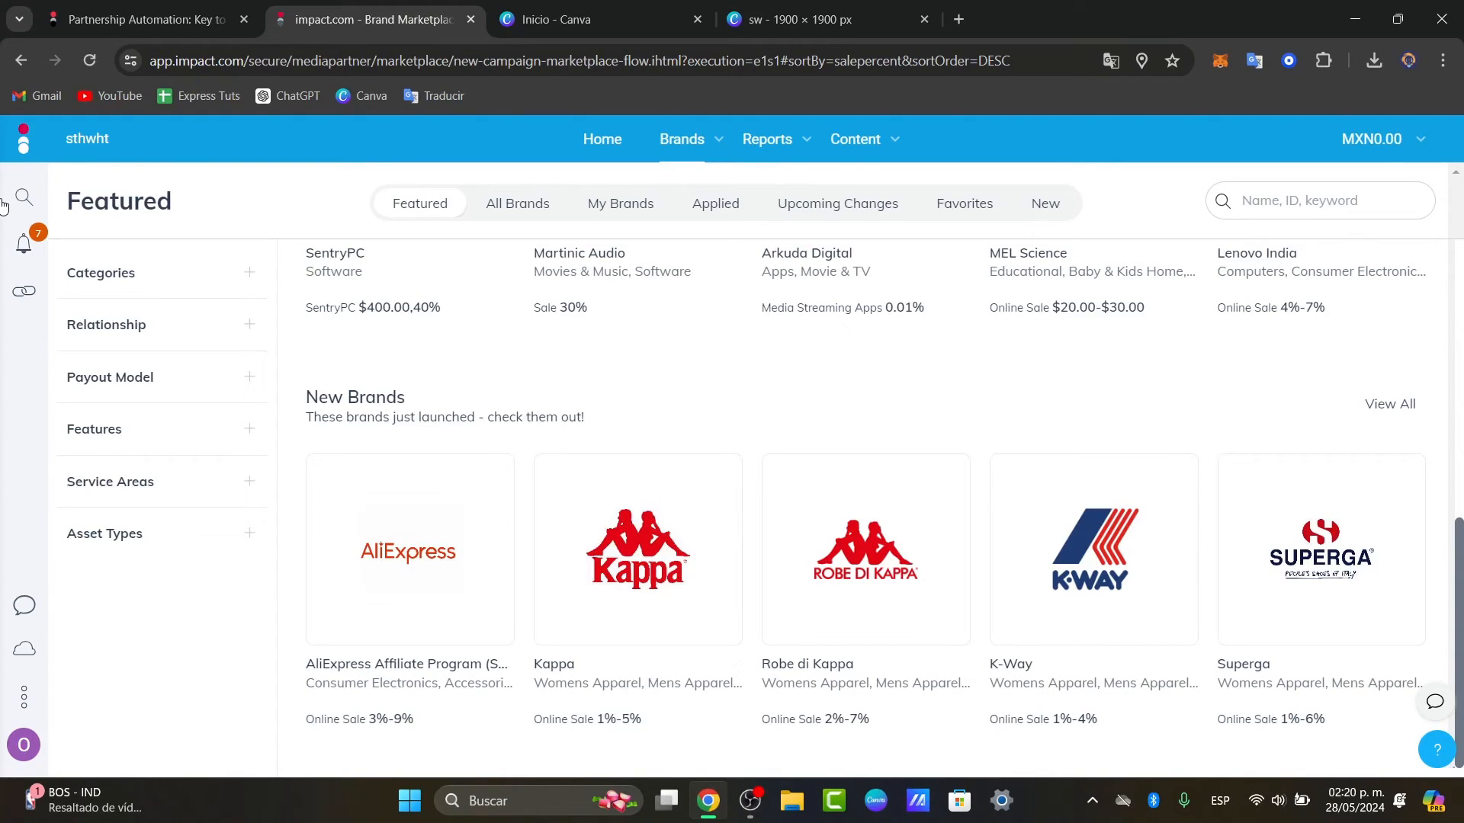
left_click(23, 244)
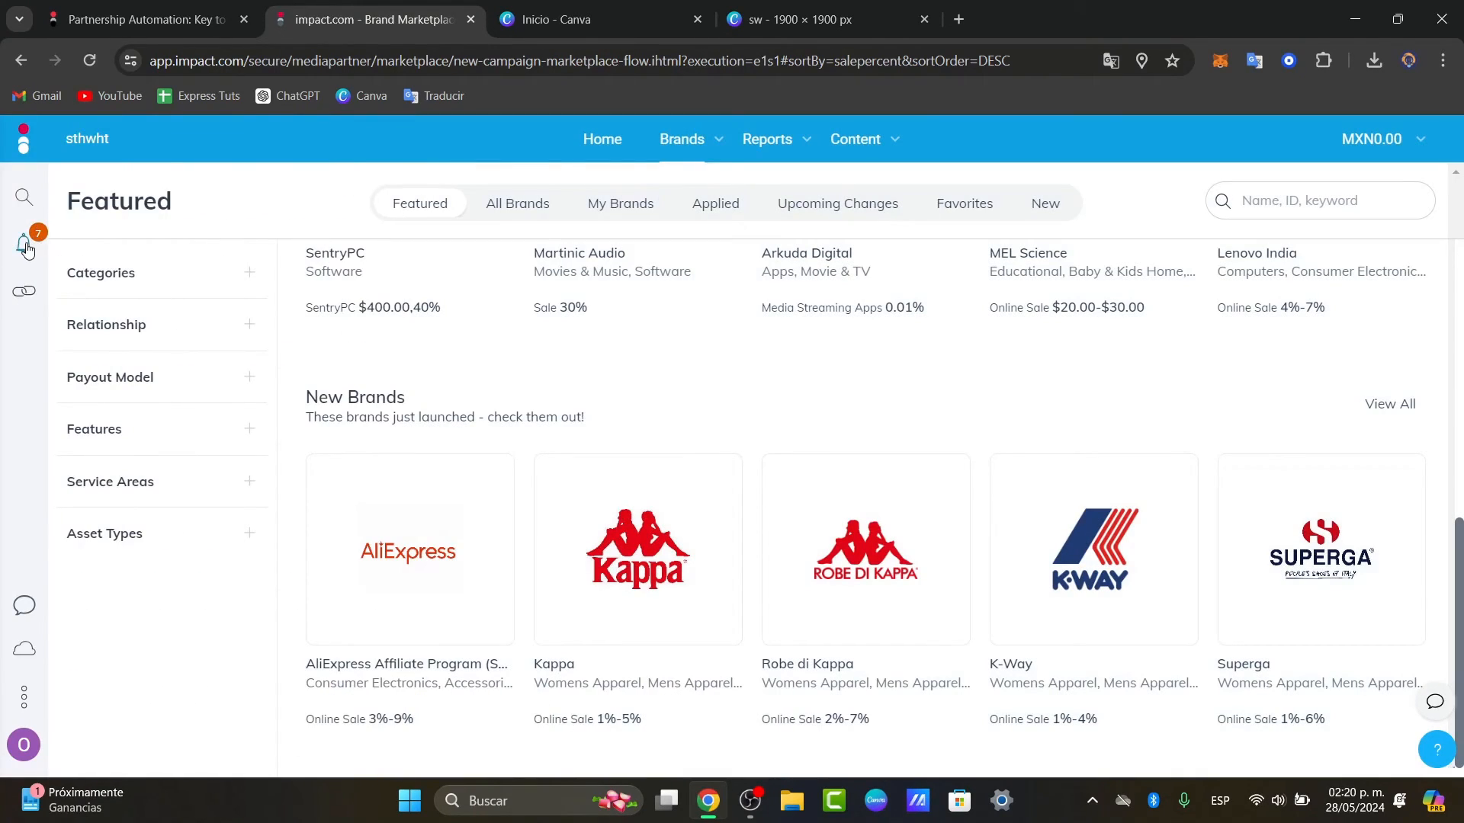
left_click(23, 244)
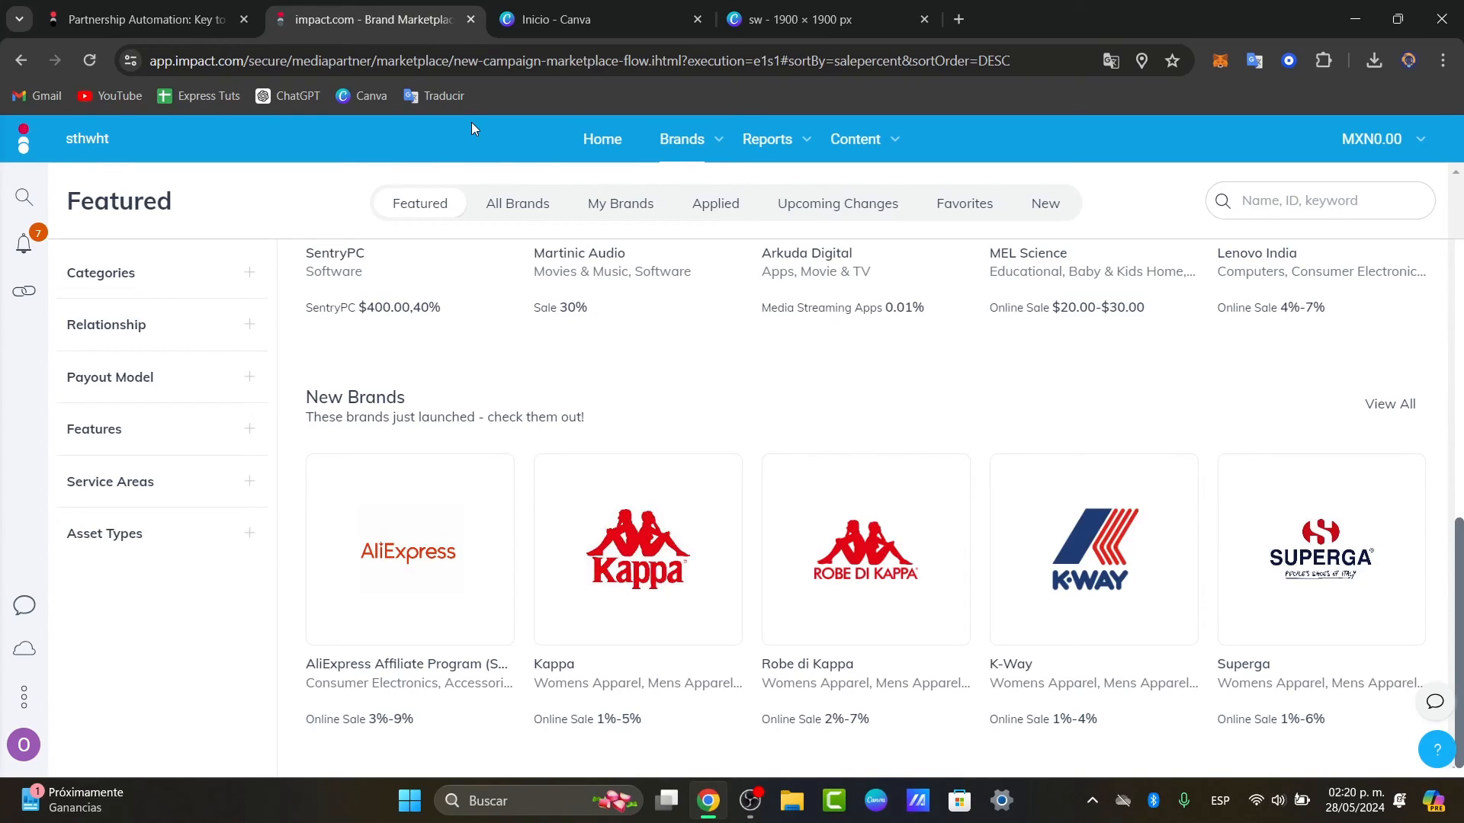
mouse_move(682, 138)
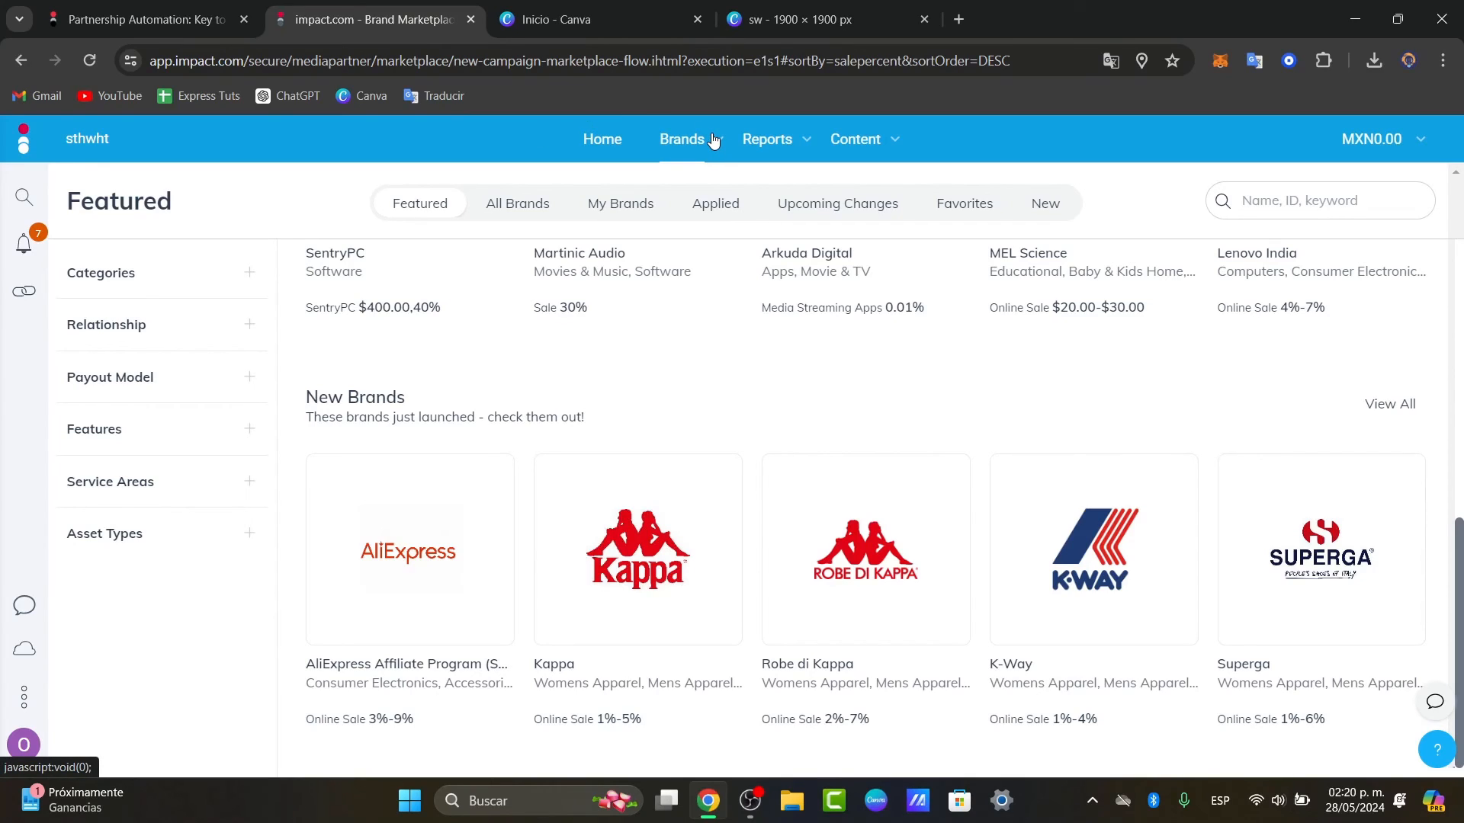
Show My Brands listing the joined Corel, Canva and Shopify
left_click(683, 138)
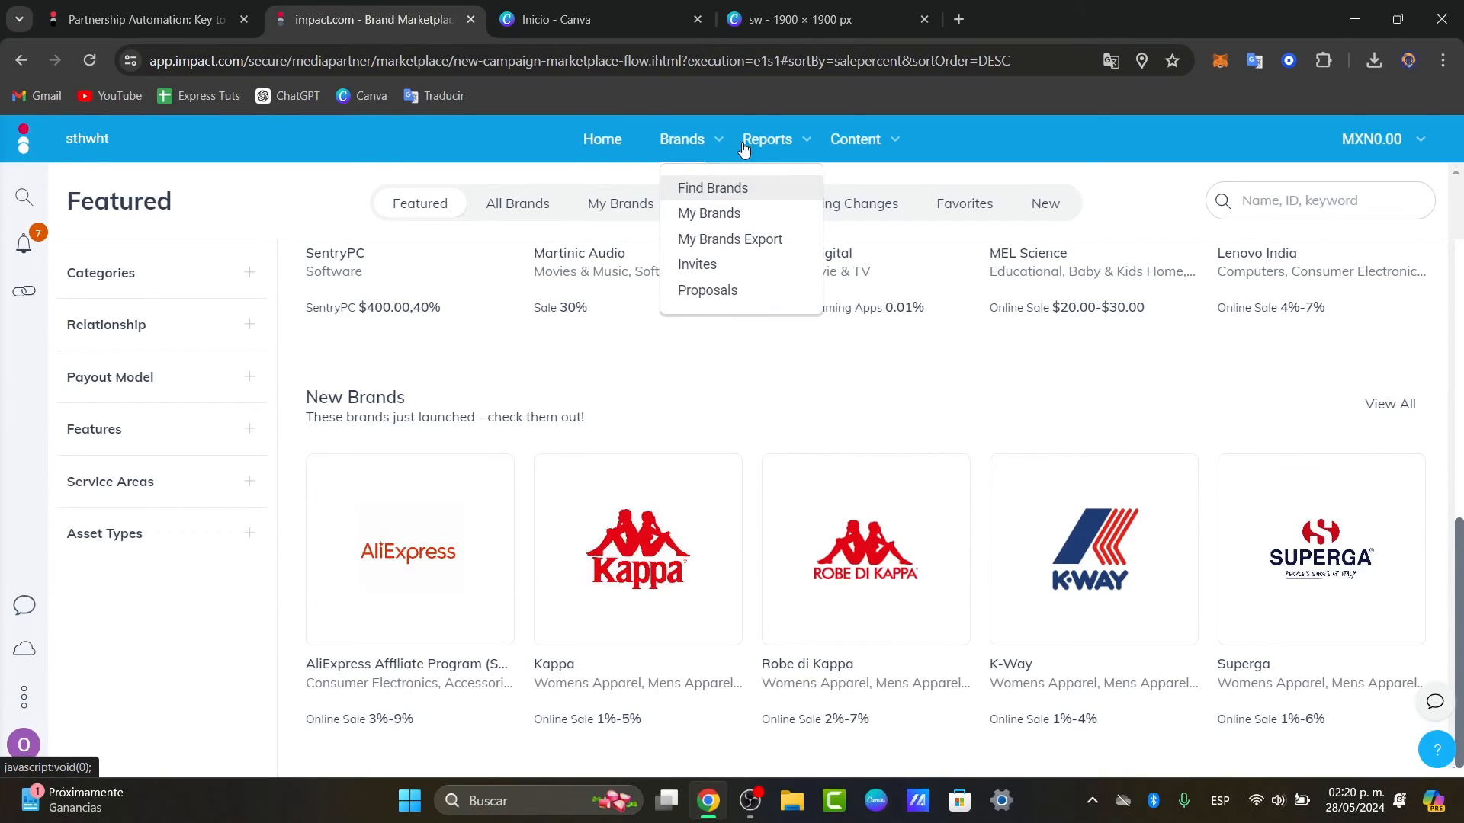
mouse_move(708, 214)
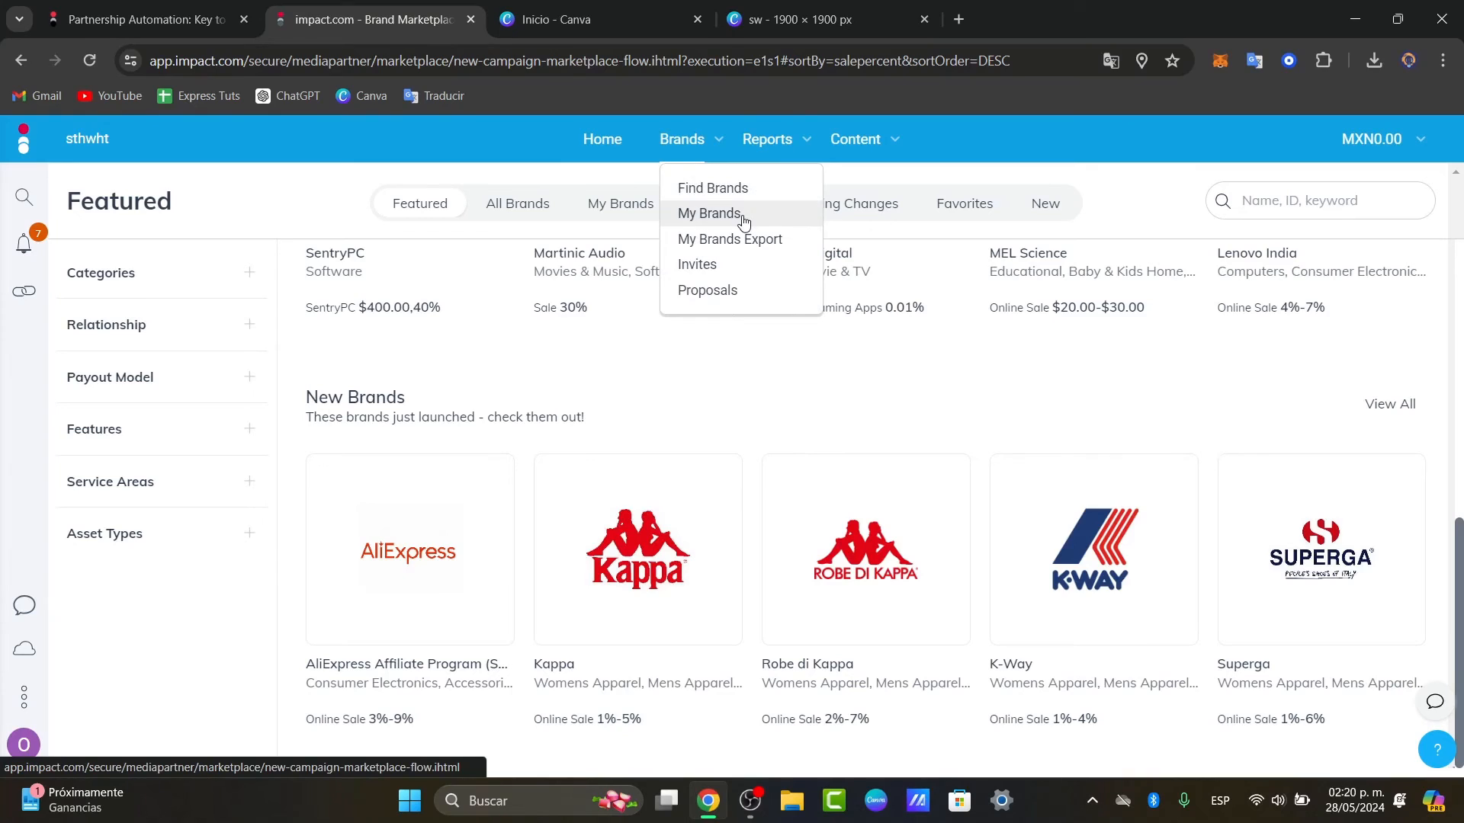
left_click(709, 214)
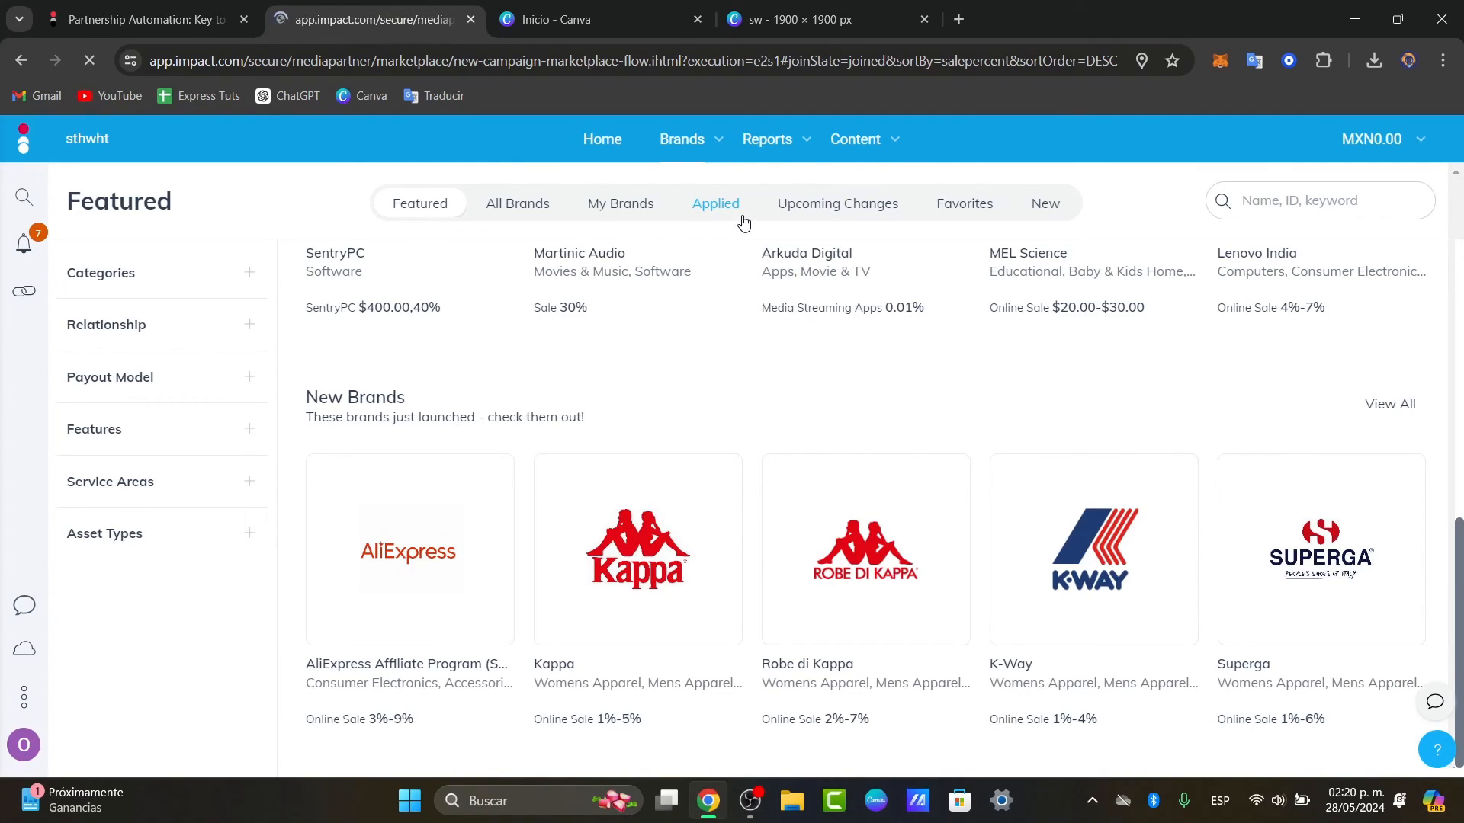
left_click(619, 202)
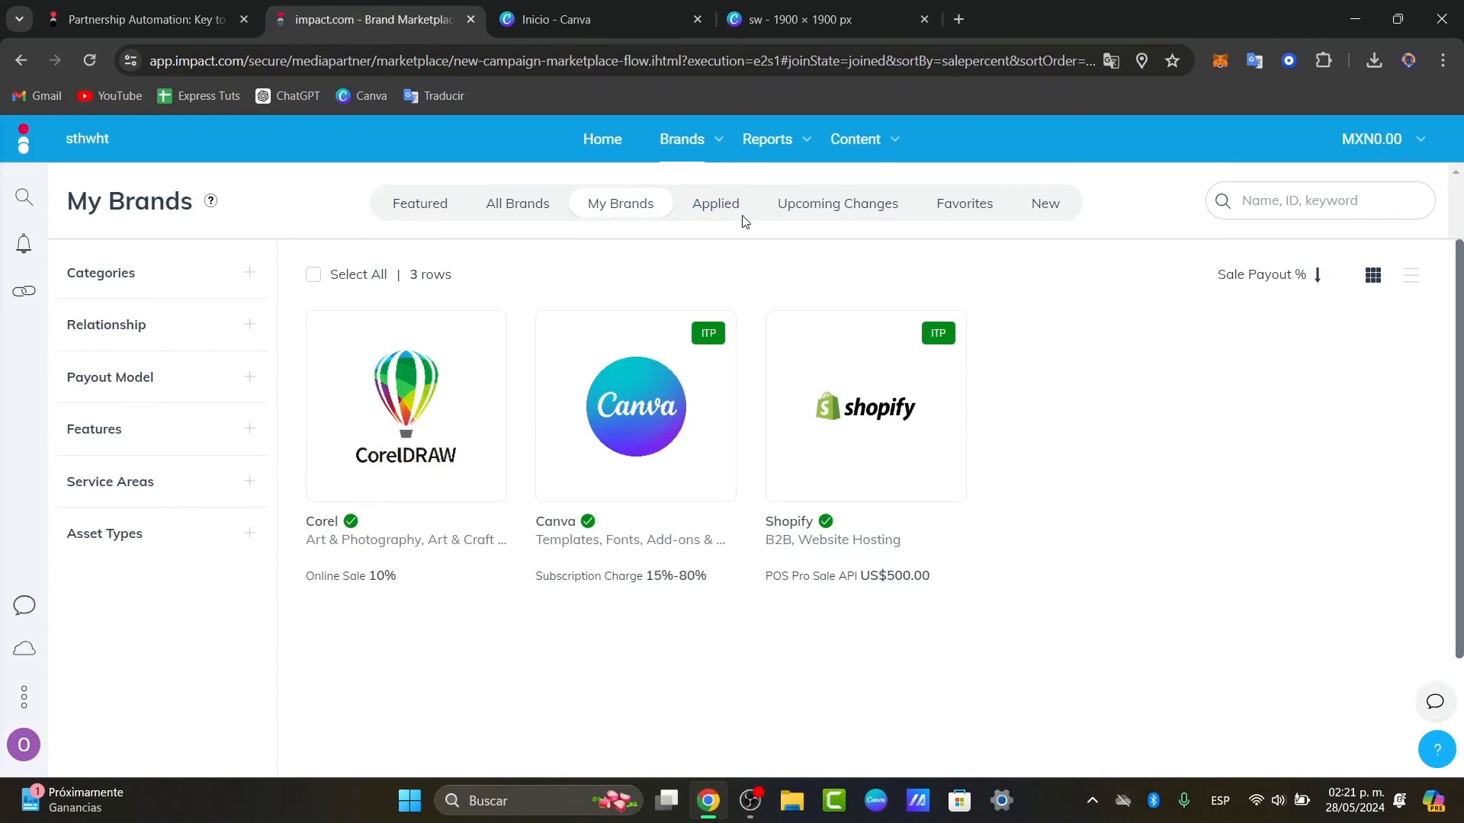
mouse_move(658, 197)
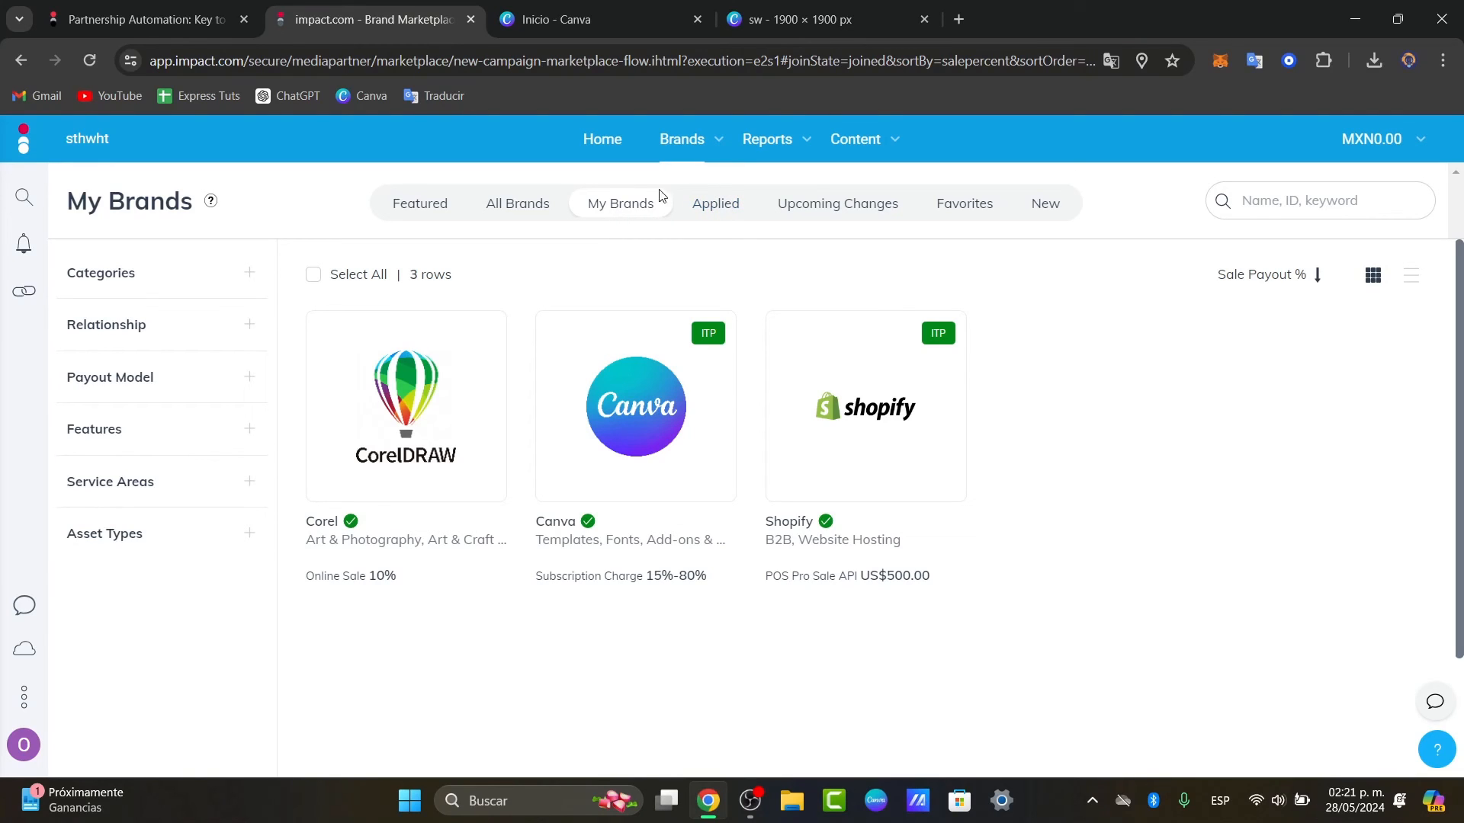
mouse_move(548, 421)
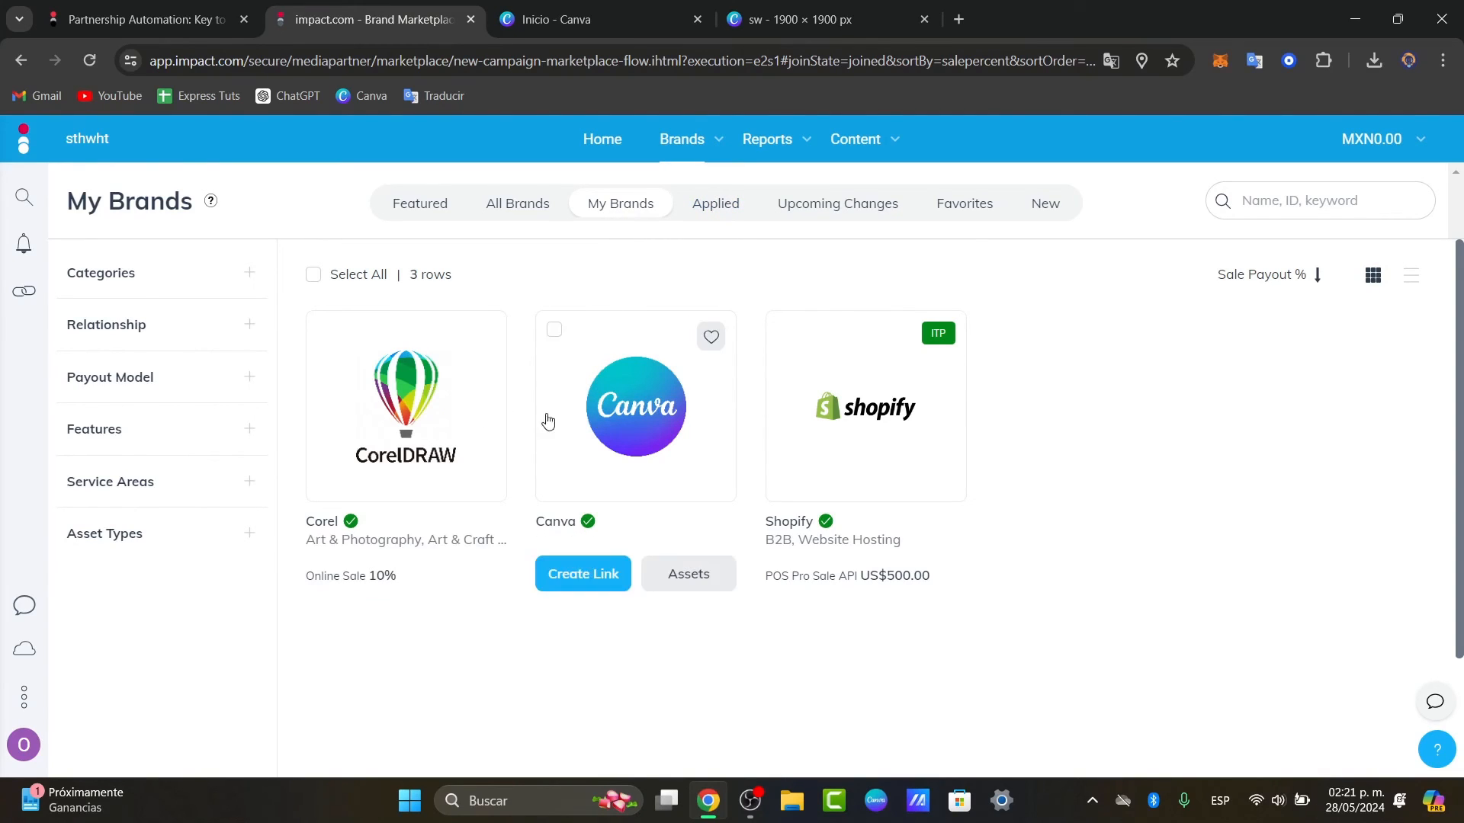
mouse_move(1021, 513)
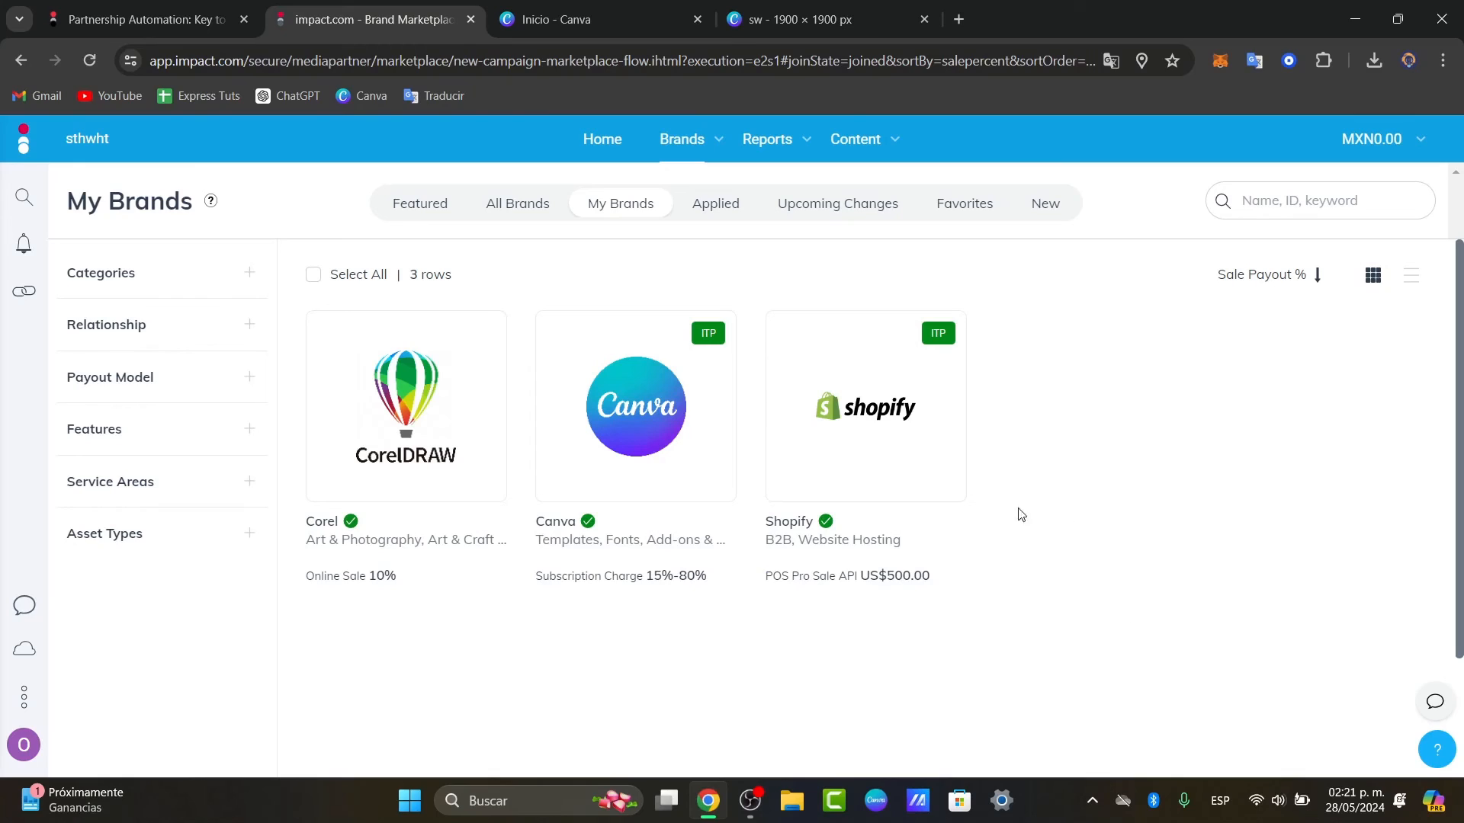
mouse_move(1055, 363)
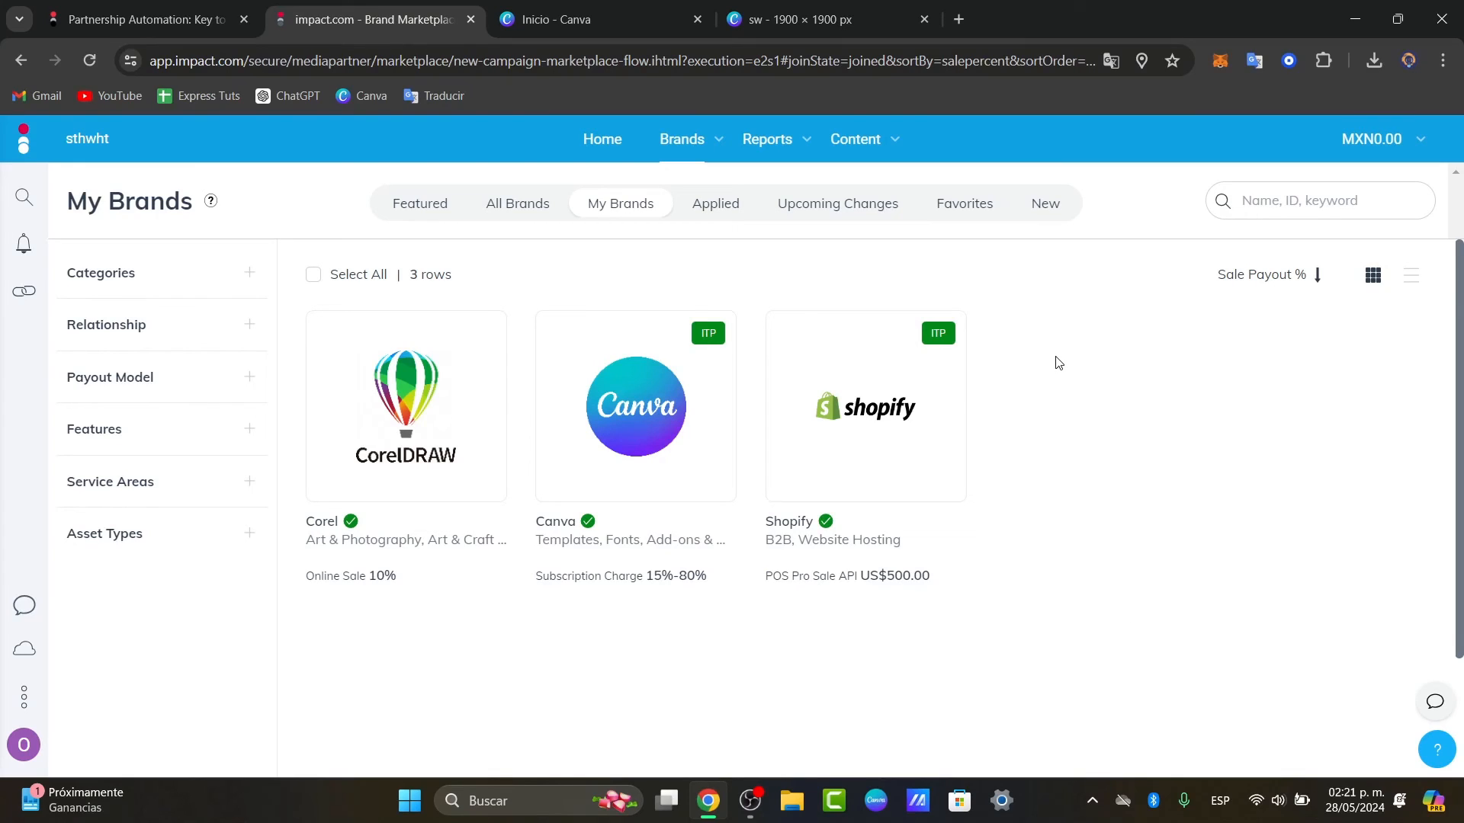
mouse_move(680, 197)
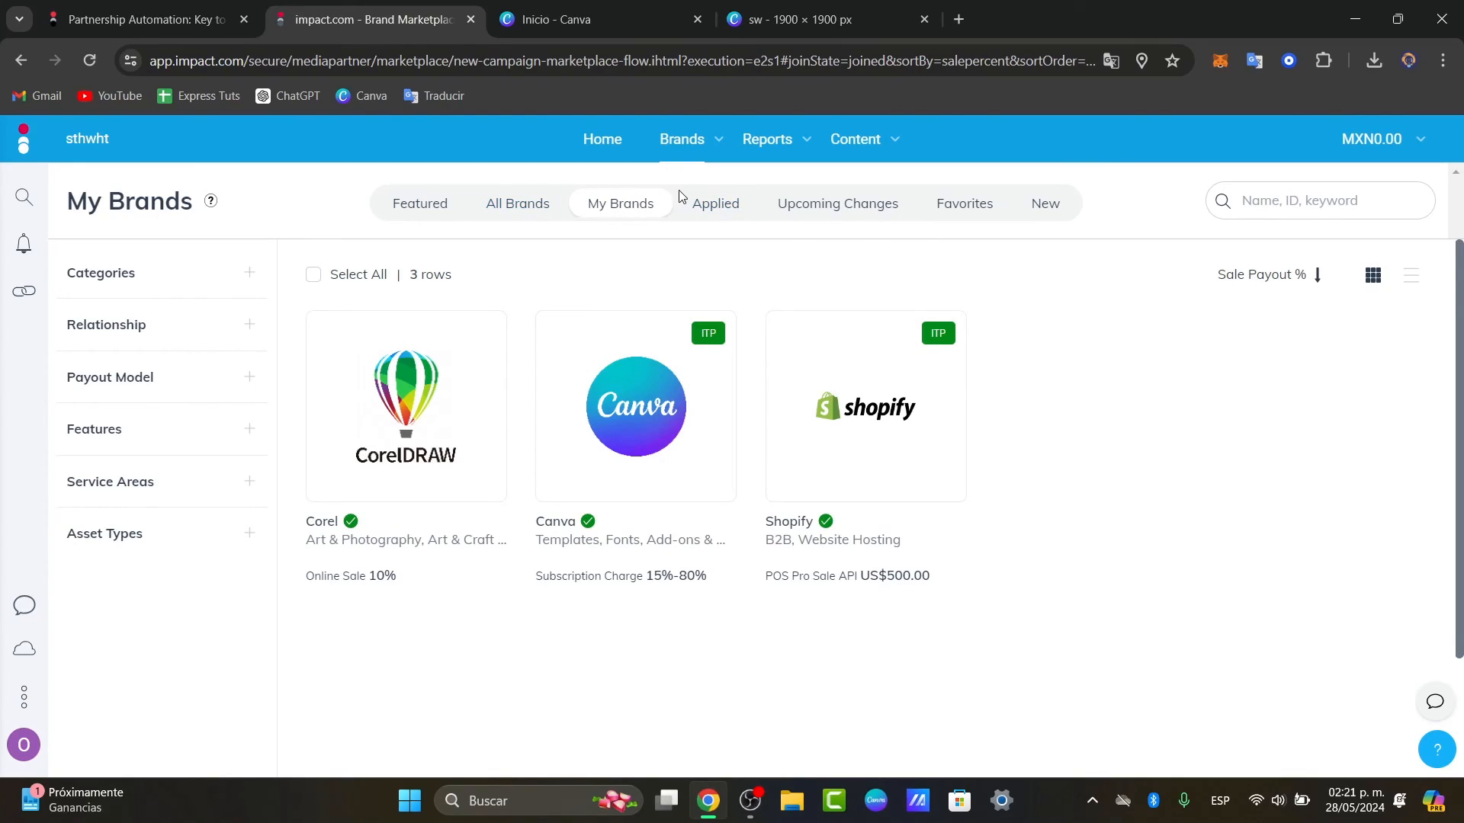
Check Upcoming Changes and Applied (both empty), then browse the All Brands list of 5,539 brands
left_click(837, 203)
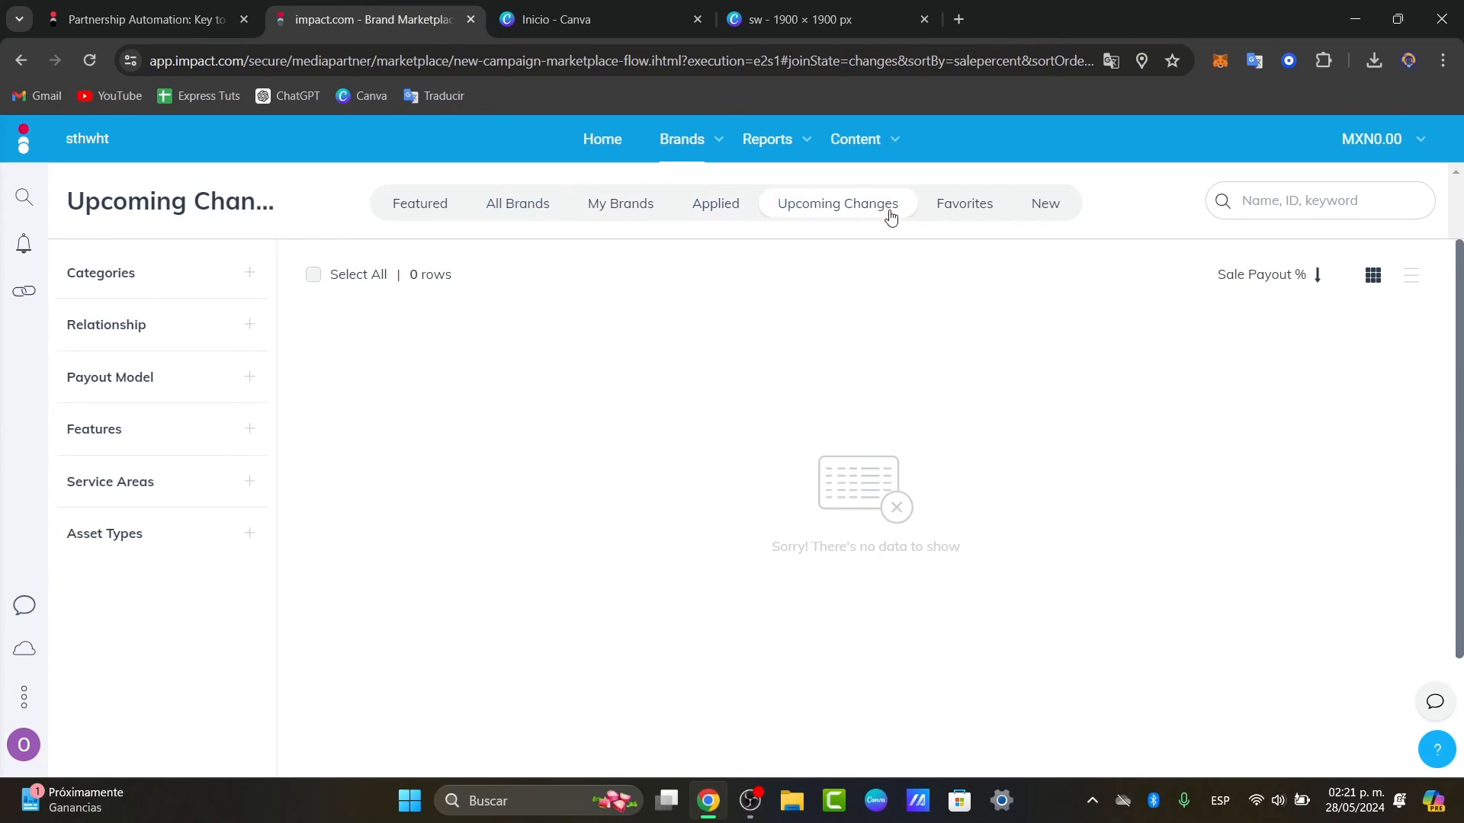
left_click(715, 203)
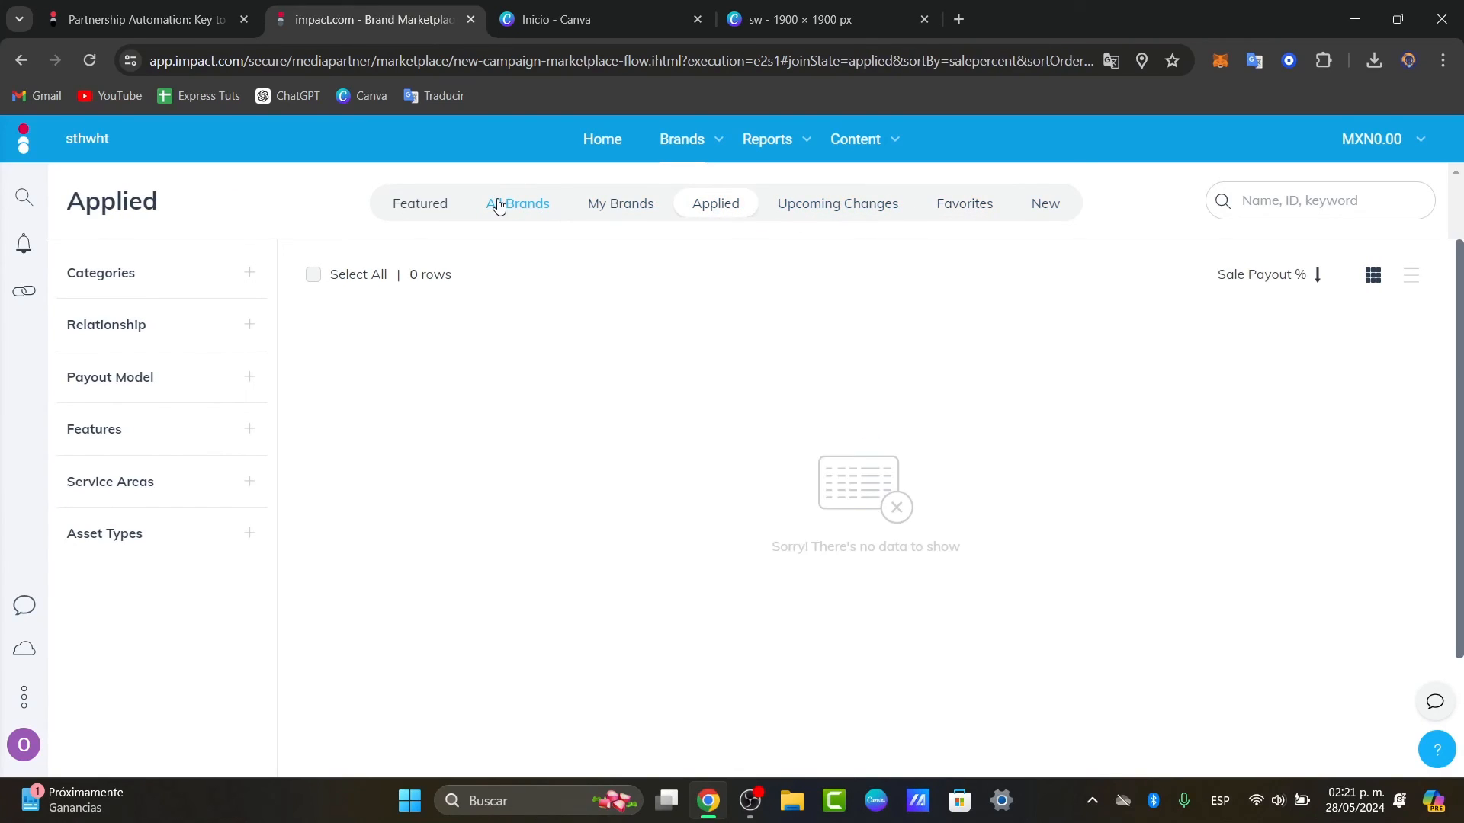
left_click(517, 202)
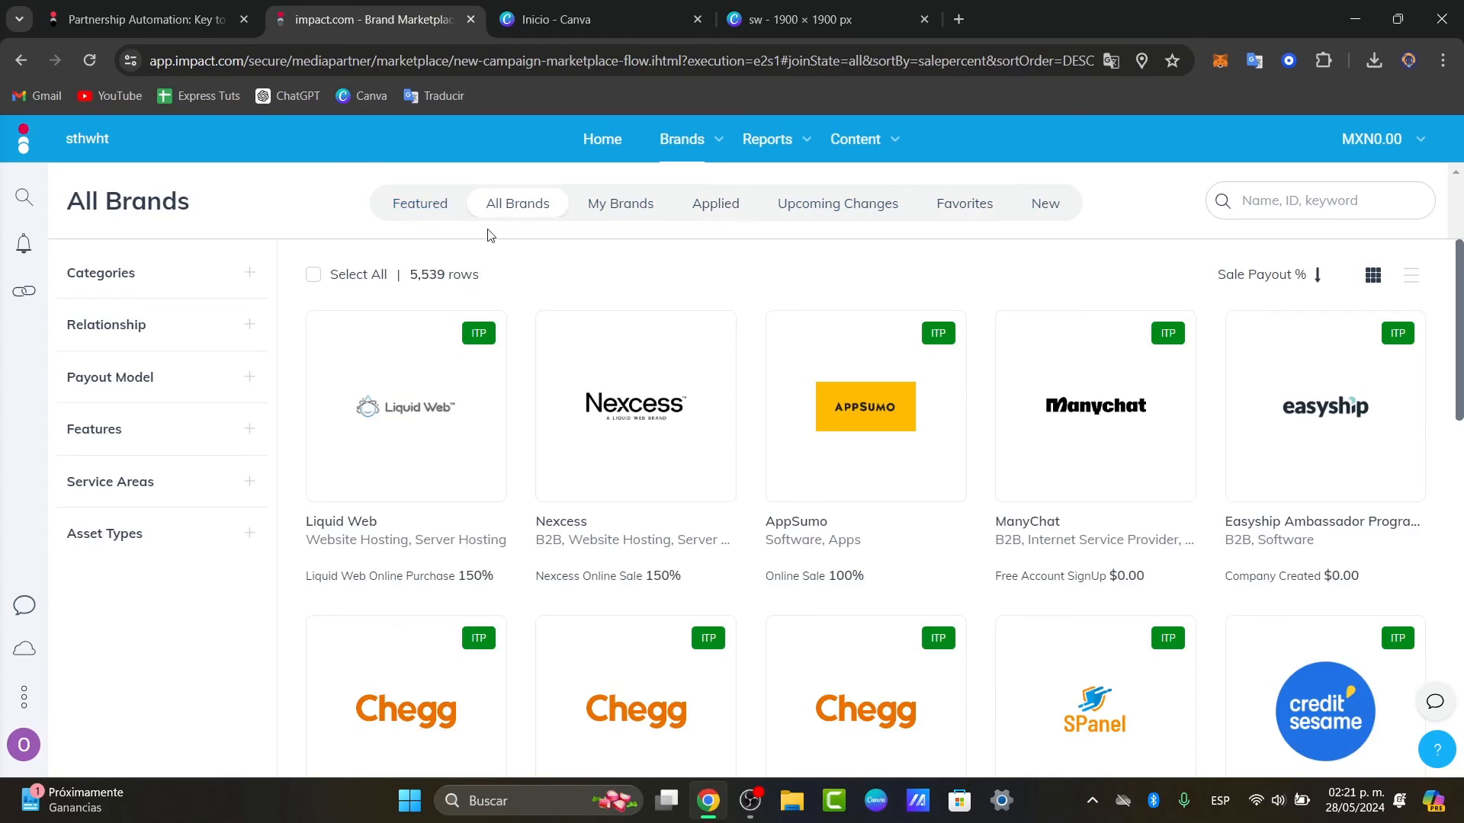
scroll("down", 3)
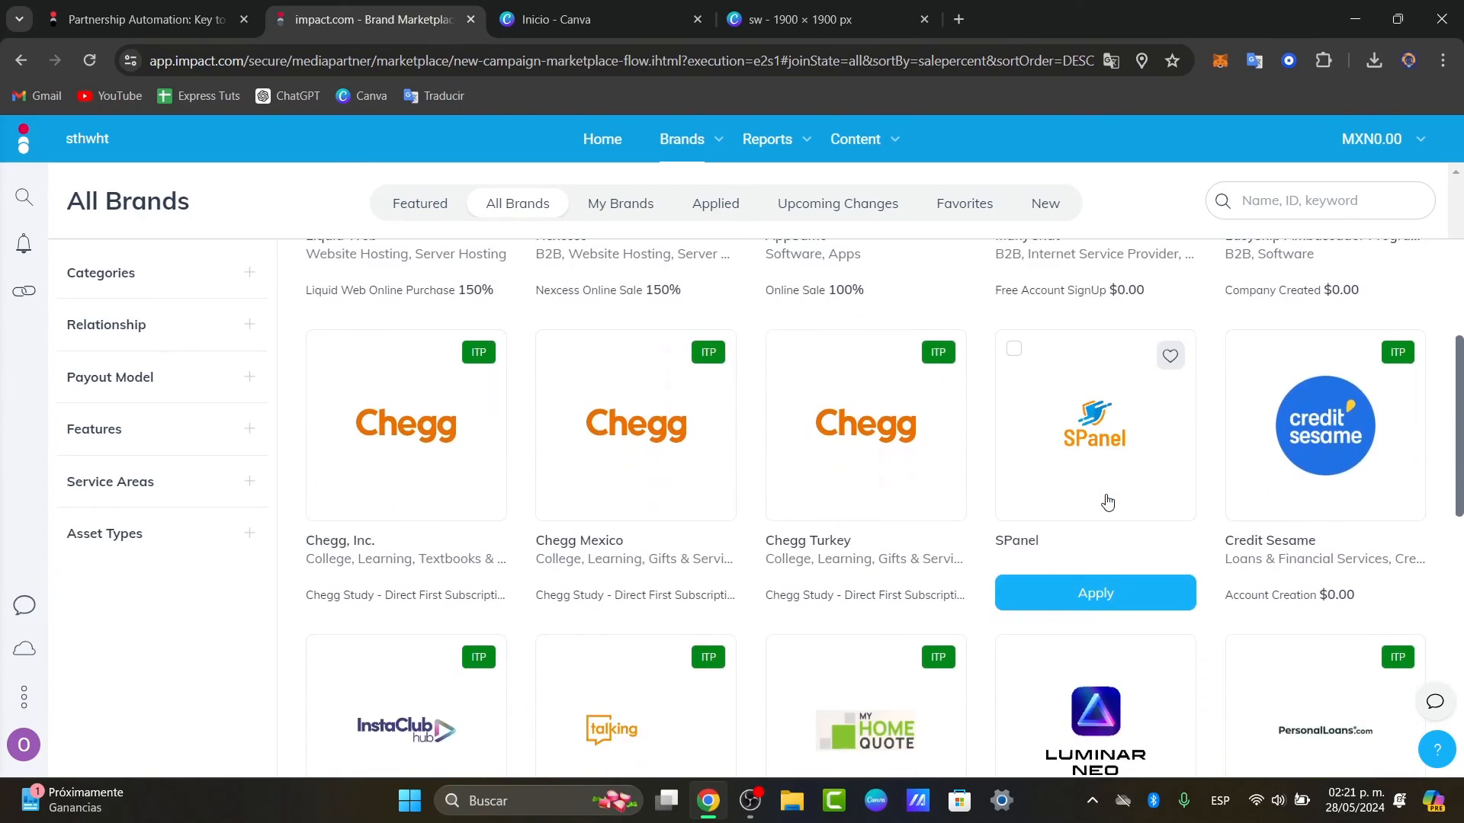
scroll("down", 3)
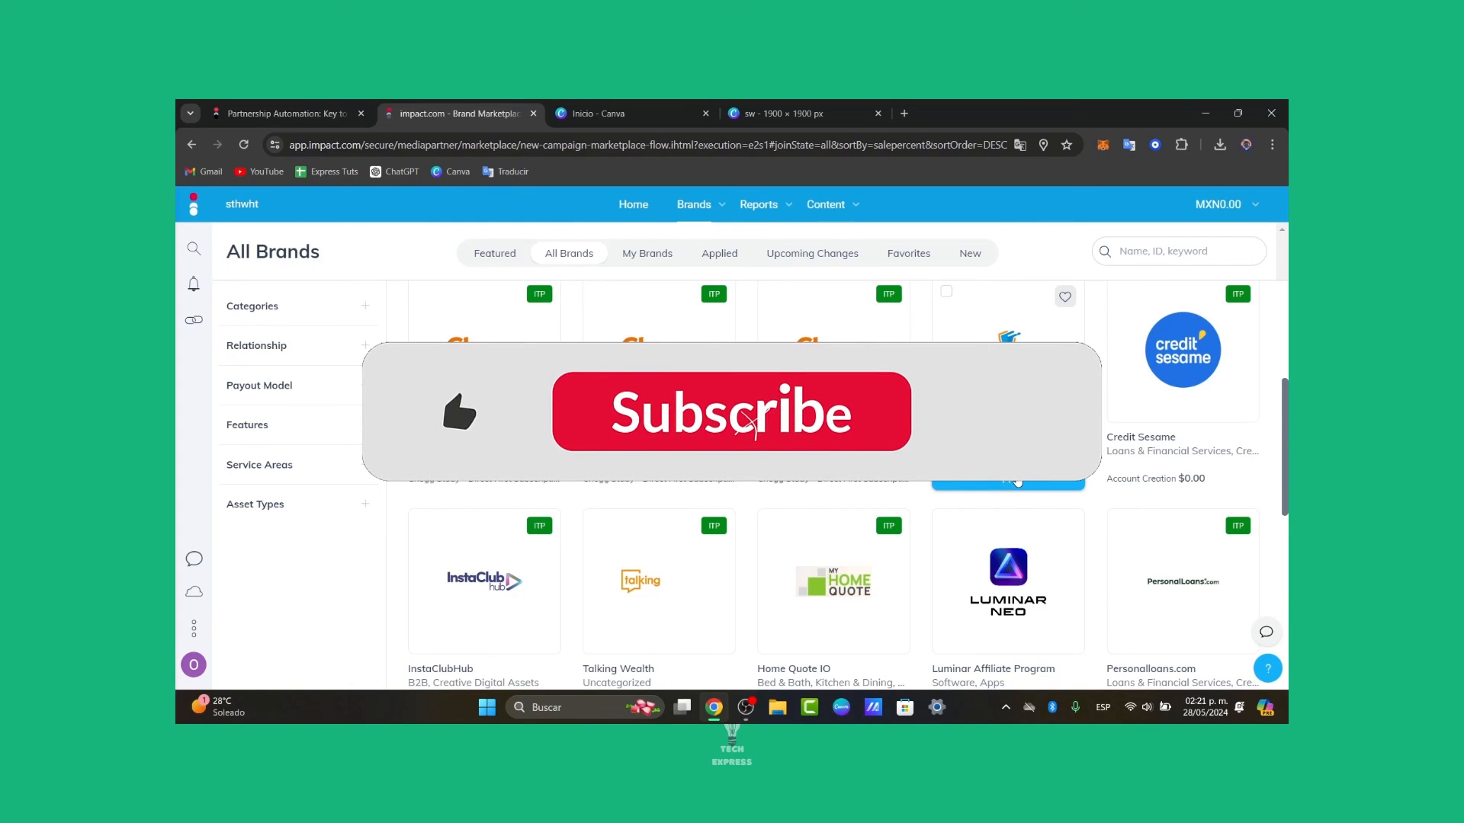
left_click(730, 411)
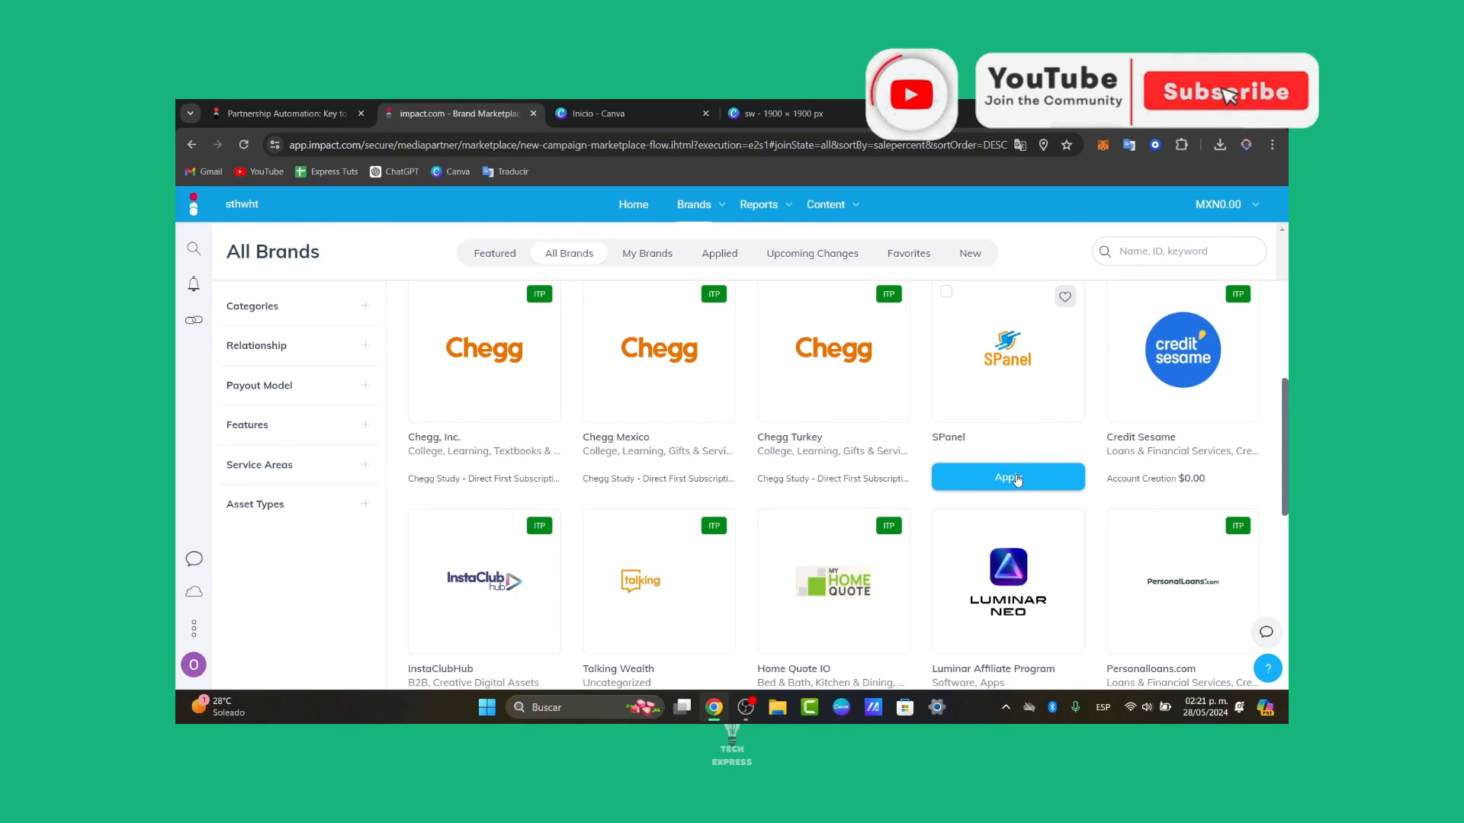
left_click(1224, 90)
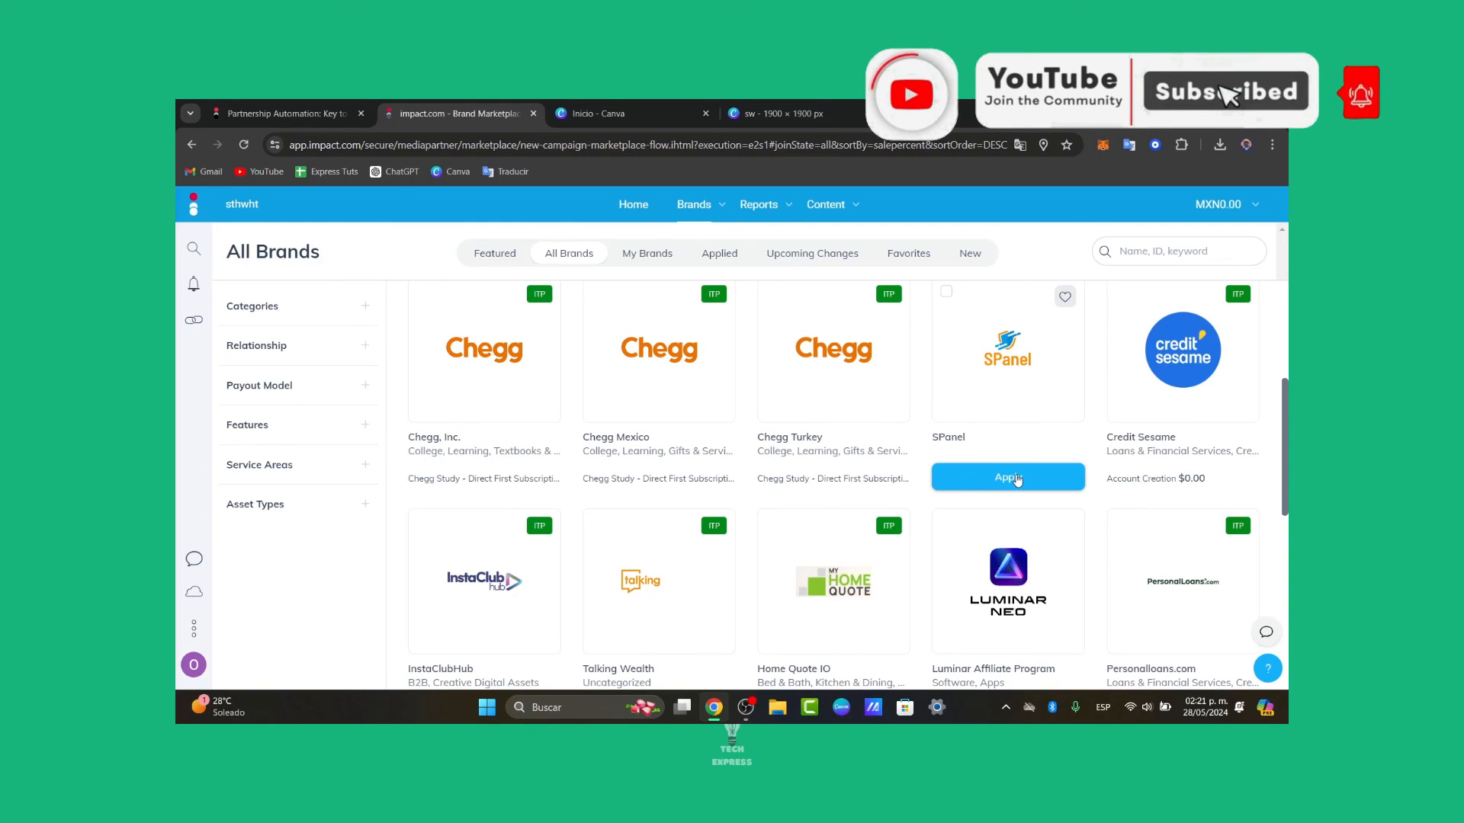